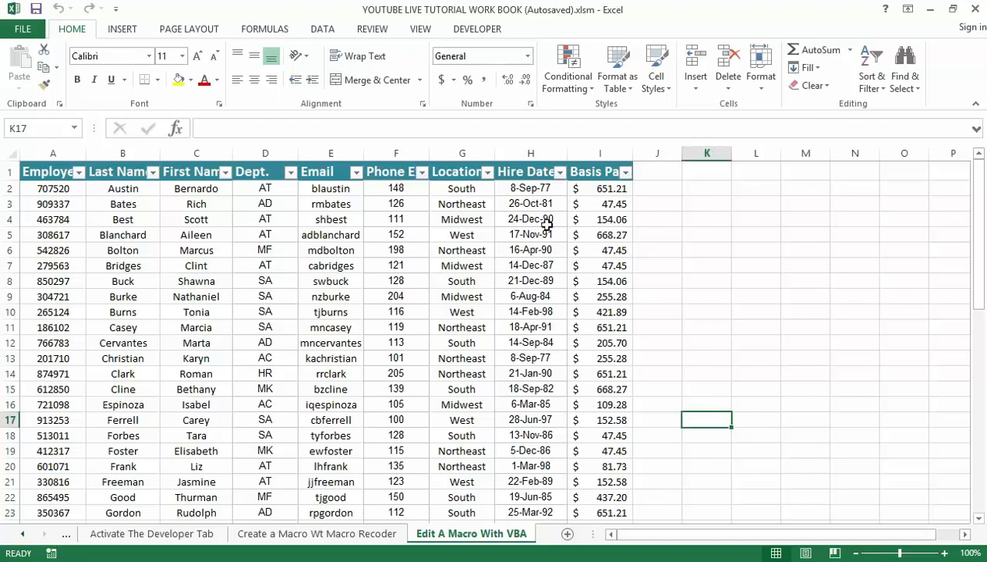
mouse_move(406, 309)
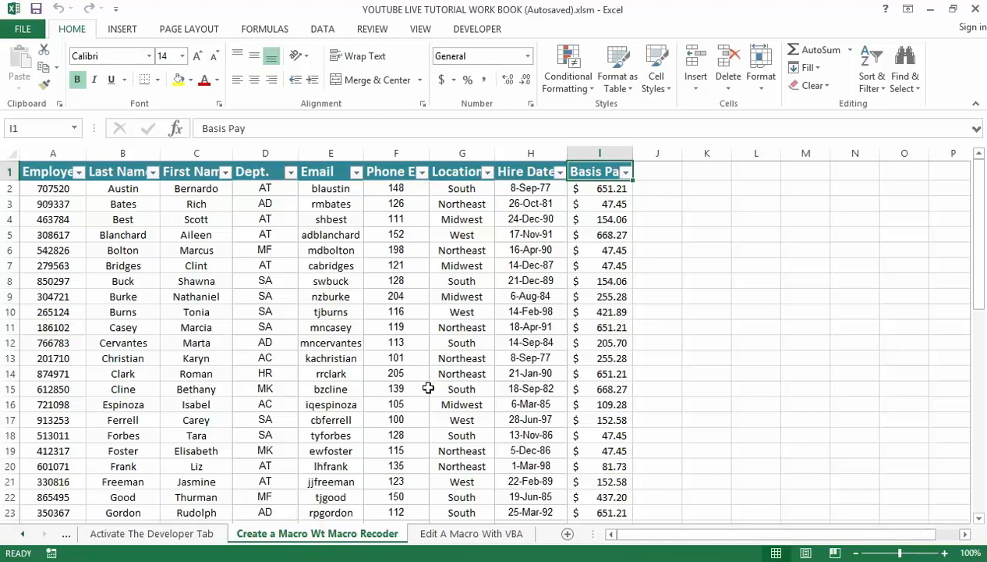
Step: Reach Save As for the workbook with Computer and the Desktop folder chosen
click(707, 420)
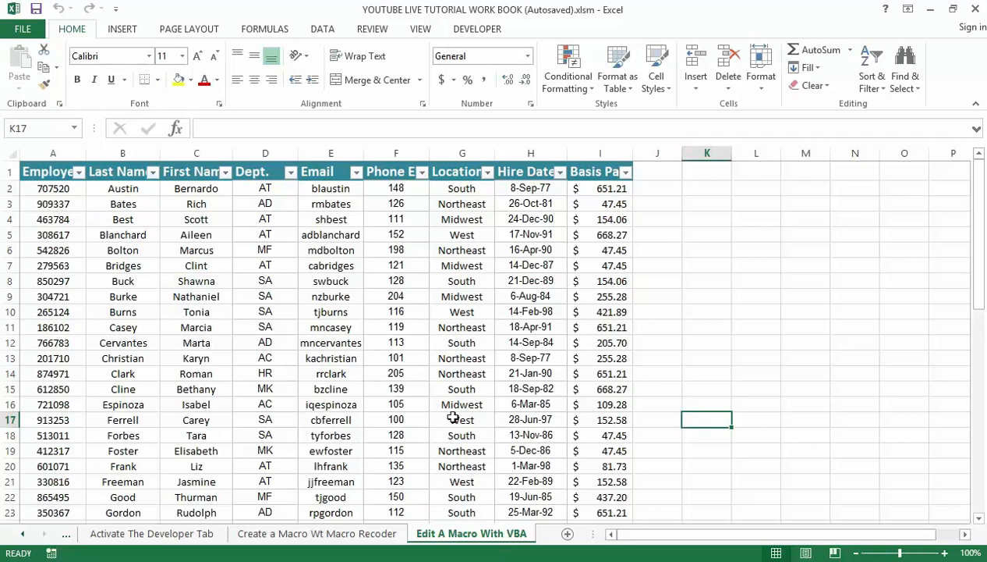
mouse_move(250, 248)
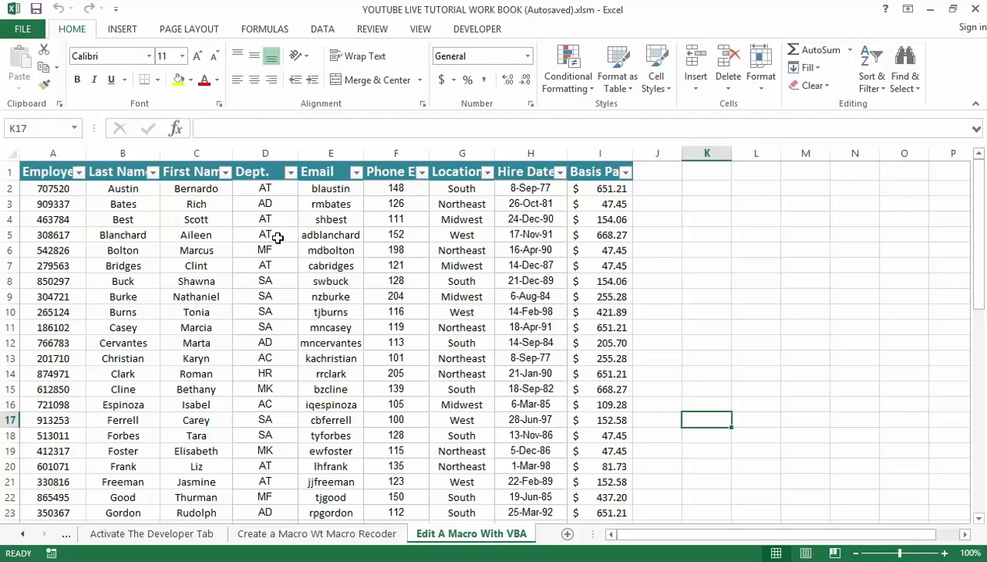
mouse_move(287, 300)
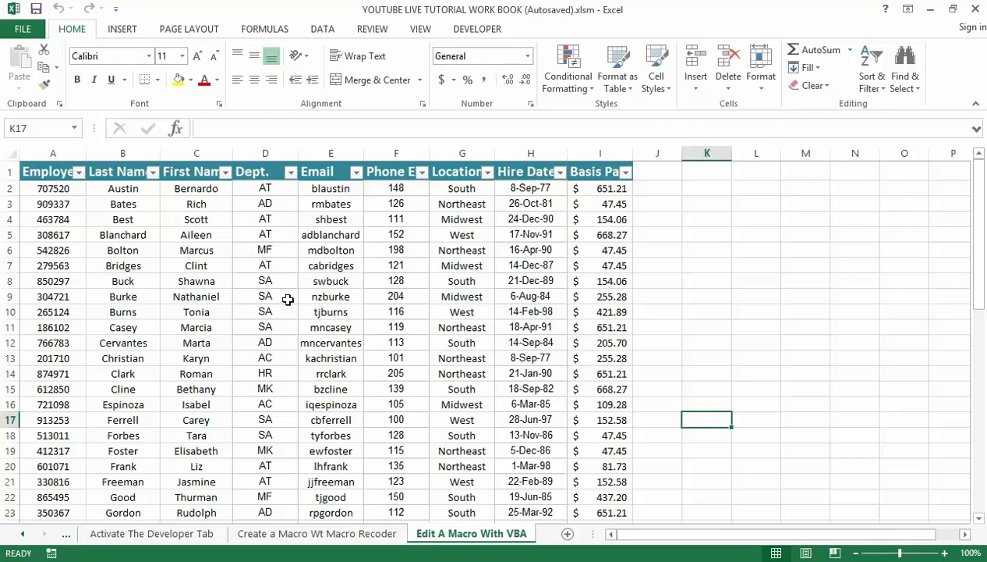
mouse_move(292, 306)
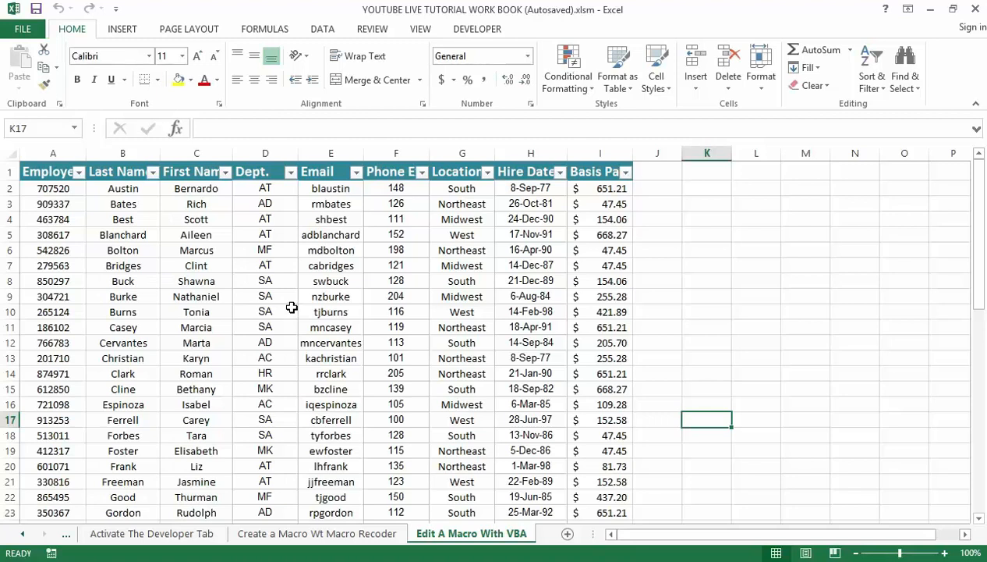
mouse_move(323, 347)
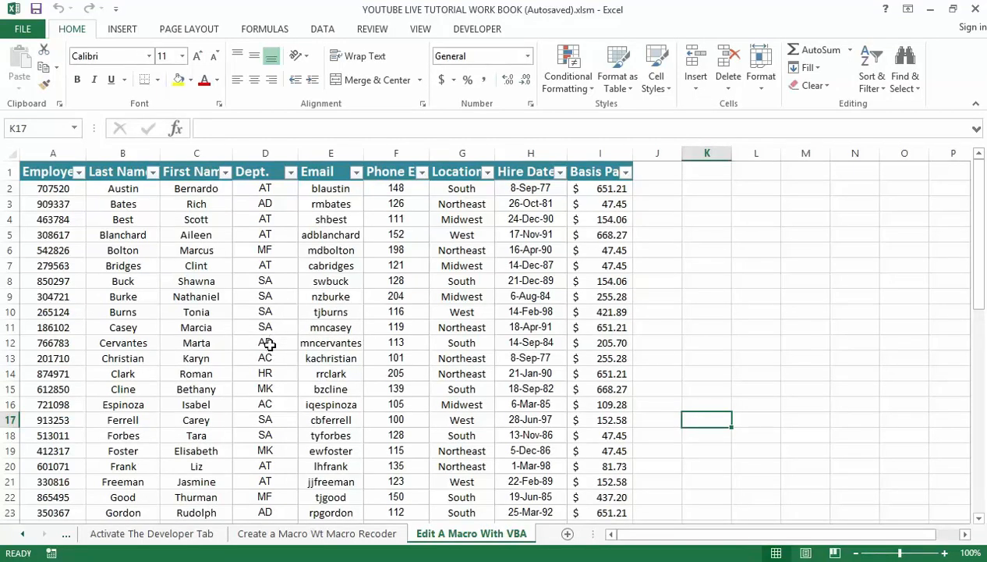
mouse_move(268, 320)
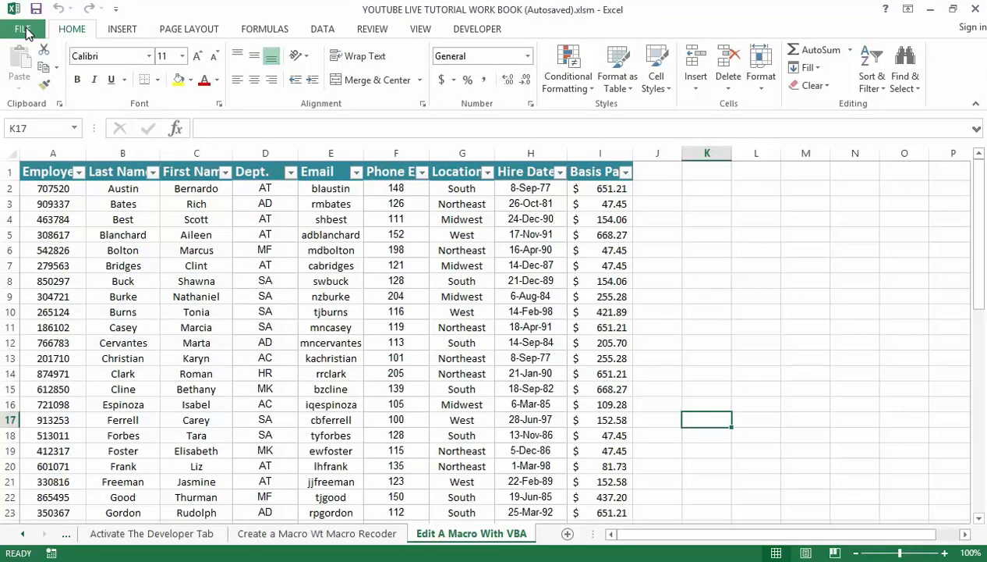
click(23, 28)
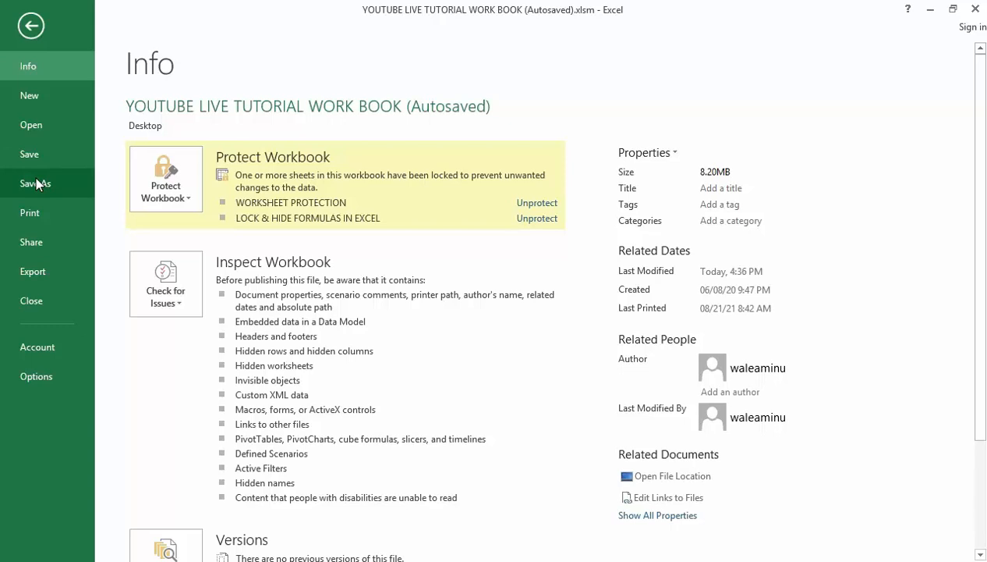
click(34, 184)
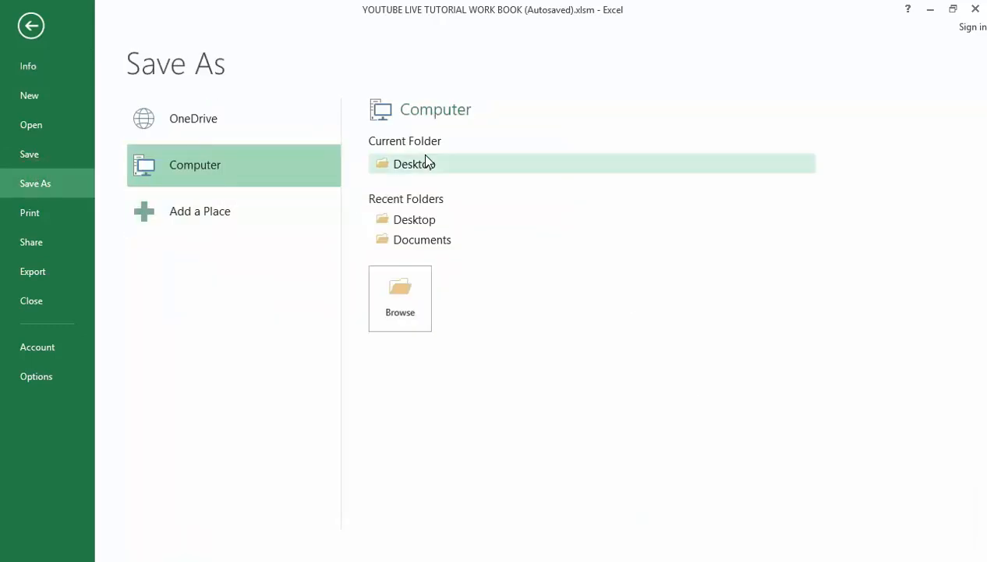
mouse_move(425, 164)
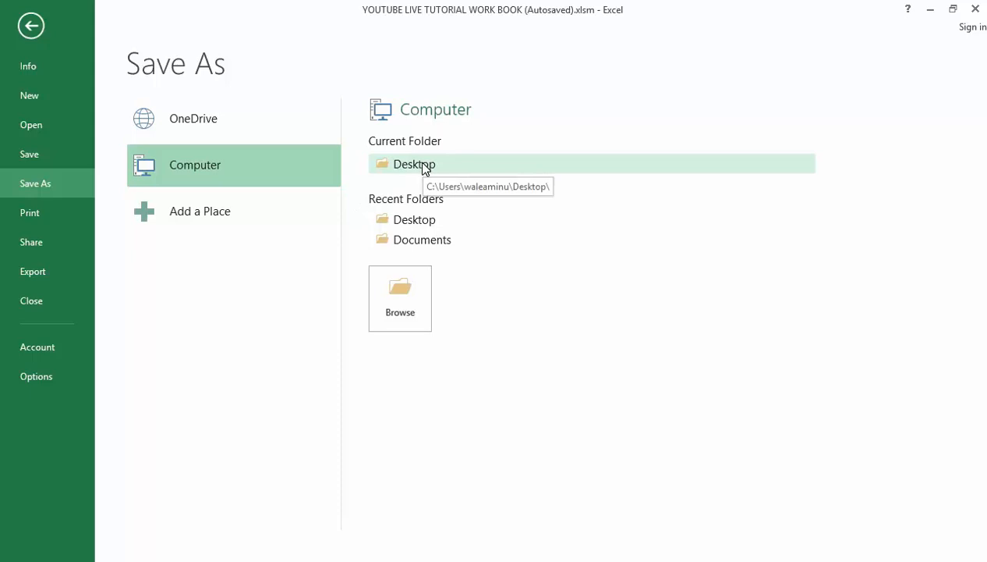
click(415, 164)
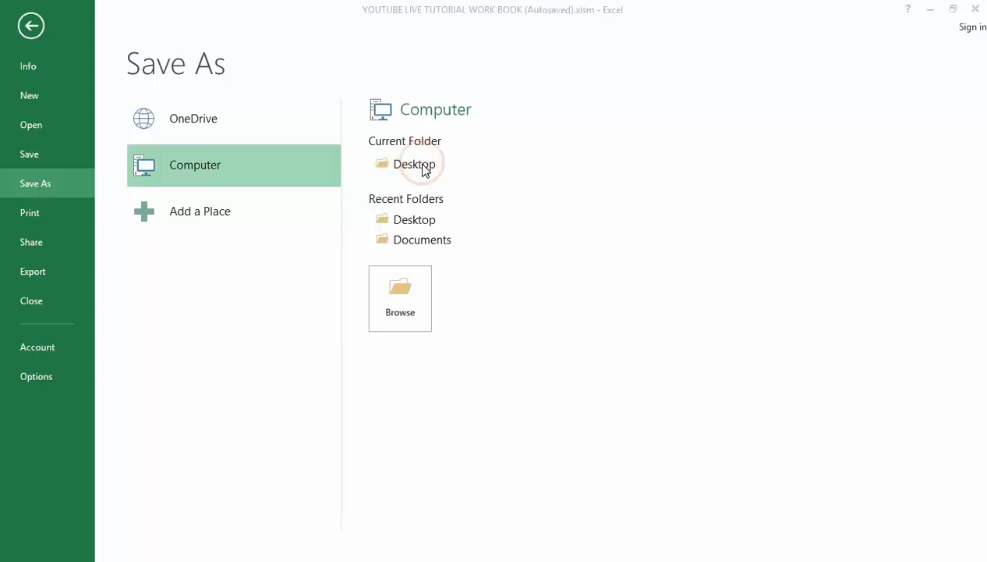
click(415, 164)
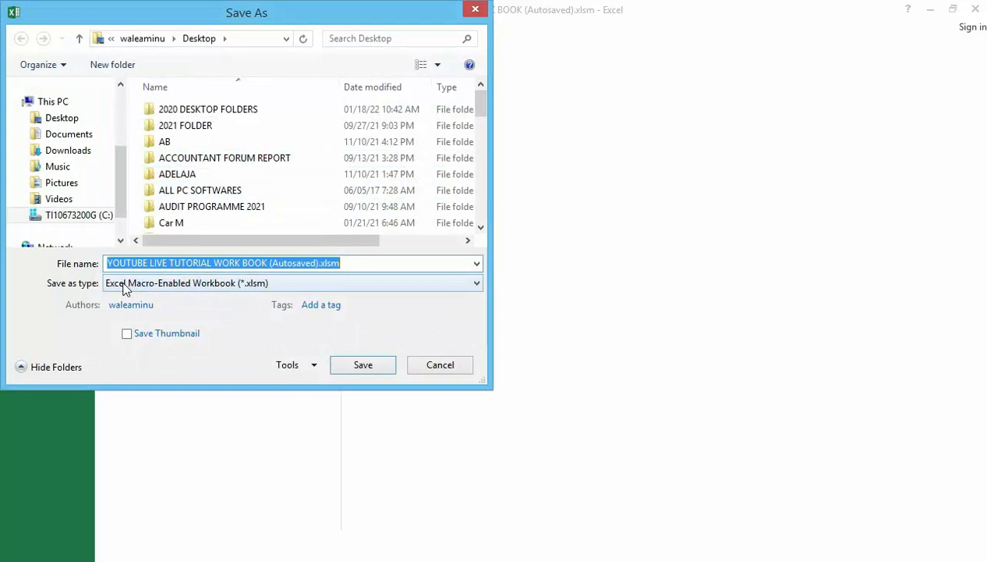
mouse_move(97, 295)
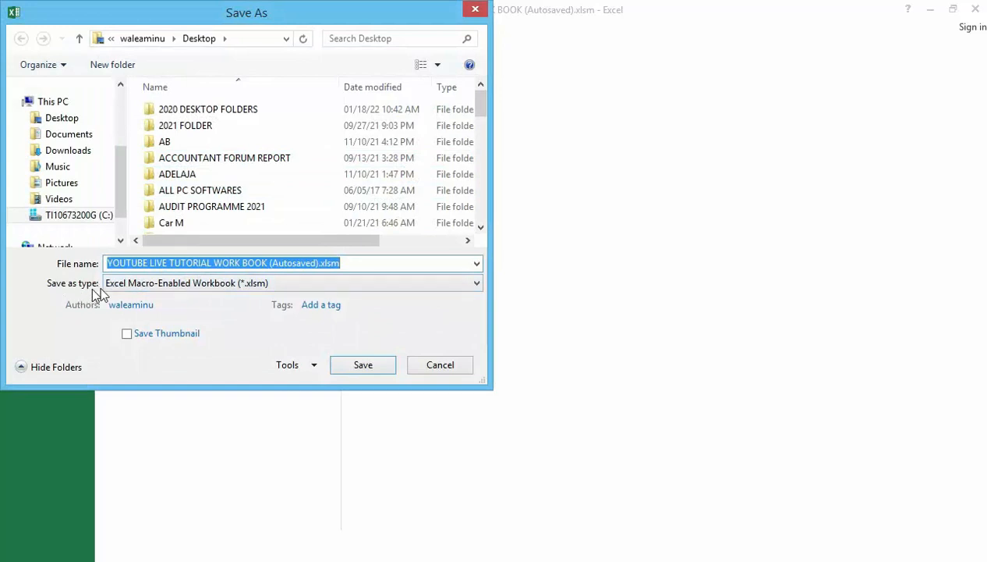
mouse_move(134, 295)
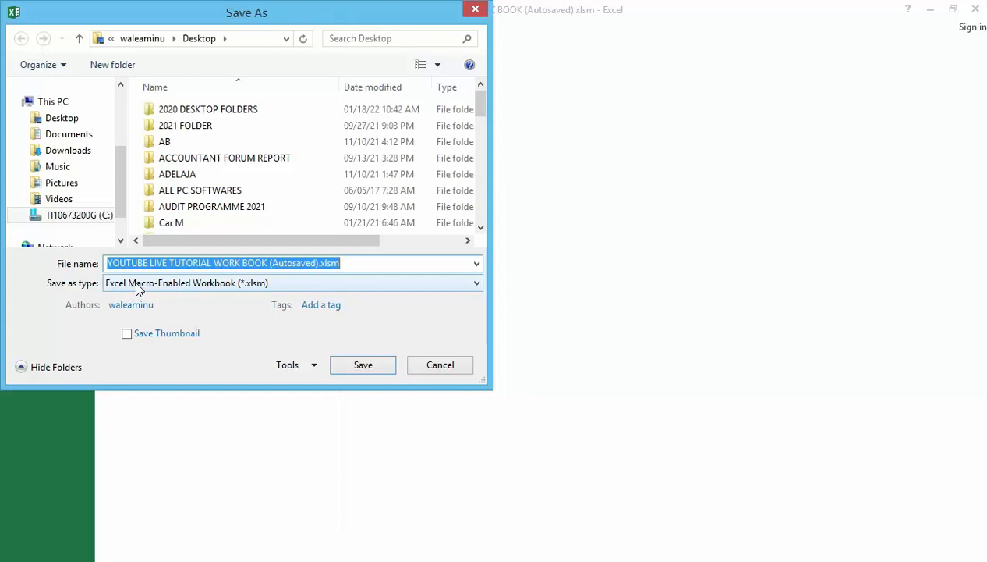
mouse_move(257, 299)
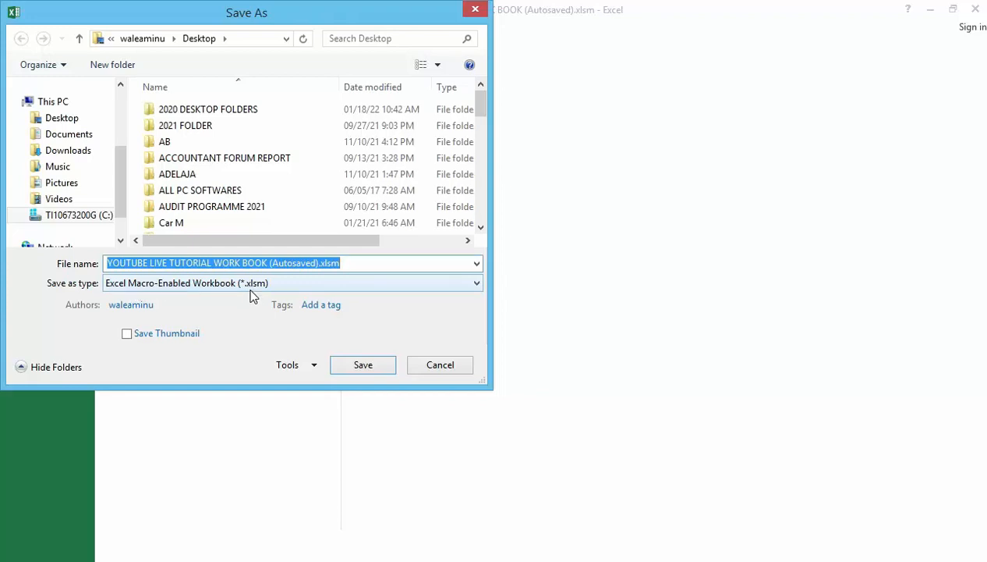
mouse_move(258, 293)
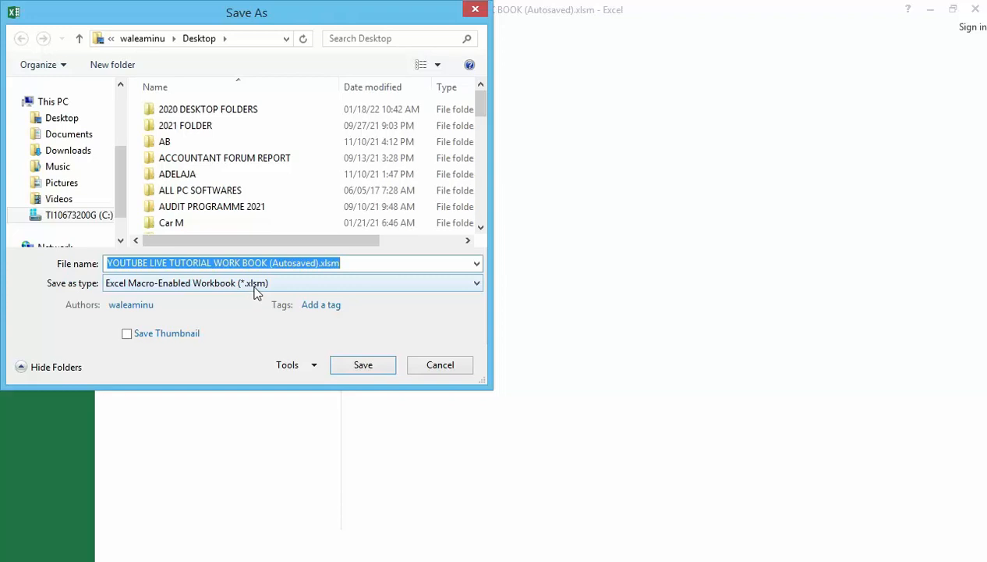
mouse_move(459, 294)
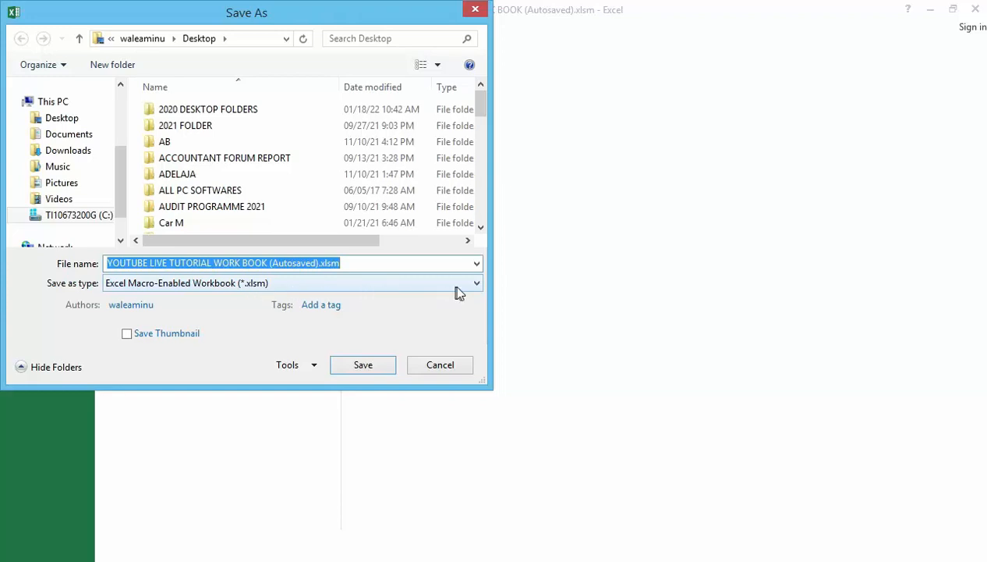
click(475, 282)
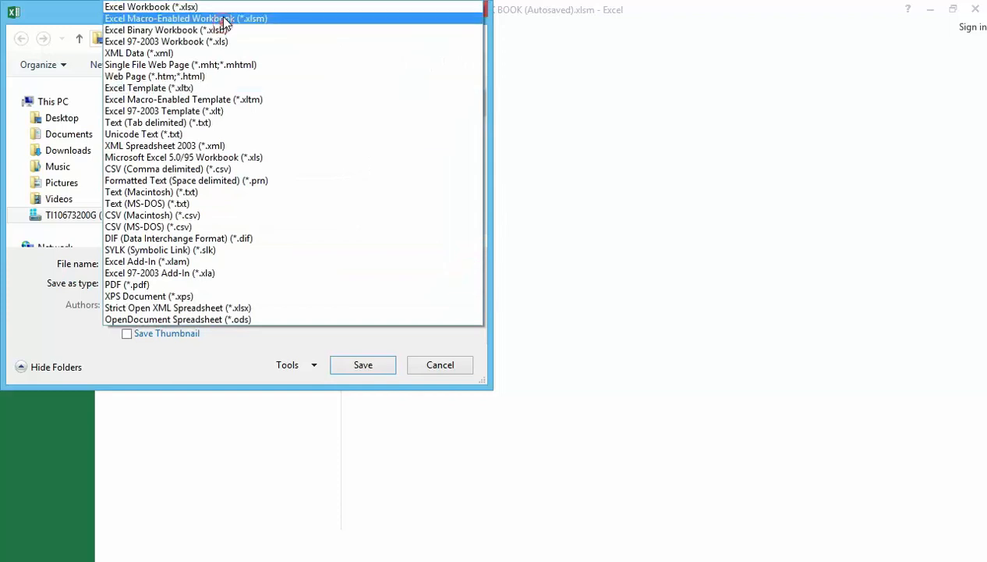
click(185, 18)
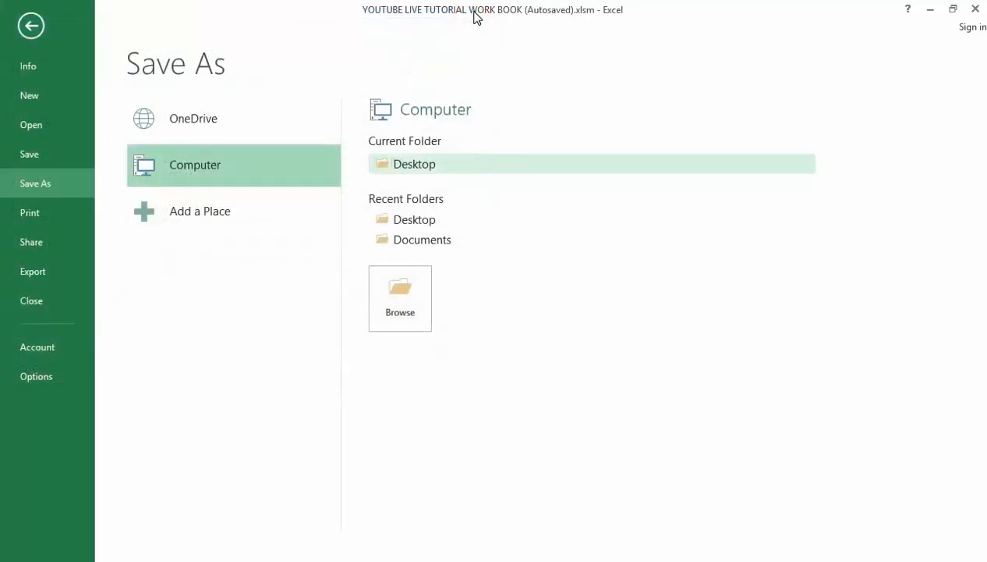
click(31, 25)
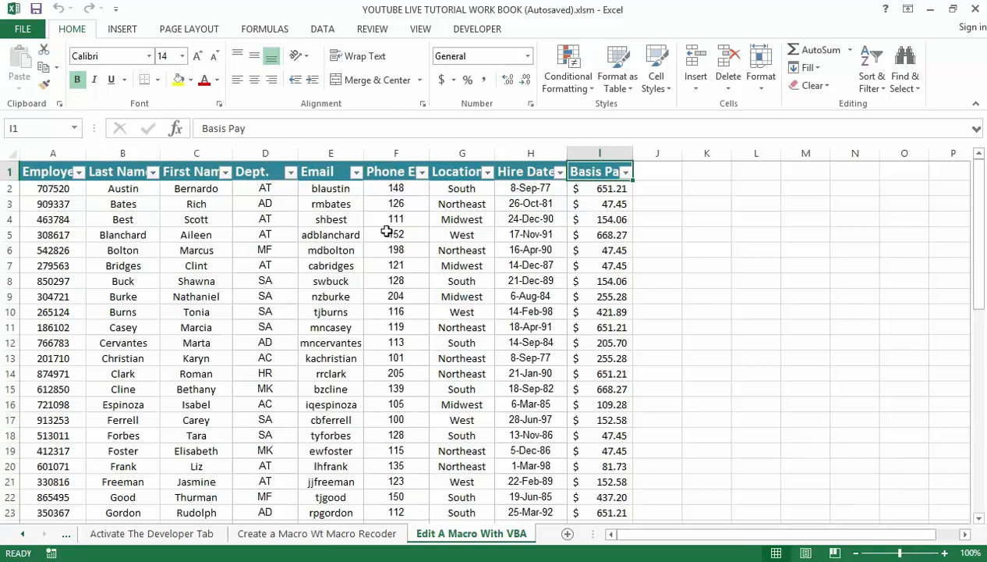
mouse_move(397, 246)
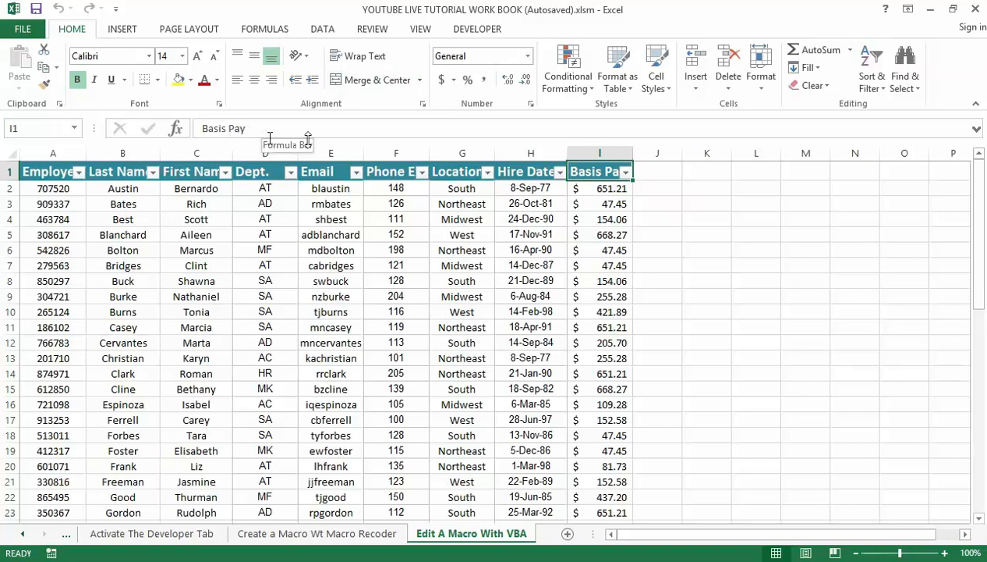
mouse_move(541, 277)
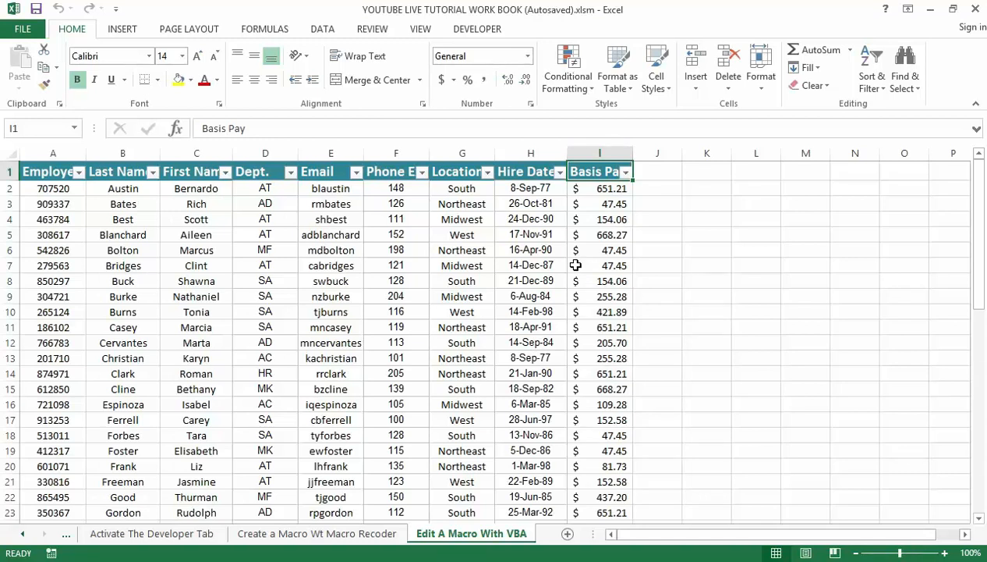
mouse_move(600, 283)
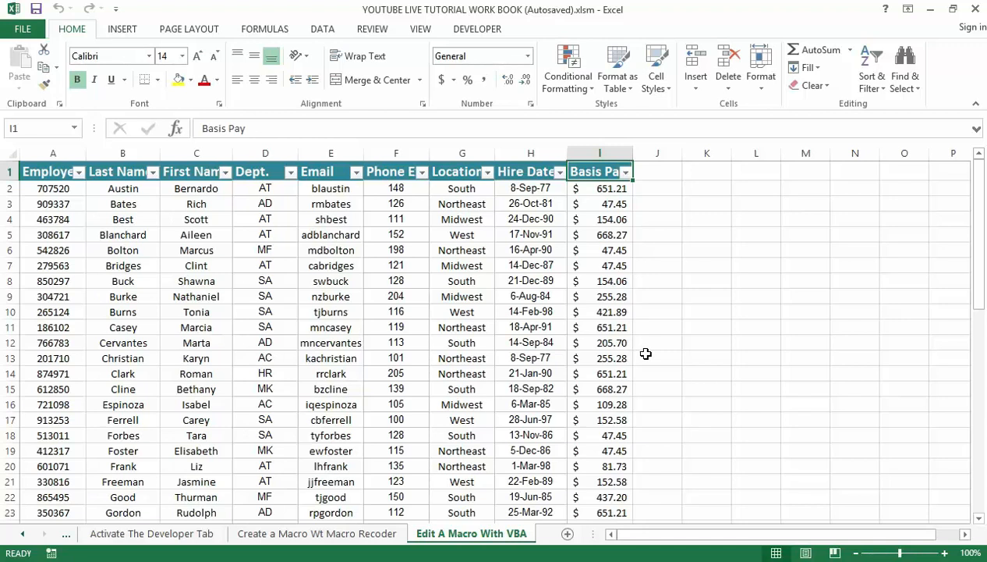
mouse_move(565, 384)
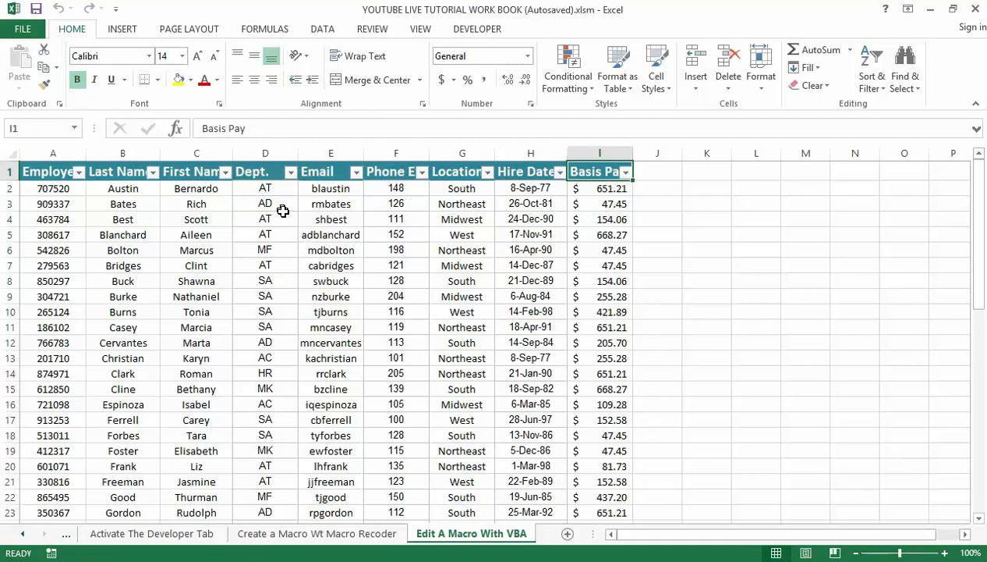
mouse_move(322, 256)
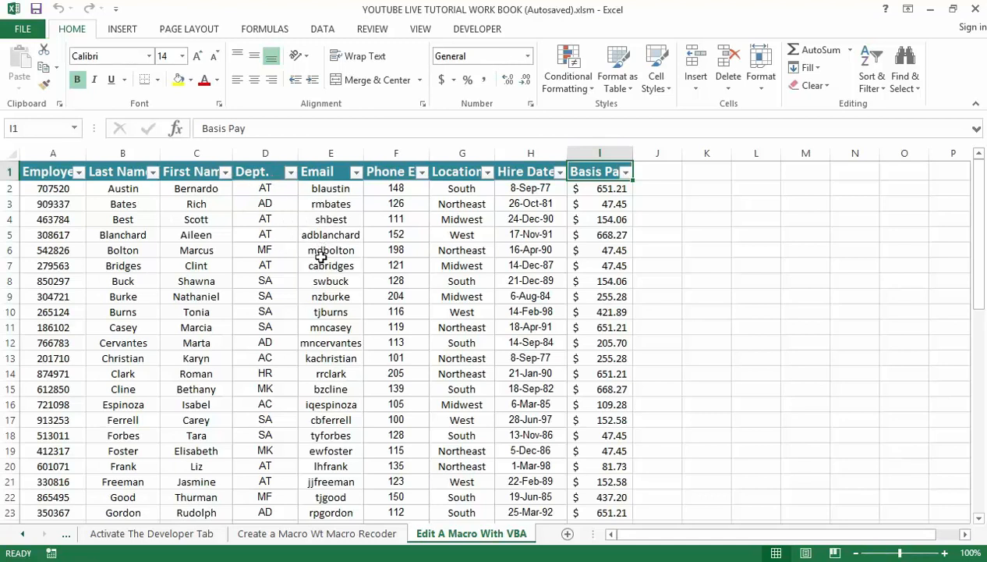
mouse_move(206, 193)
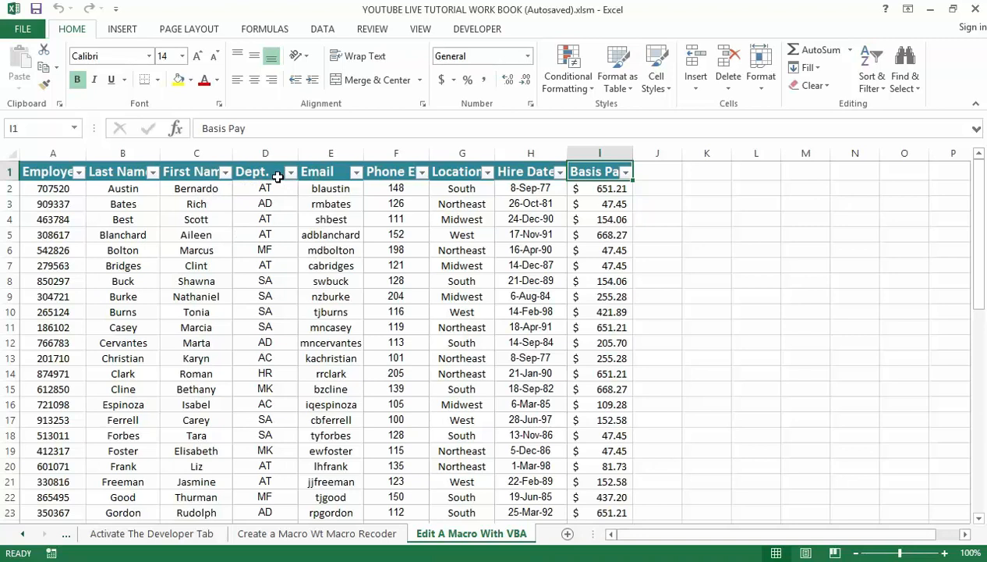
mouse_move(133, 171)
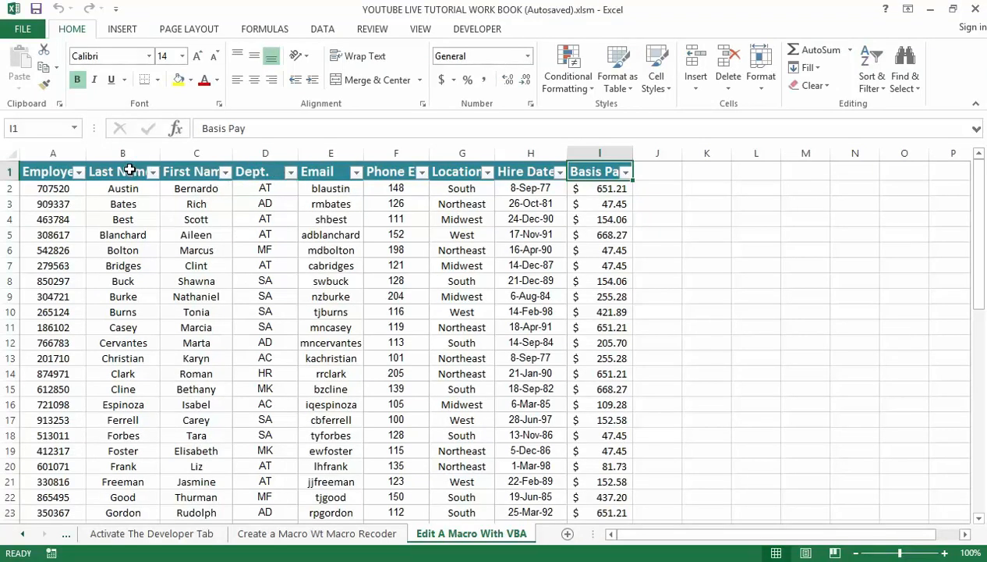
mouse_move(164, 170)
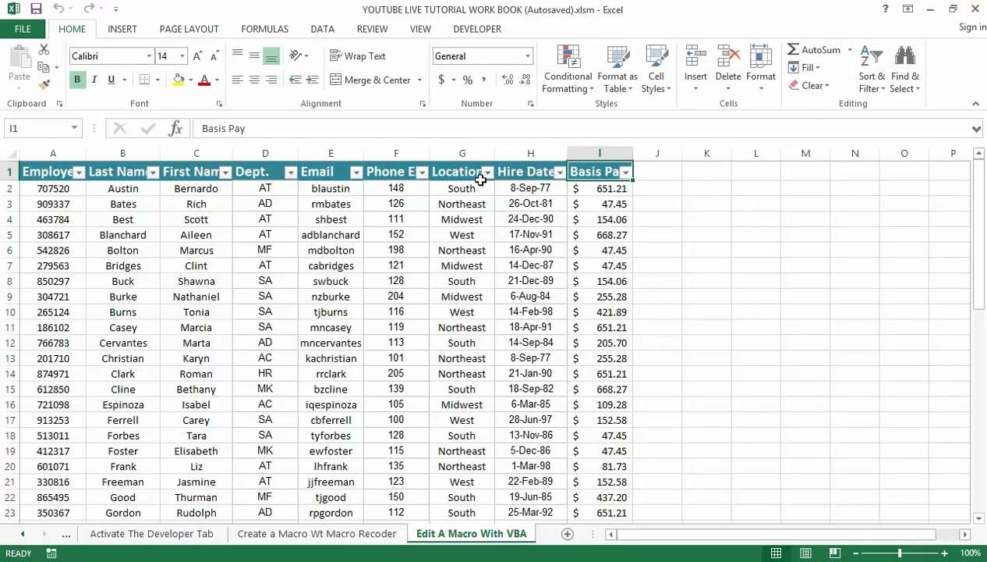
mouse_move(406, 170)
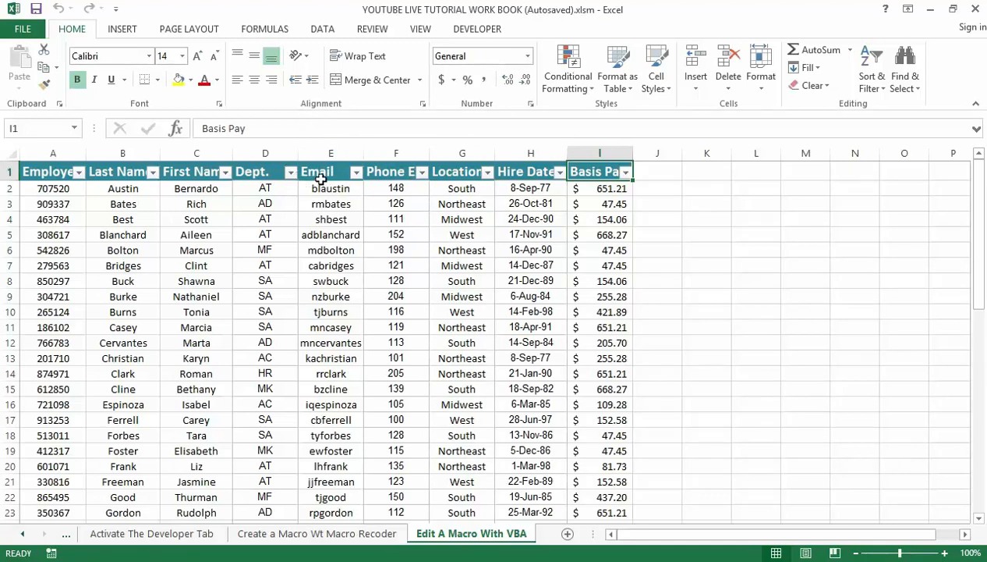
mouse_move(406, 218)
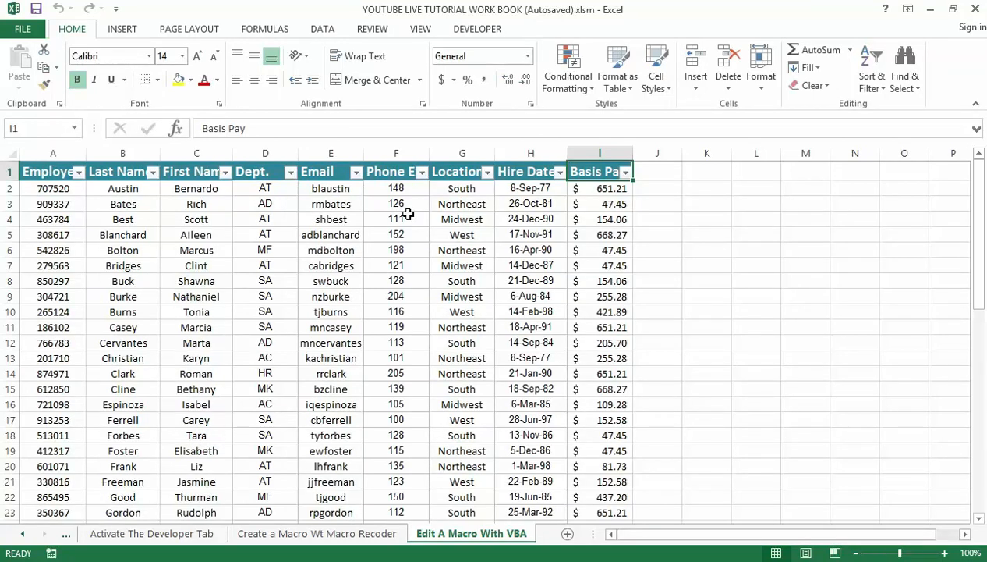
mouse_move(437, 271)
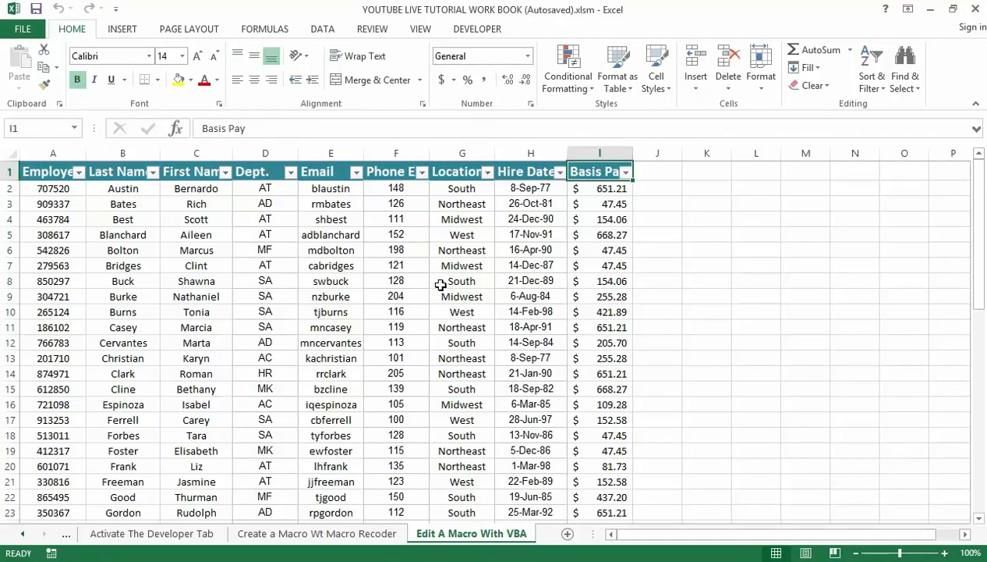
mouse_move(381, 264)
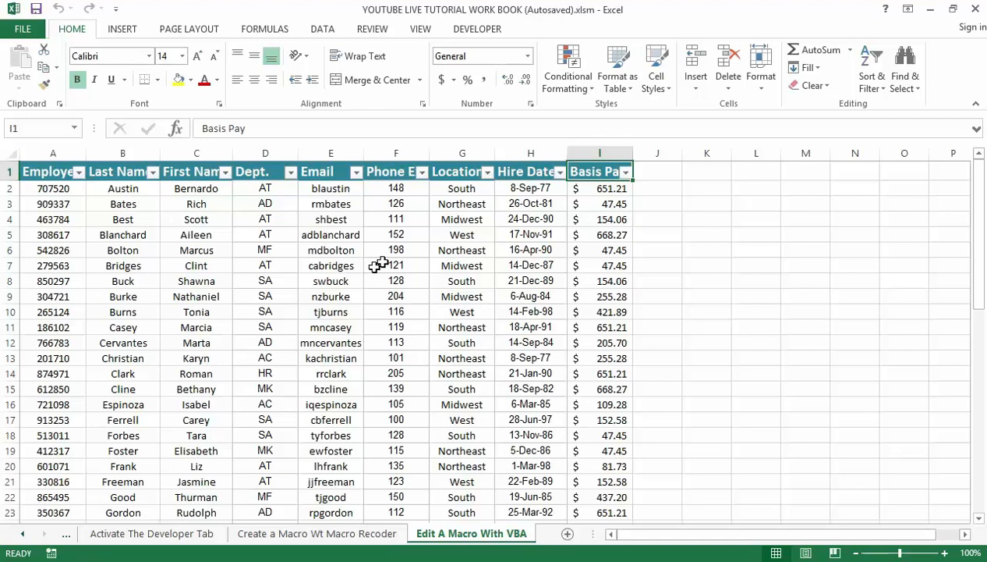
mouse_move(406, 292)
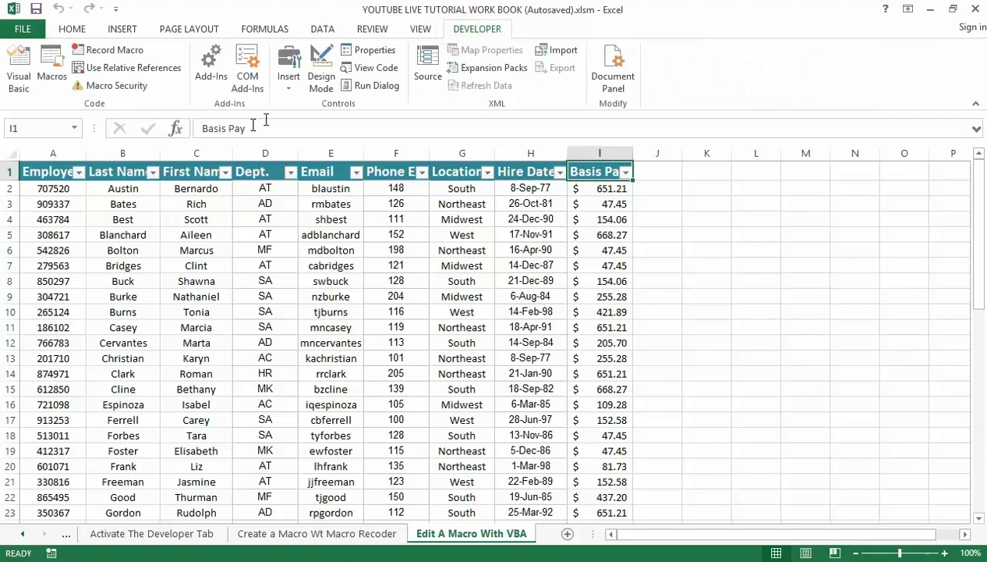
mouse_move(90, 108)
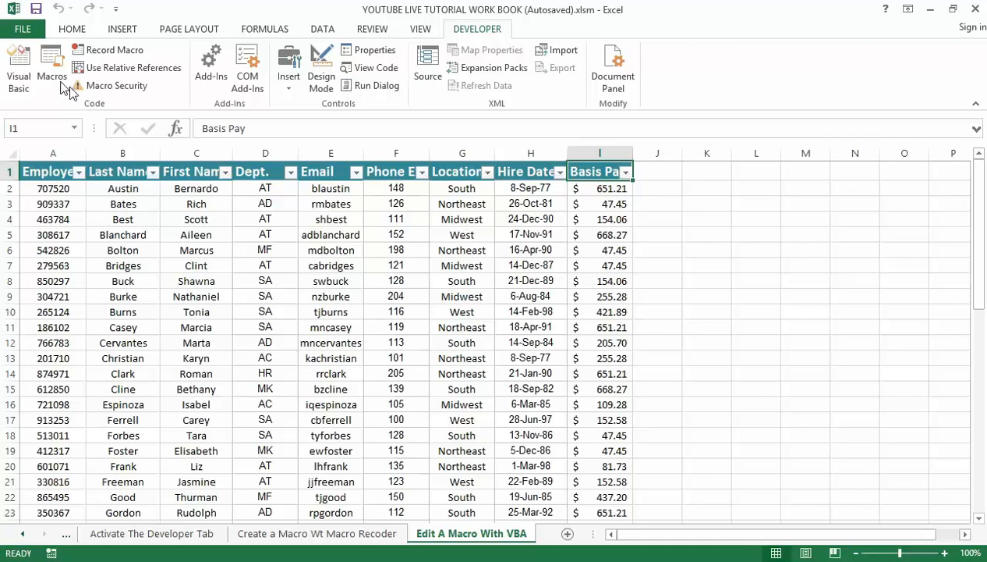
mouse_move(19, 65)
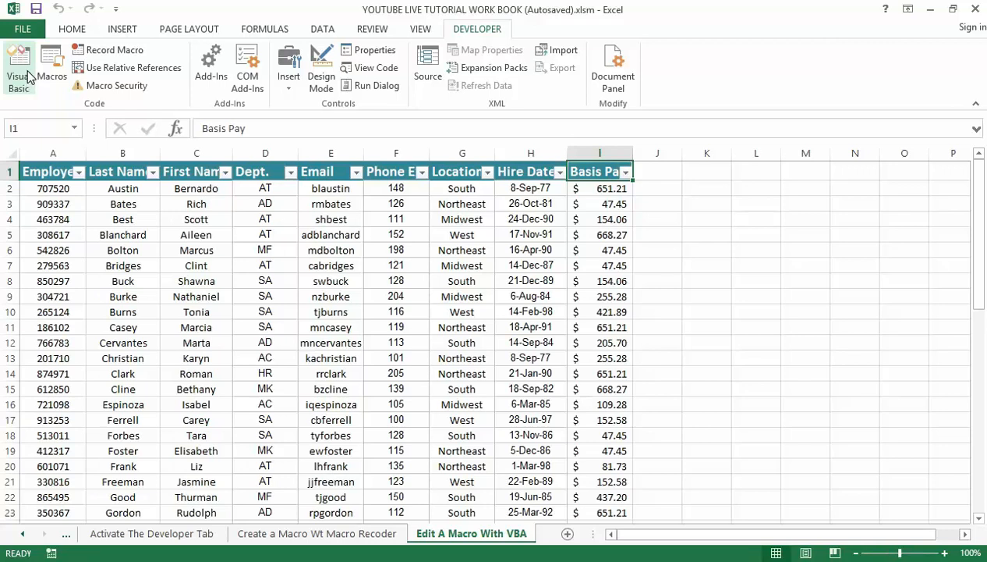
Step: Bring up the Visual Basic editor and expand the project's Modules folder to list Module1
click(19, 66)
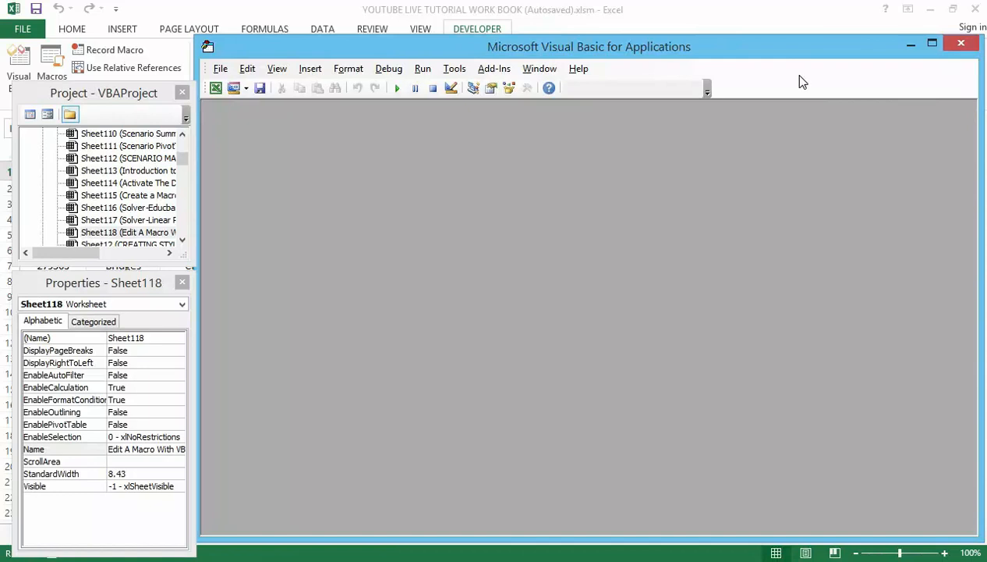
mouse_move(521, 147)
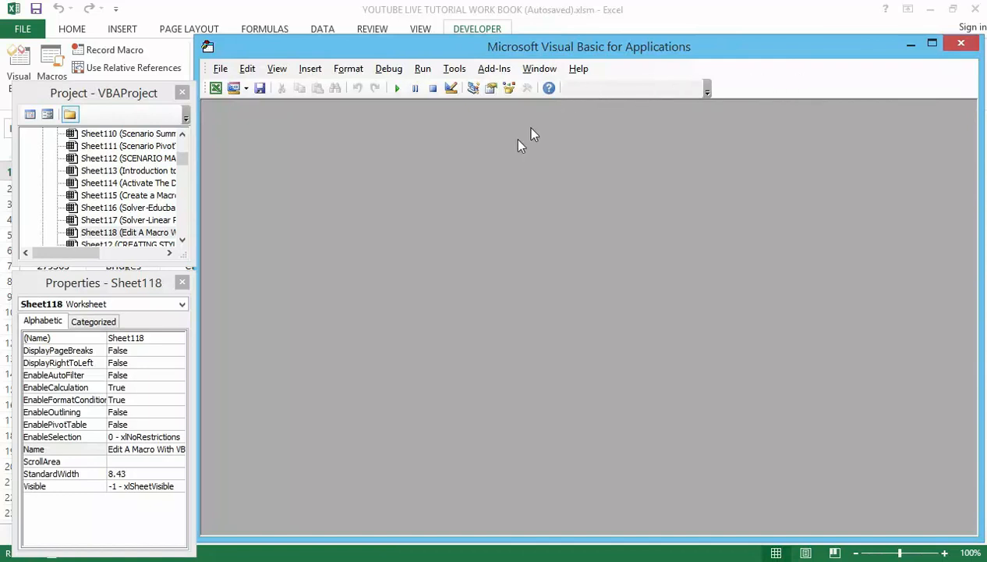
mouse_move(608, 212)
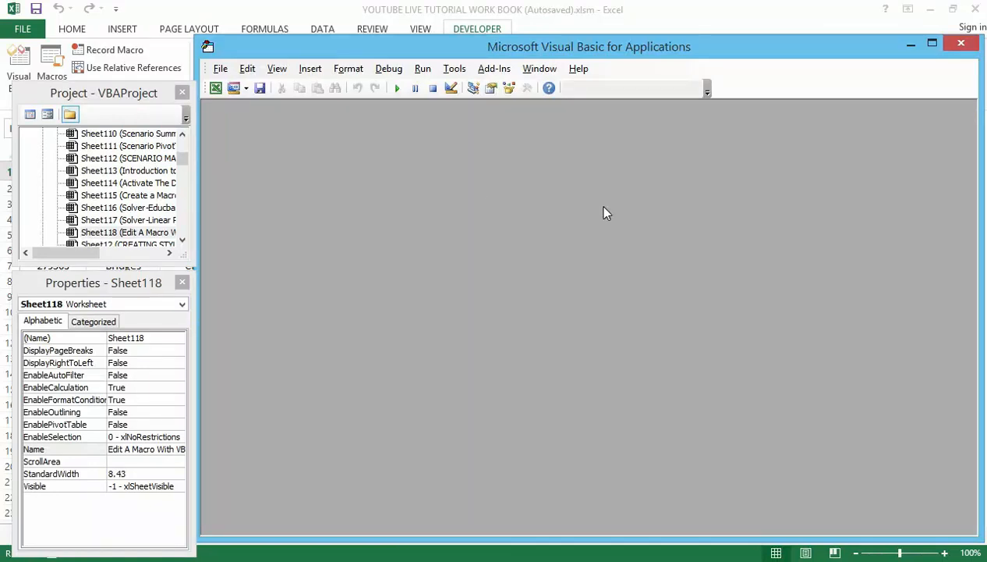
mouse_move(655, 265)
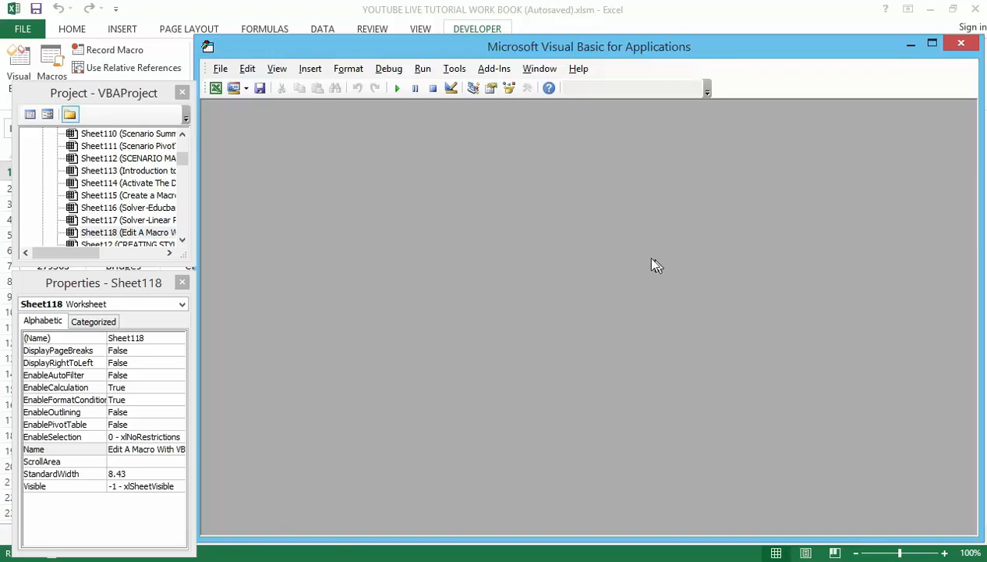
mouse_move(532, 304)
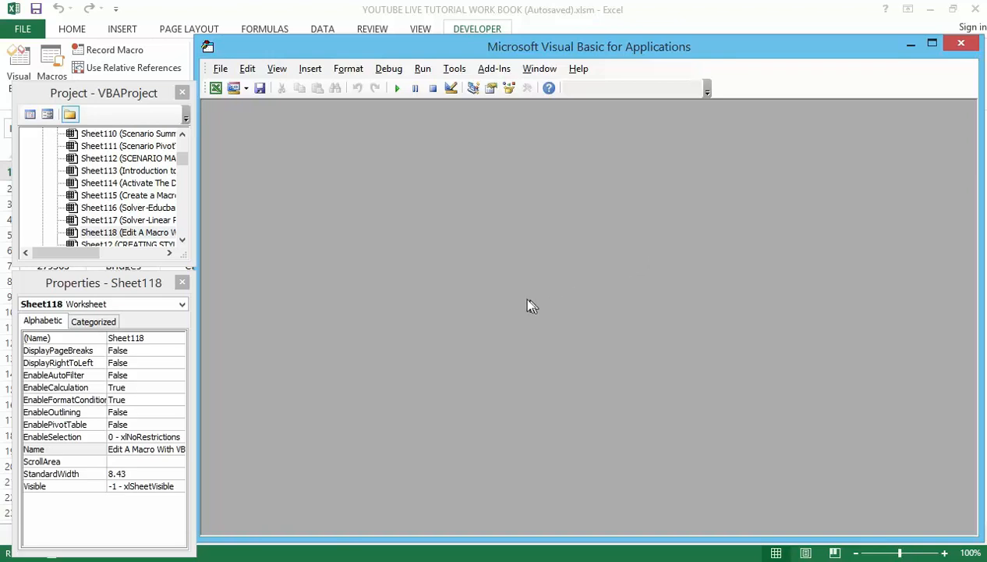
mouse_move(496, 304)
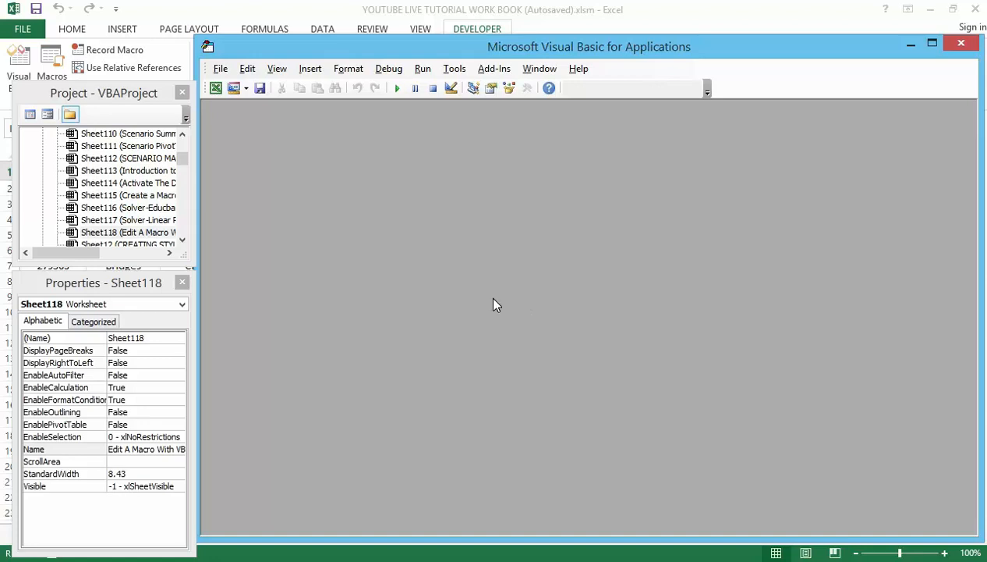
mouse_move(285, 329)
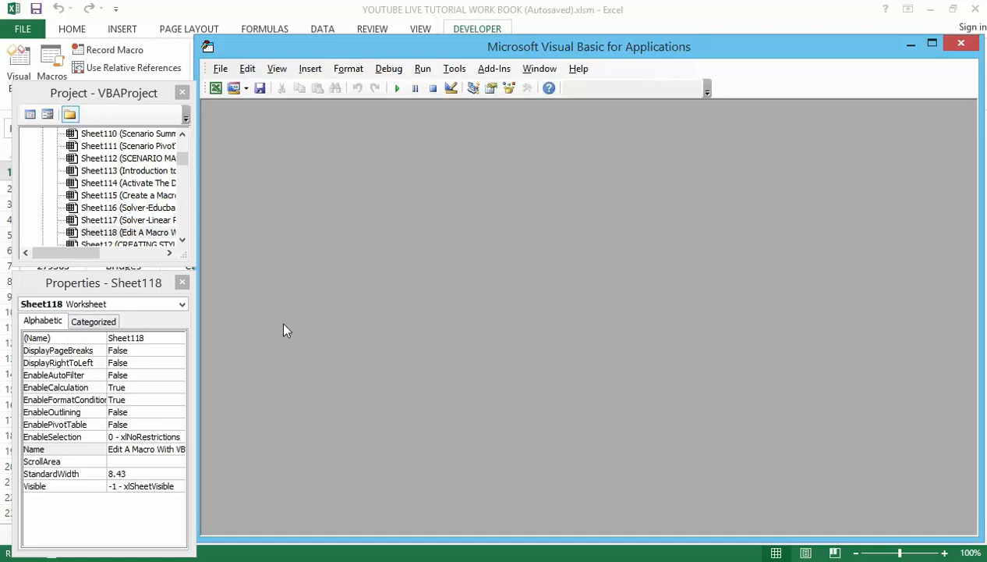
mouse_move(144, 268)
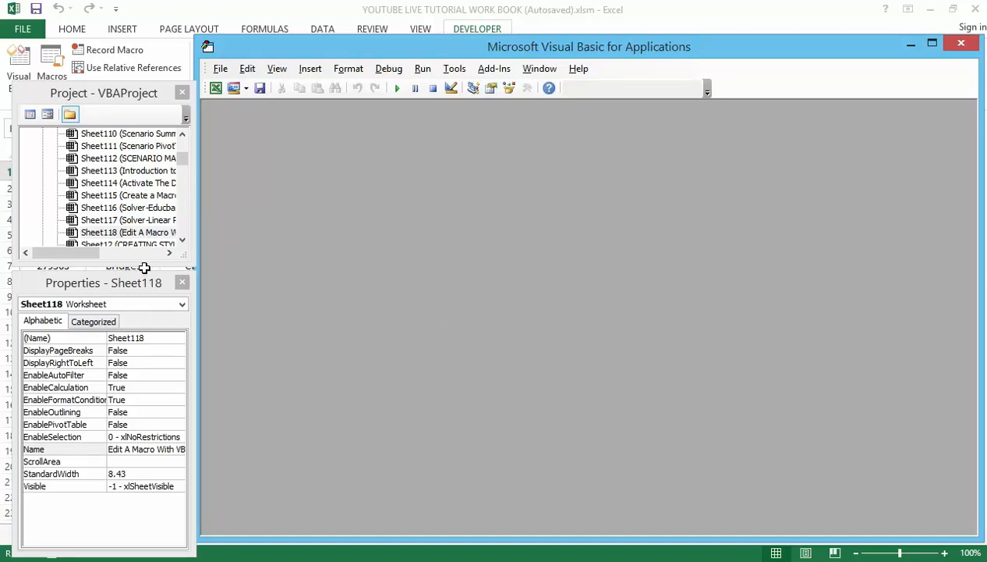
mouse_move(117, 203)
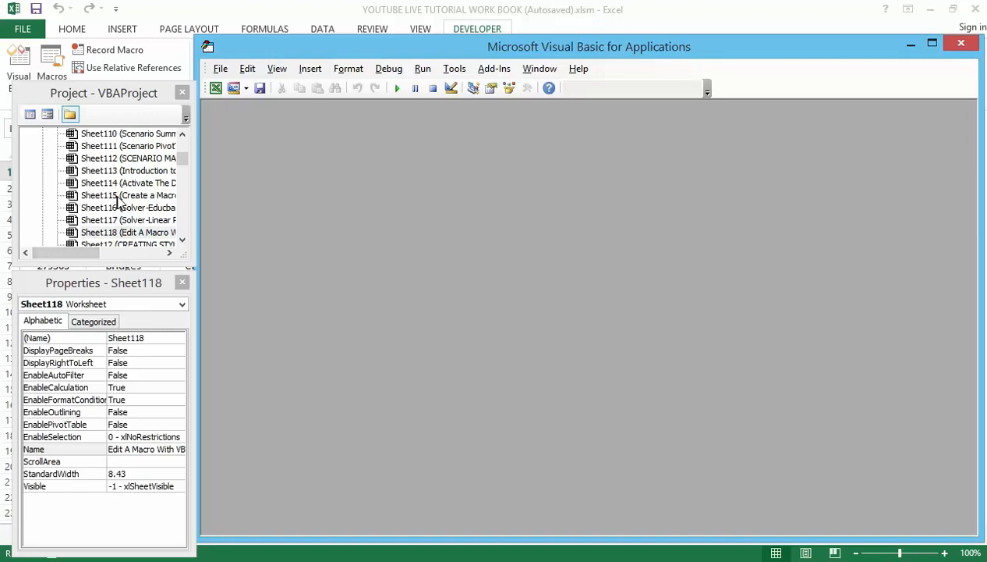
mouse_move(156, 217)
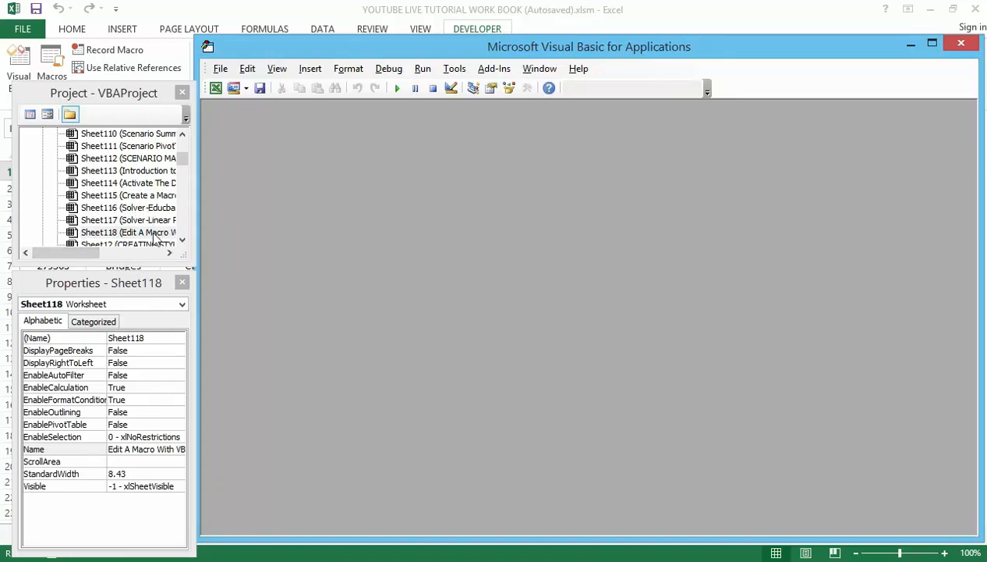
mouse_move(130, 170)
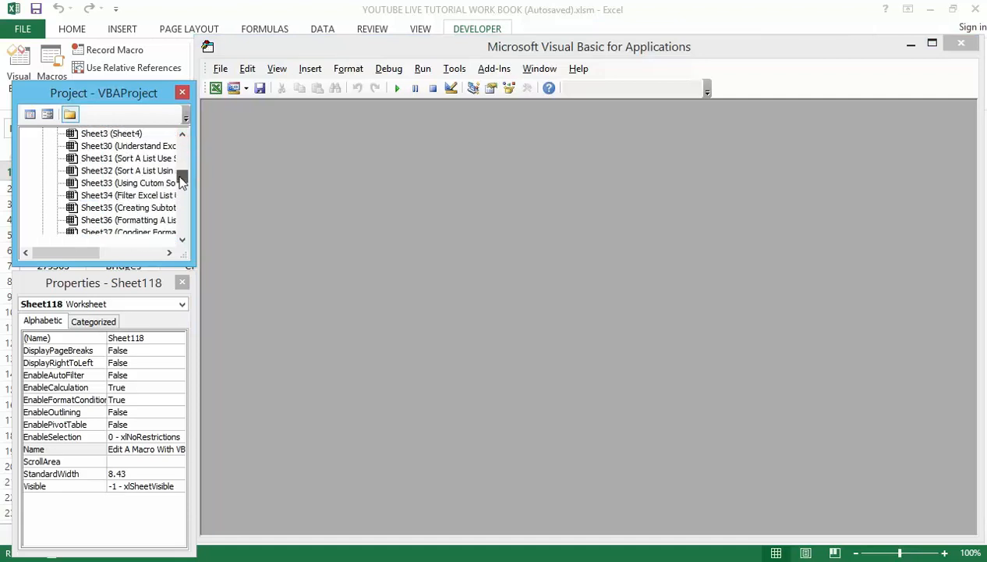
scroll(down, 3)
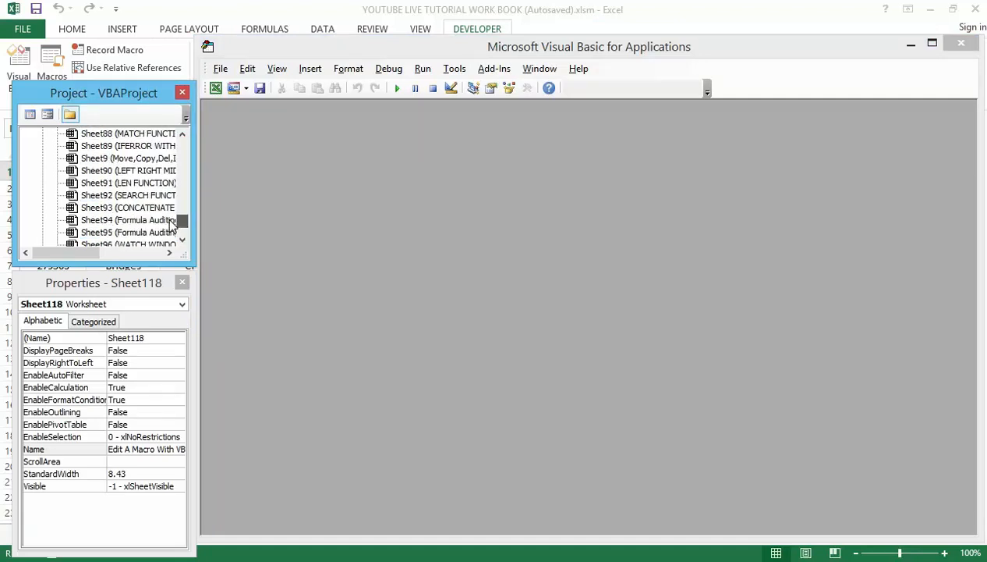
scroll(down, 3)
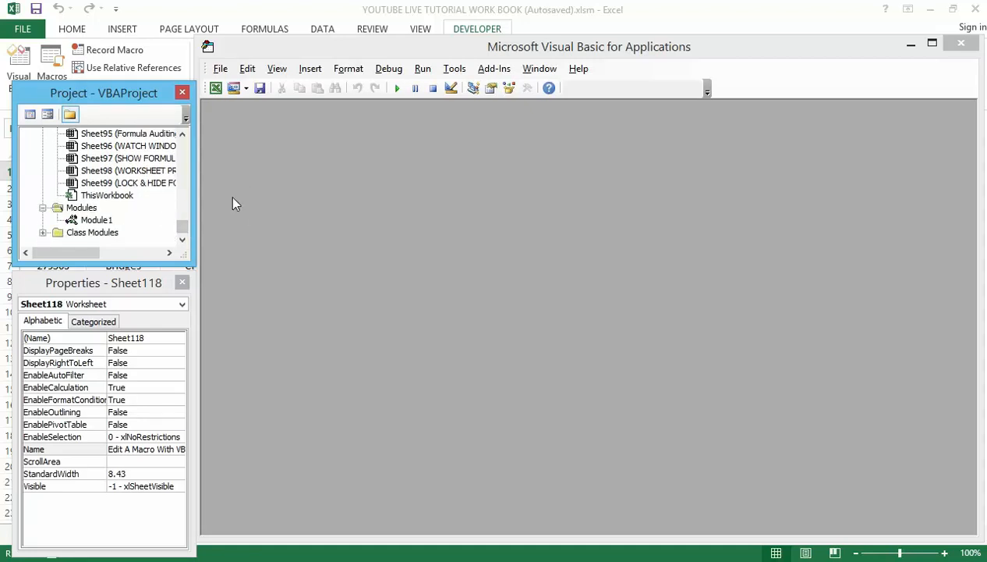
mouse_move(256, 195)
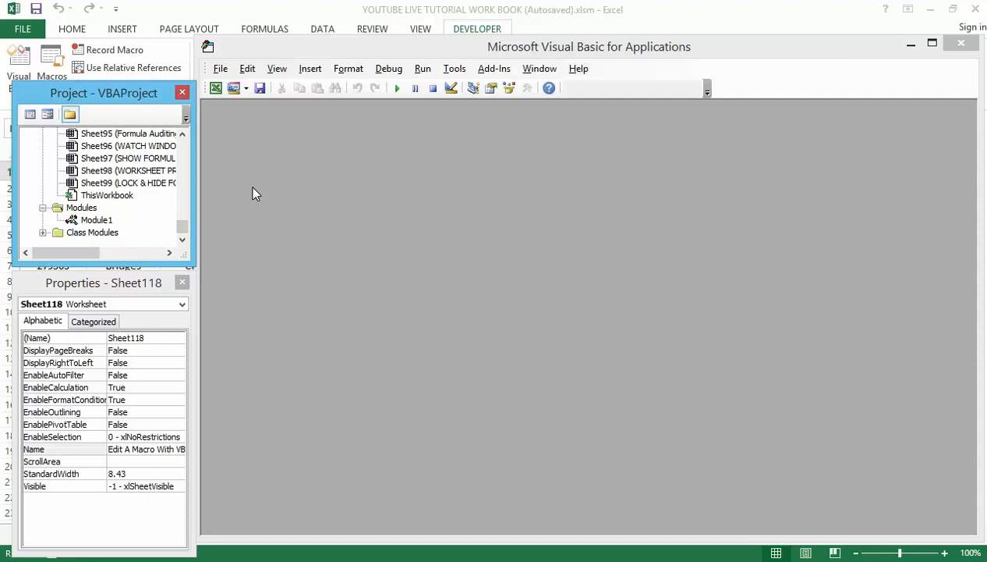
mouse_move(144, 195)
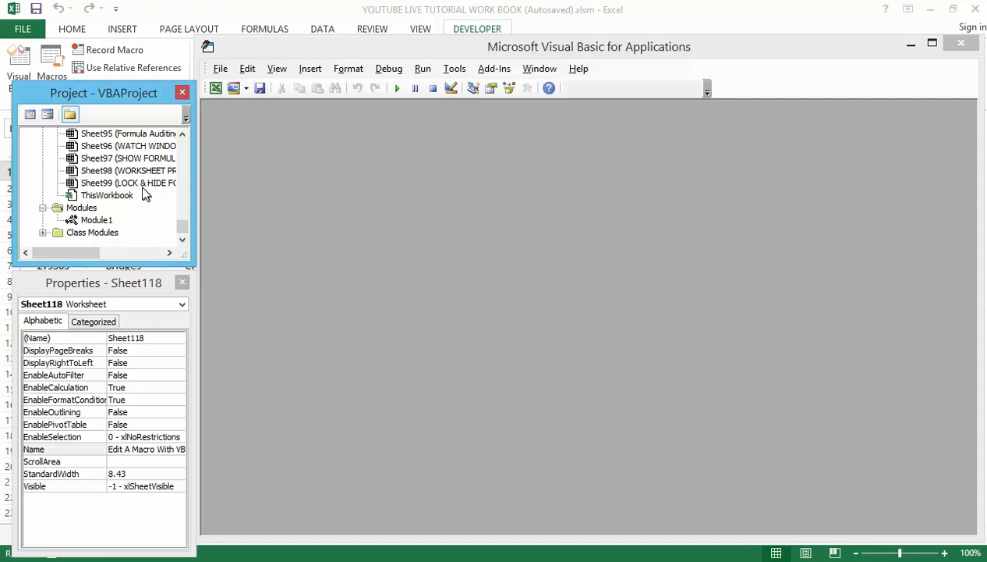
mouse_move(131, 174)
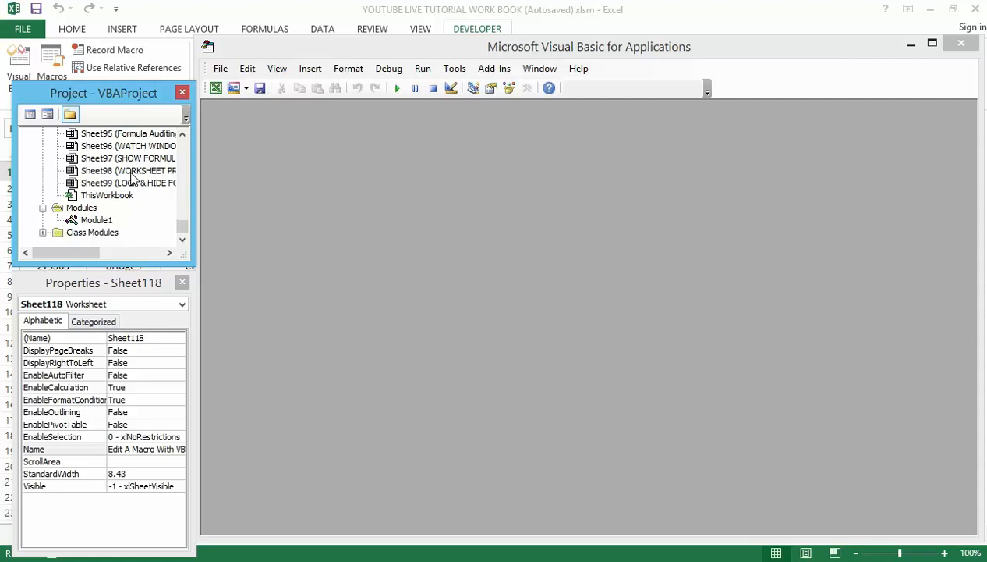
mouse_move(69, 241)
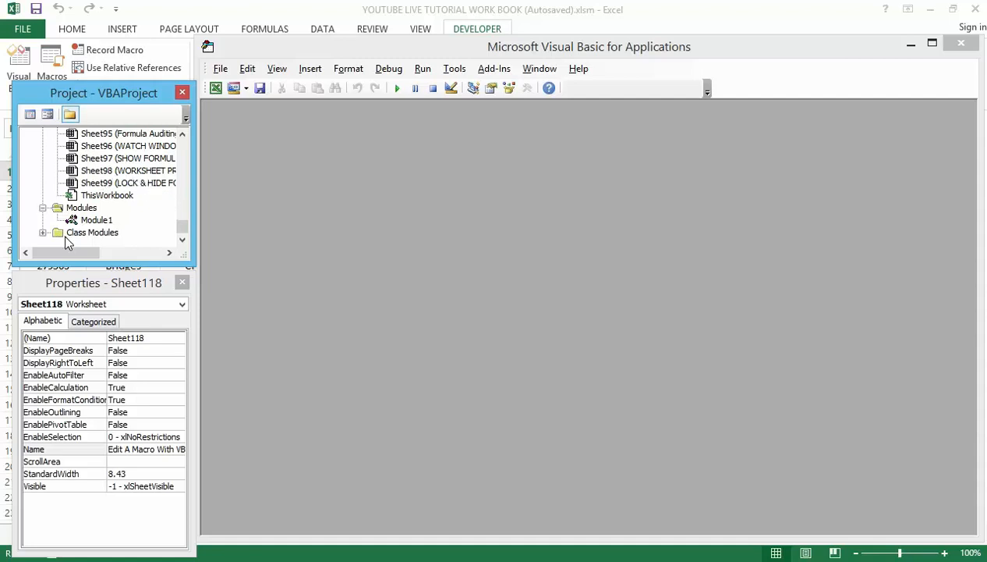
mouse_move(75, 228)
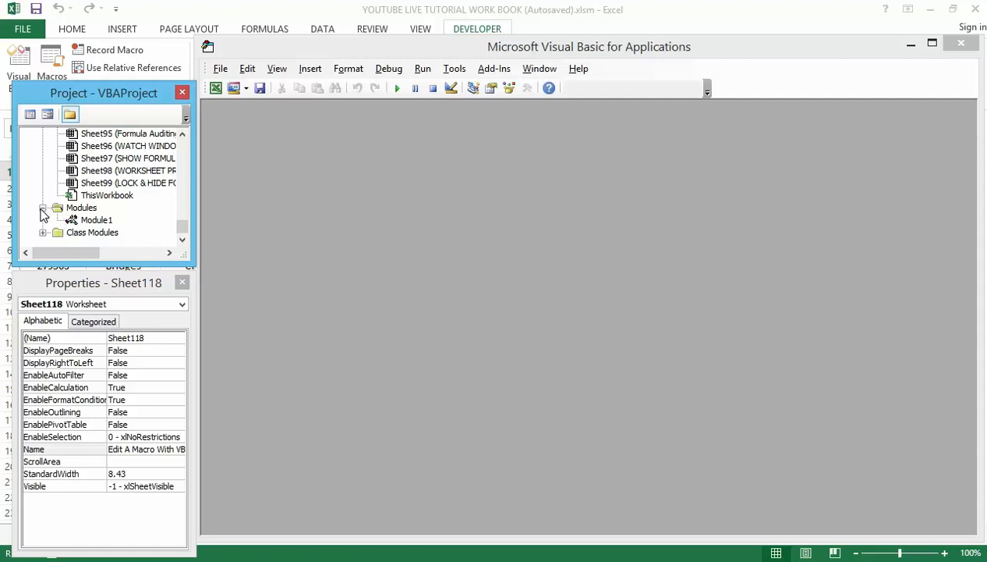
click(43, 215)
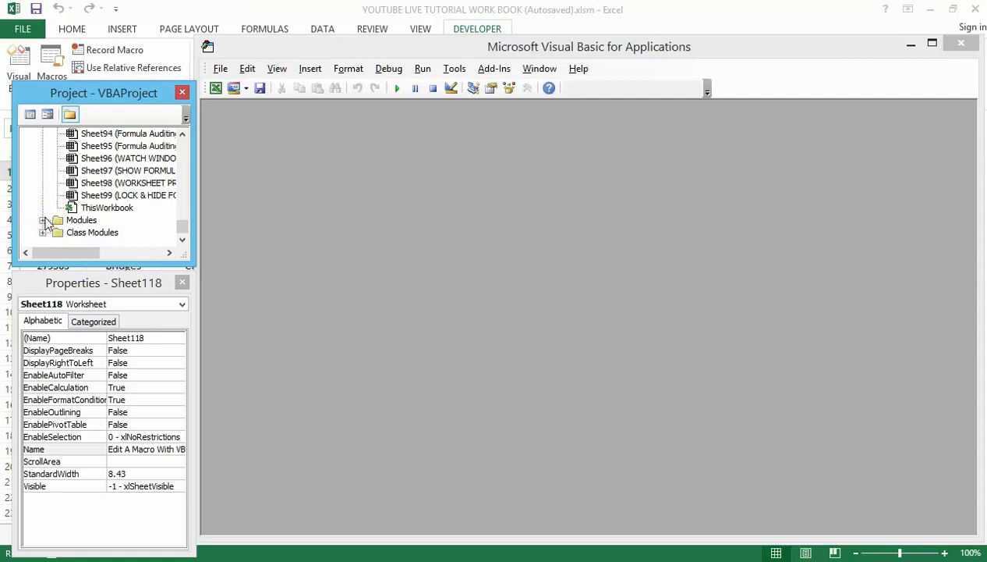
click(44, 218)
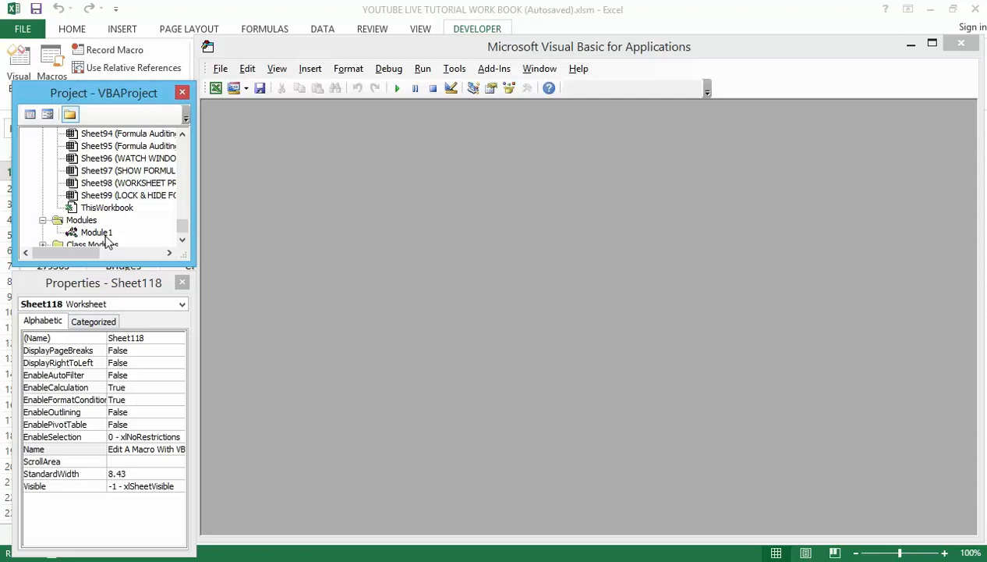
Step: Show Module1's FormatTable macro code and scroll through its header and formatting lines
double_click(96, 231)
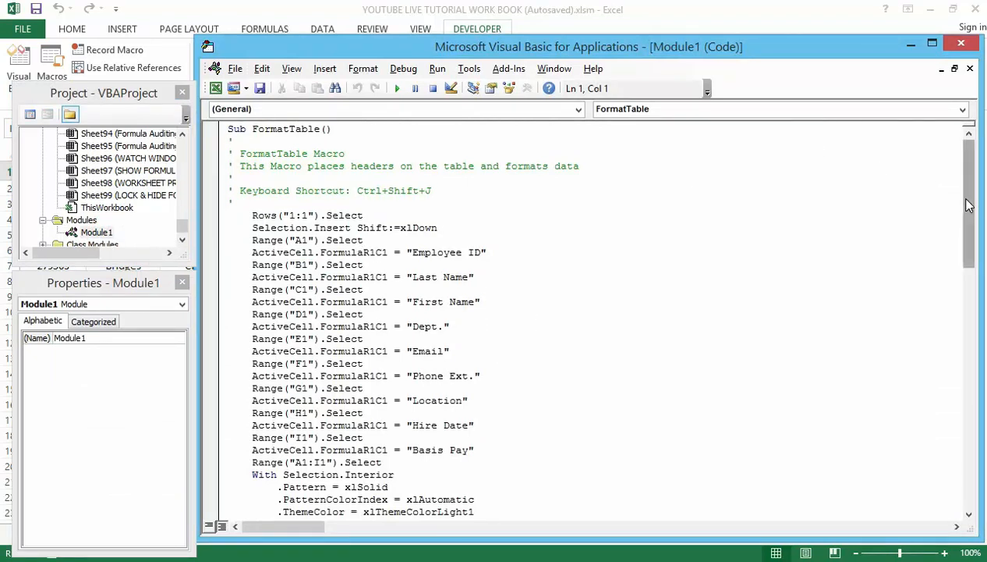
scroll(down, 3)
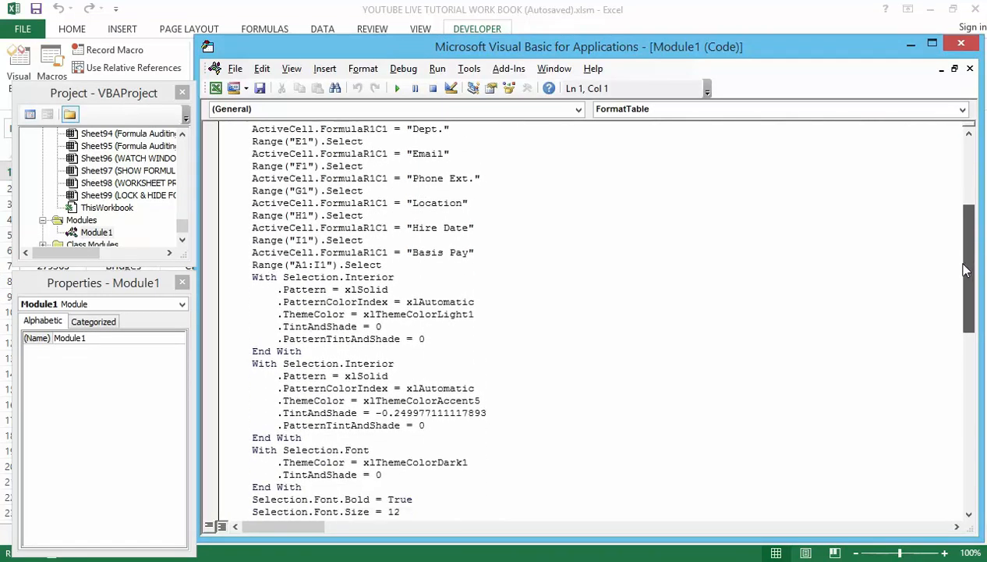
scroll(down, 3)
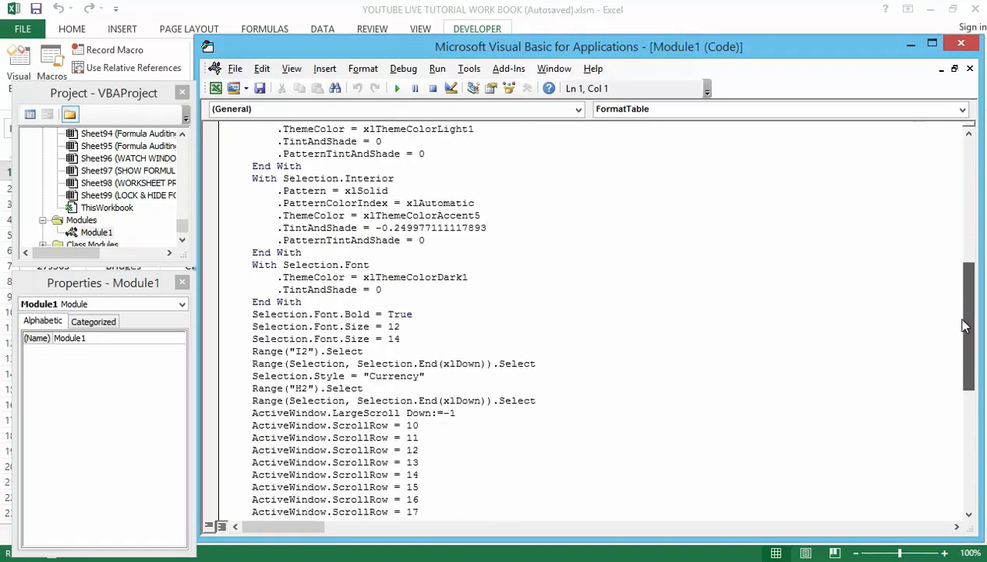
scroll(up, 3)
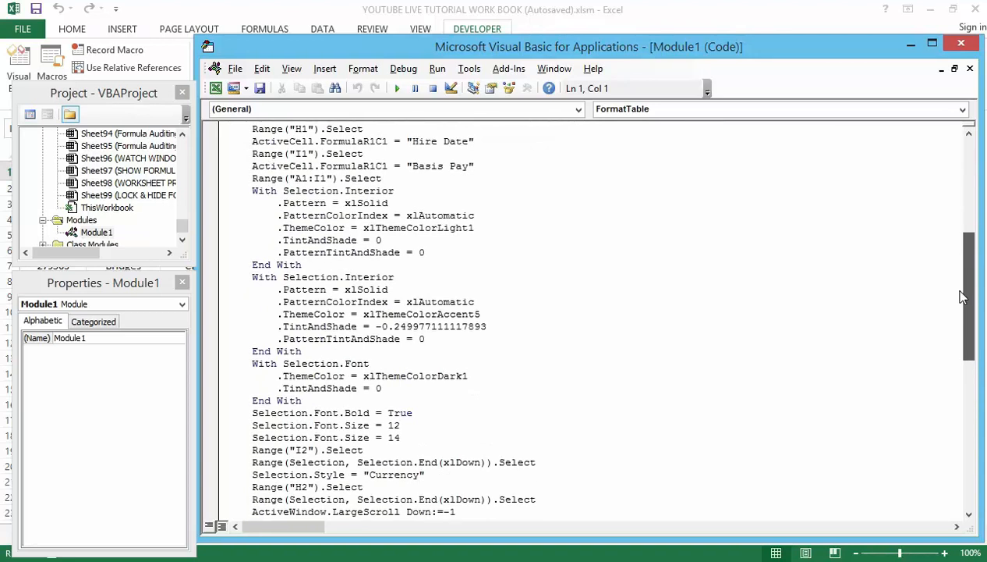
scroll(up, 3)
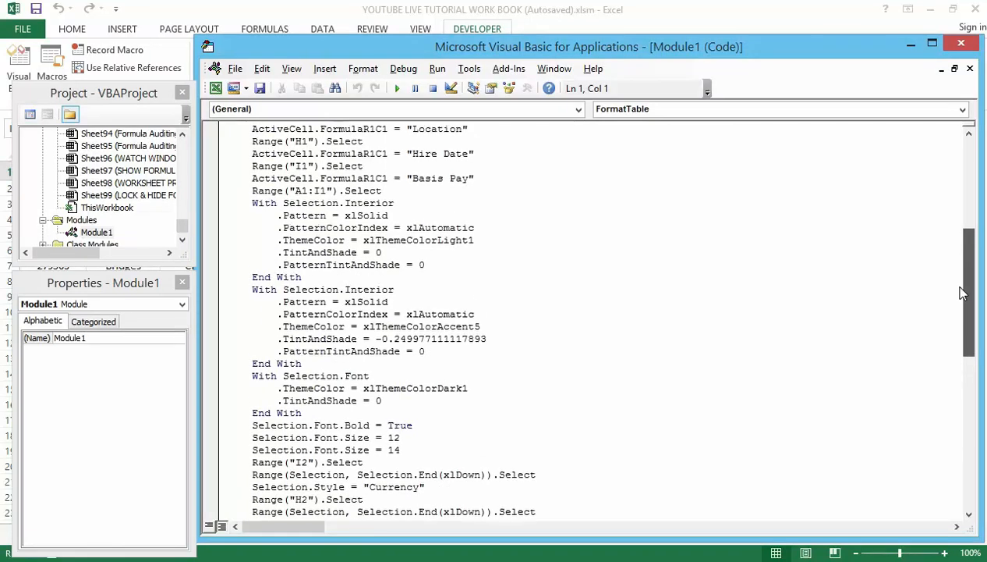
scroll(up, 3)
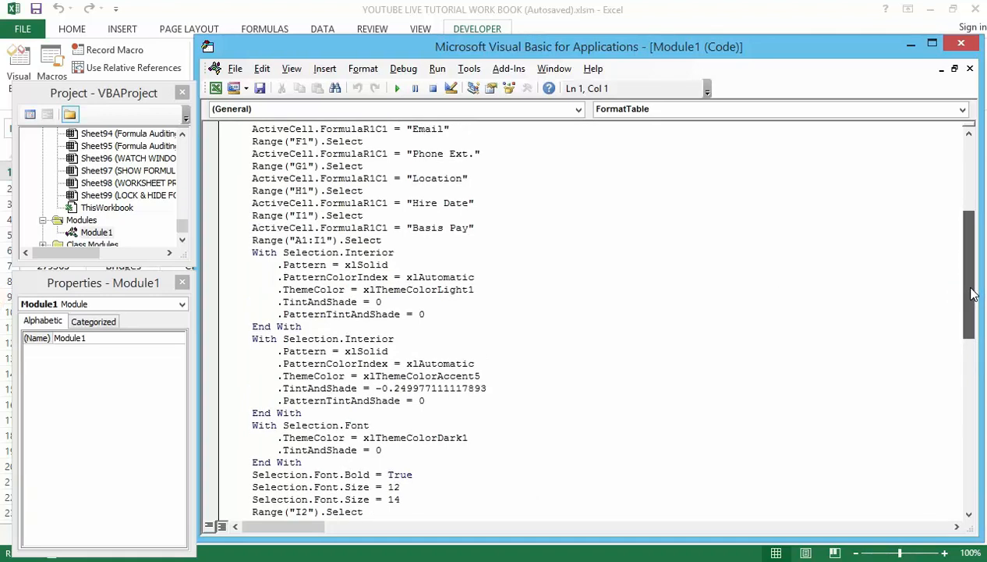
scroll(down, 3)
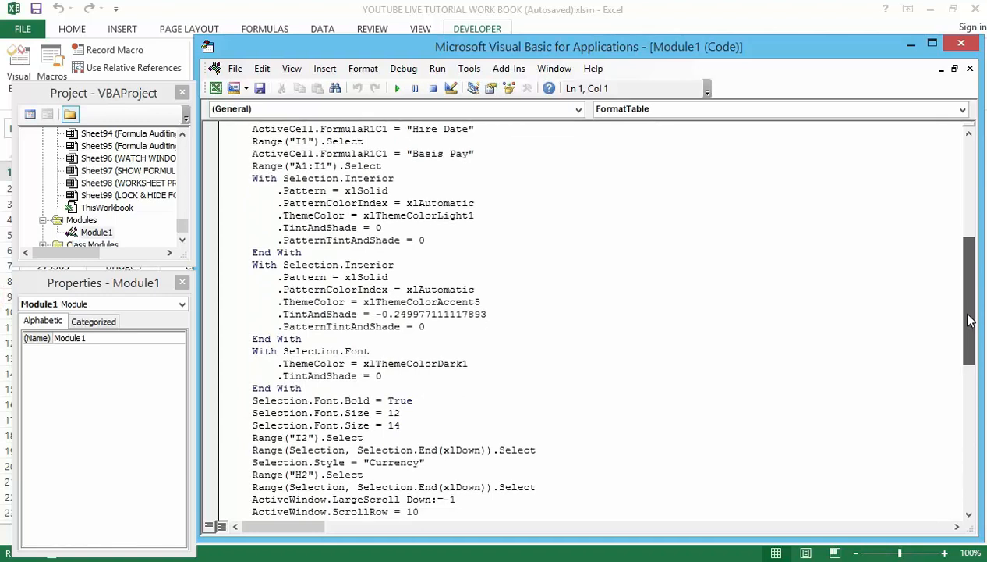
scroll(down, 3)
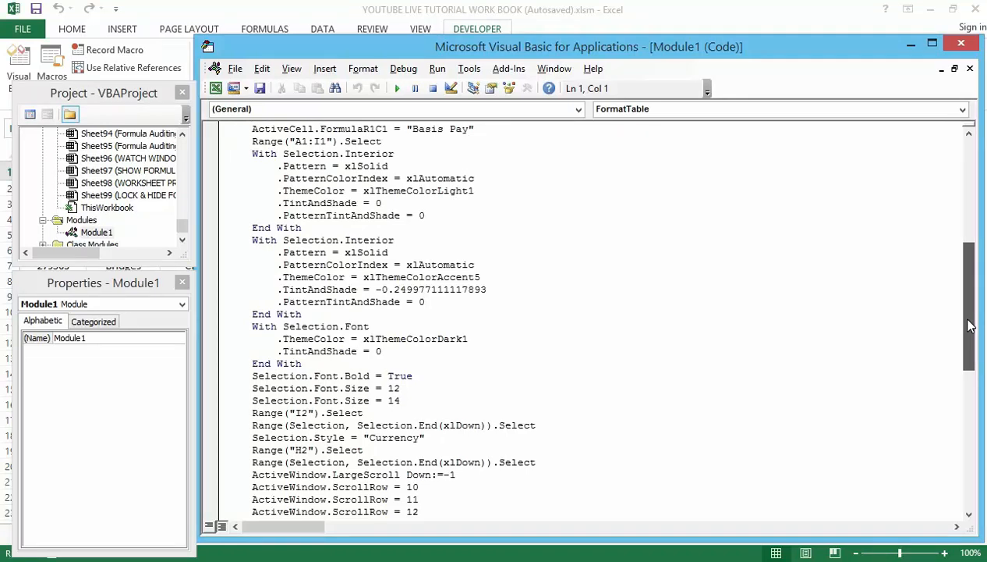
scroll(up, 3)
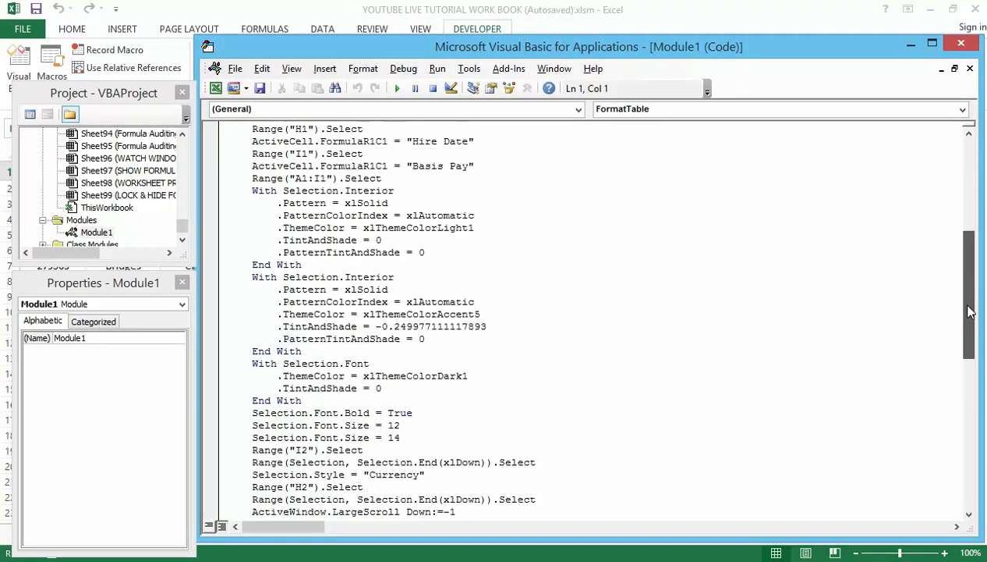
scroll(up, 3)
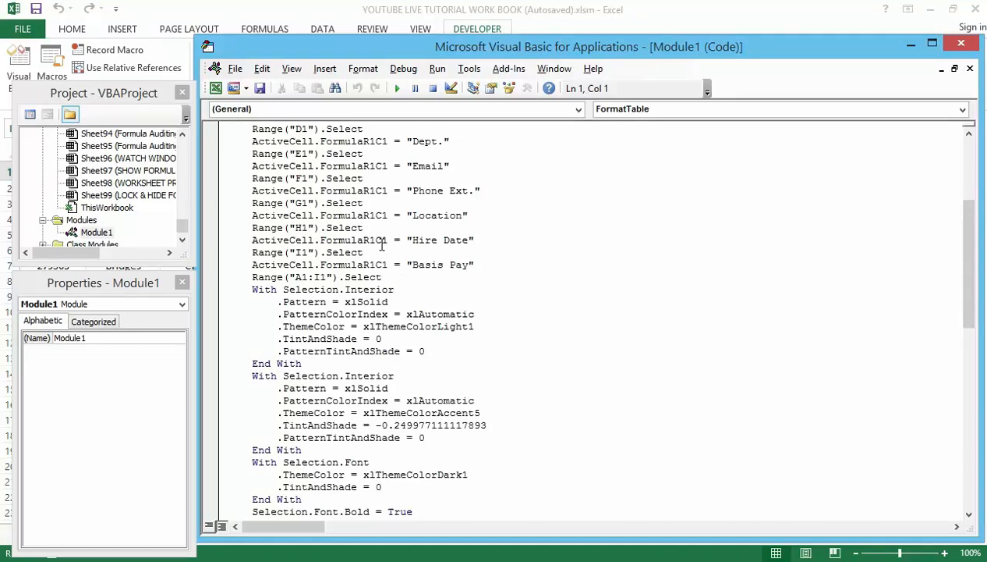
mouse_move(393, 263)
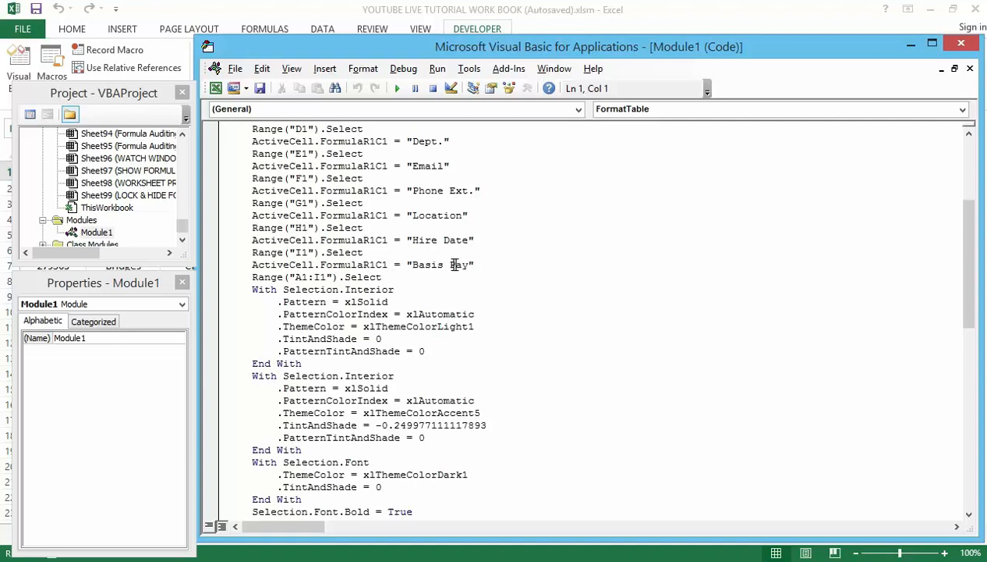
Step: Edit the Basic Pay header line, then scroll to the macro's column-width and AutoFilter lines
click(443, 266)
text(c)
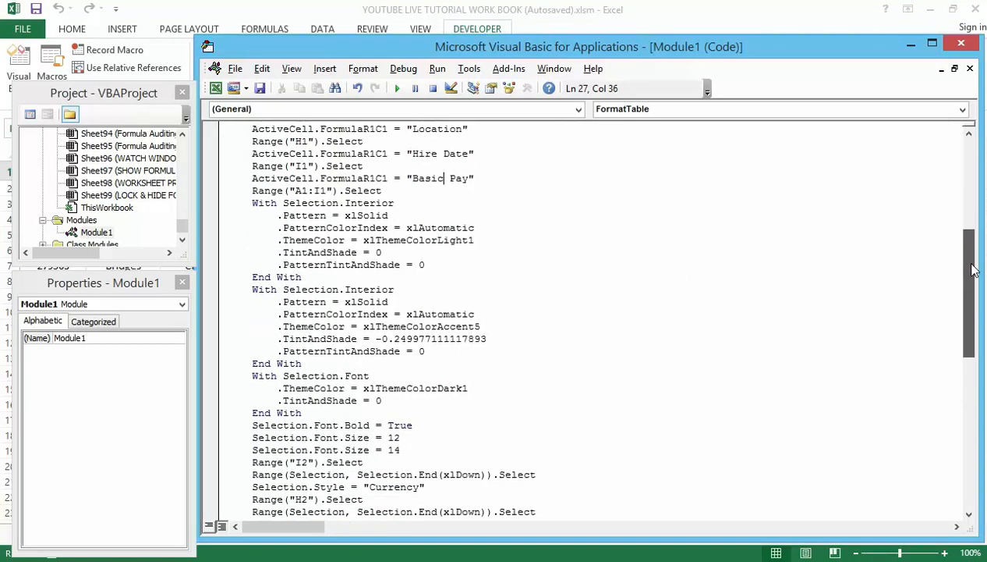
scroll(down, 3)
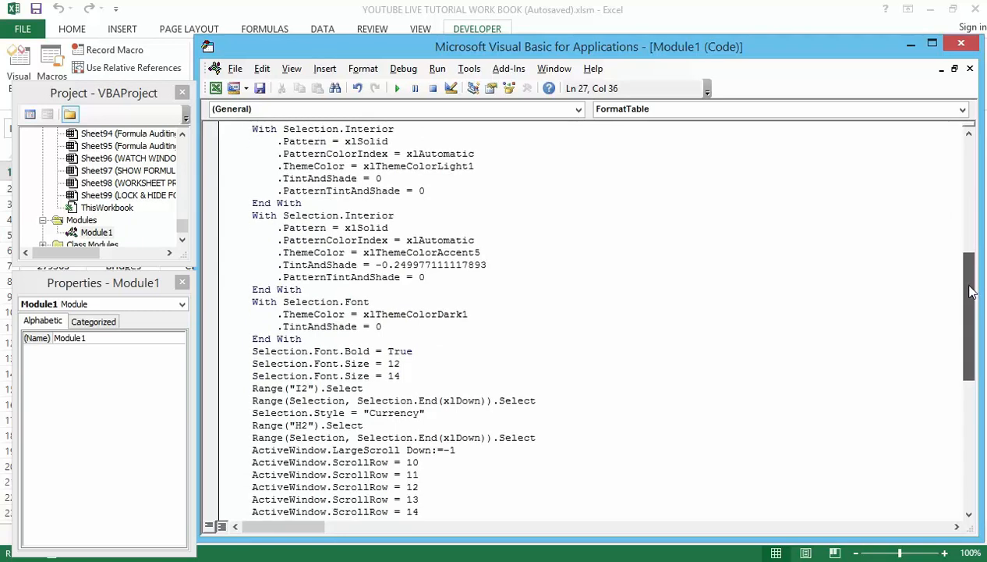
scroll(up, 3)
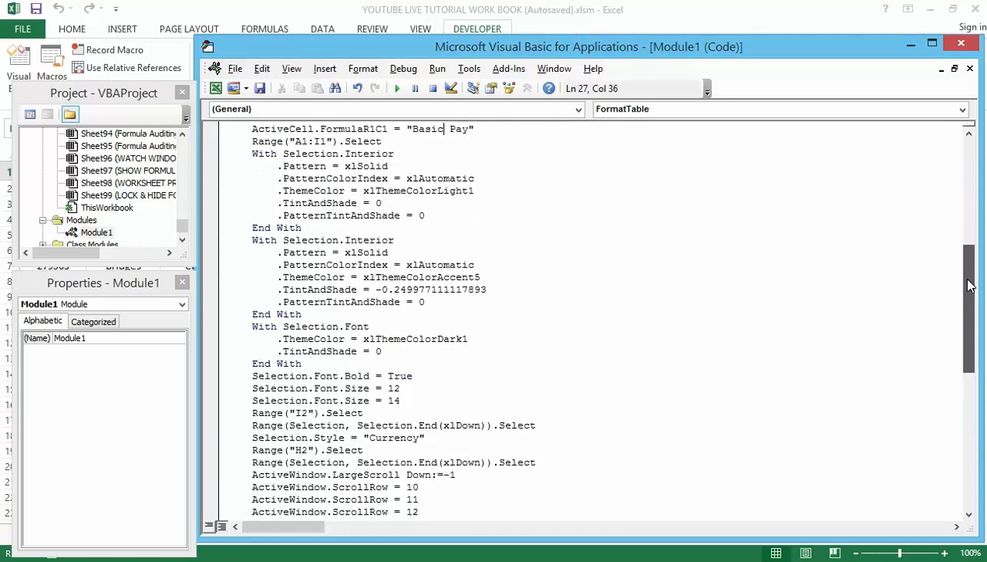
scroll(up, 3)
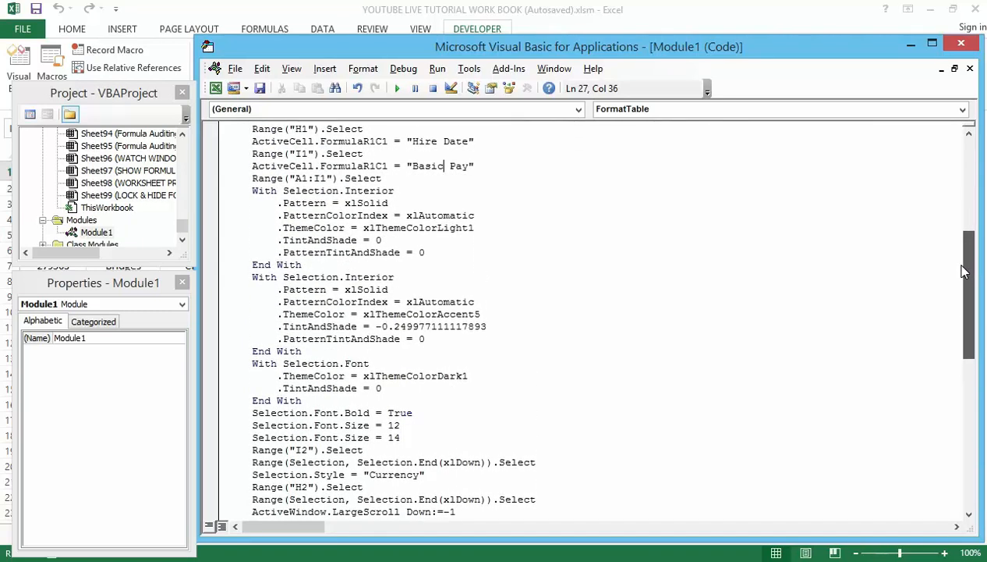
scroll(down, 3)
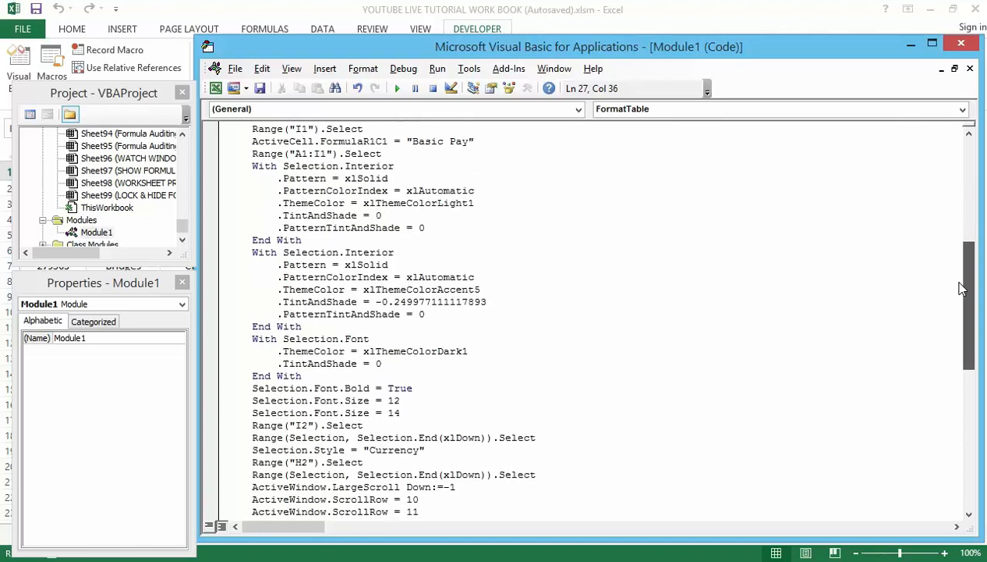
scroll(down, 3)
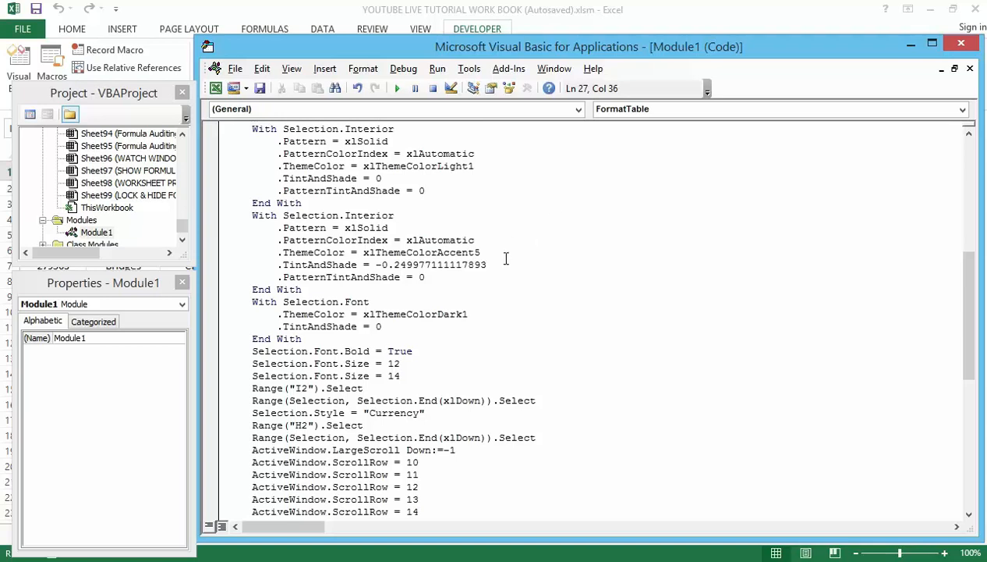
mouse_move(451, 298)
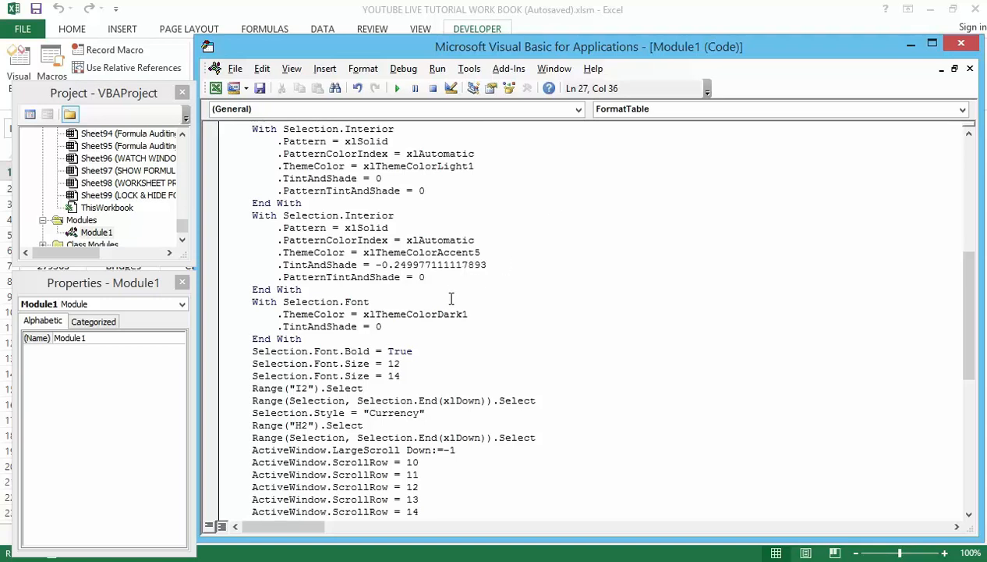
mouse_move(961, 269)
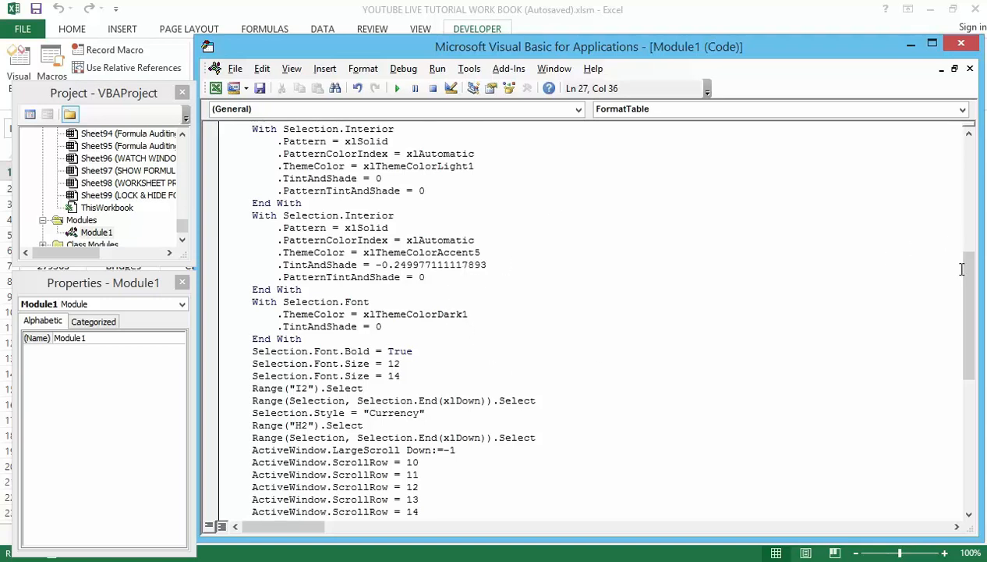
scroll(down, 3)
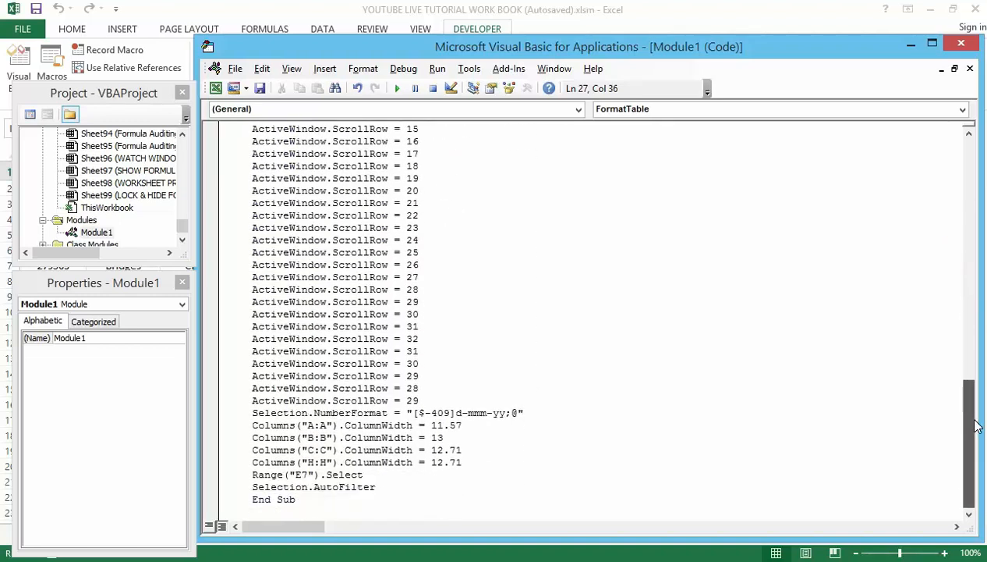
mouse_move(752, 312)
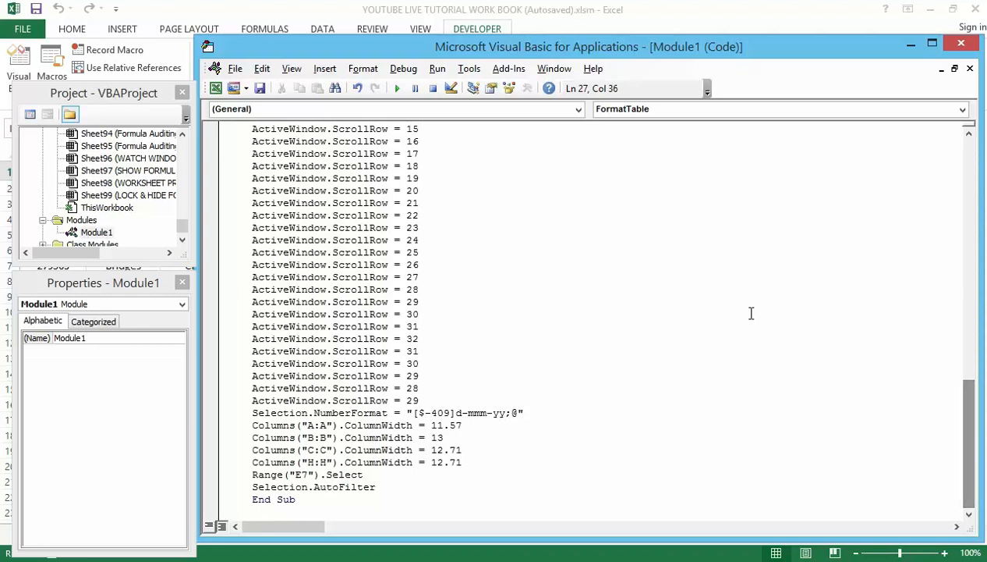
mouse_move(491, 424)
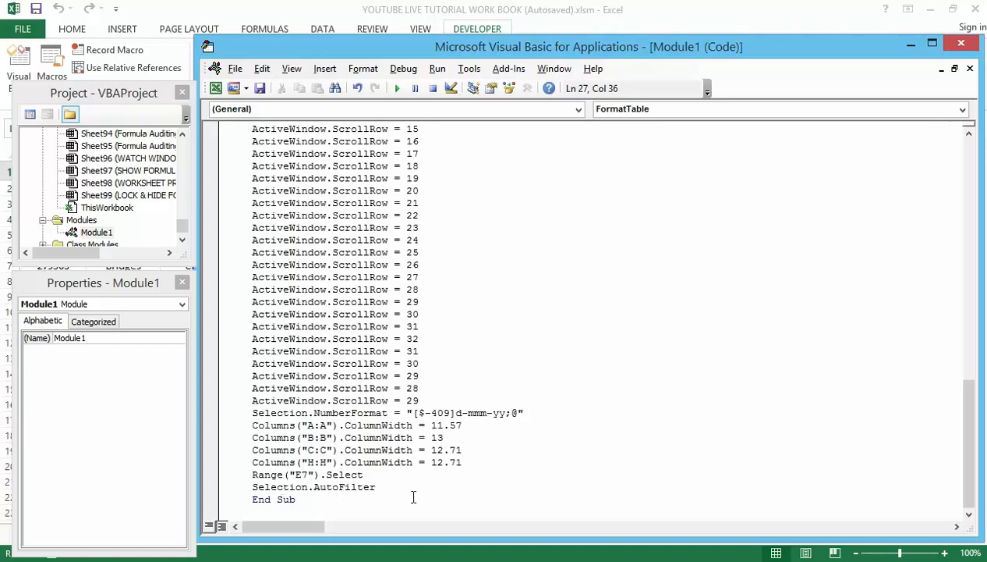
mouse_move(437, 486)
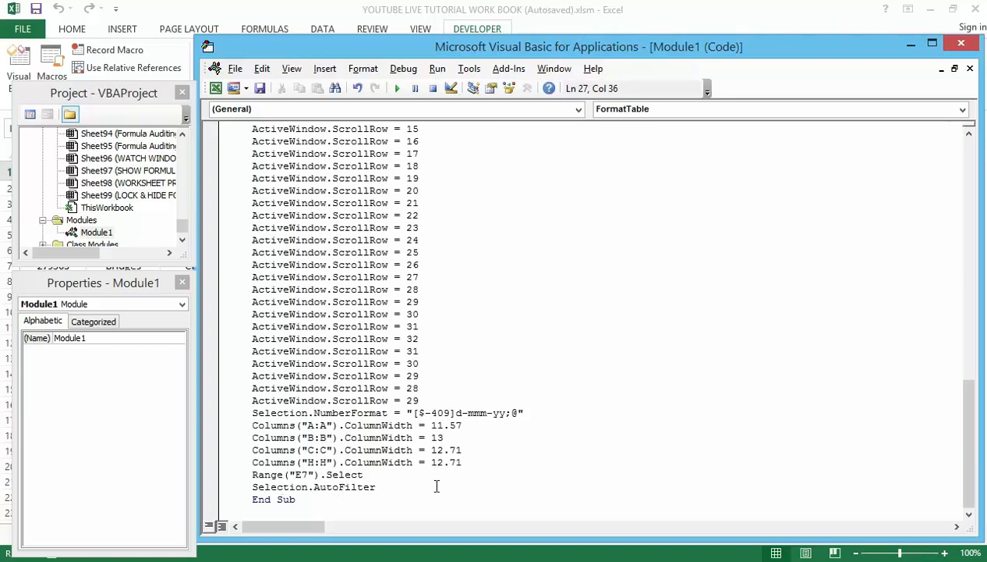
mouse_move(570, 437)
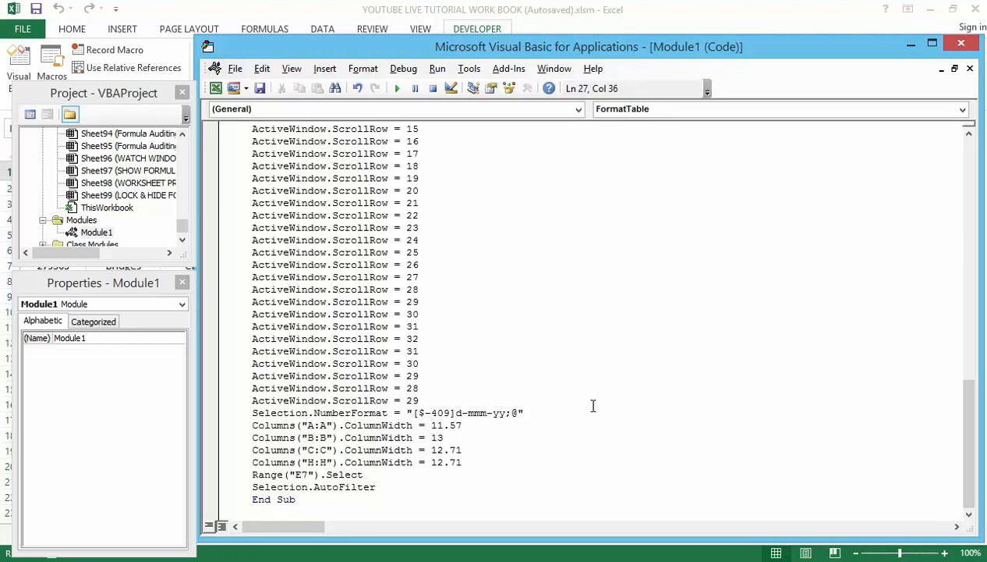
mouse_move(612, 404)
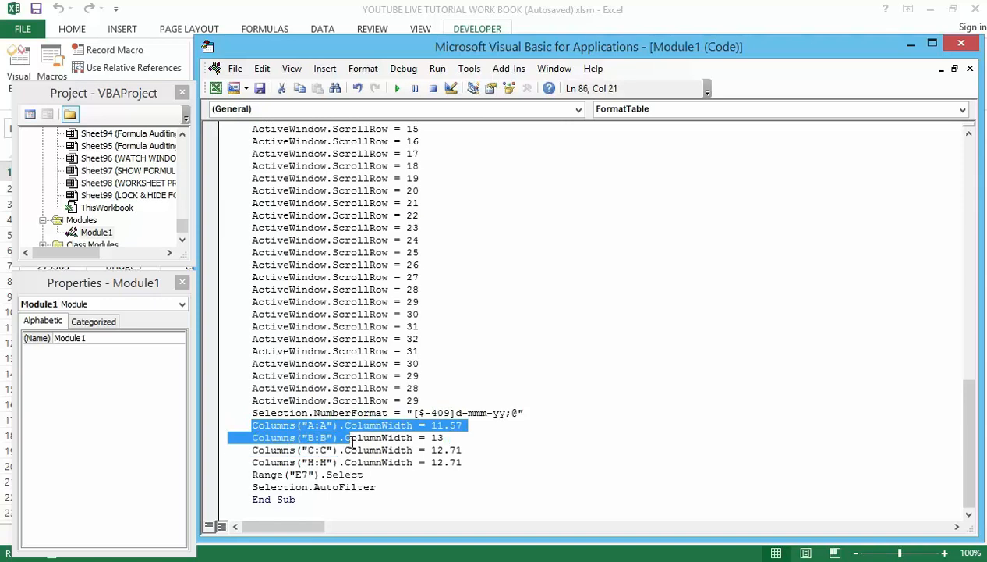
Step: Cut the four ColumnWidth lines and place them after Selection.AutoFilter, before End Sub
drag(253, 424, 462, 462)
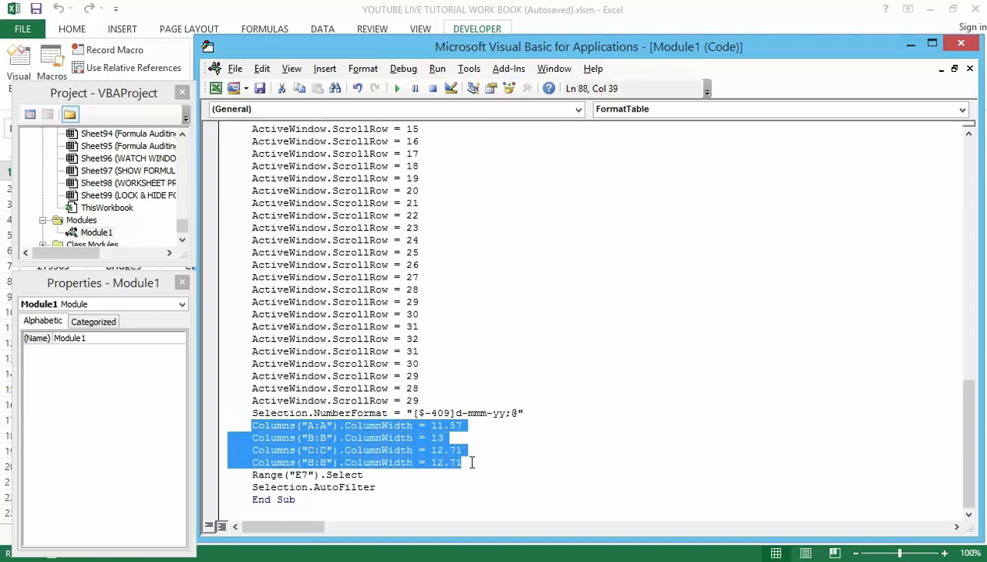
mouse_move(579, 390)
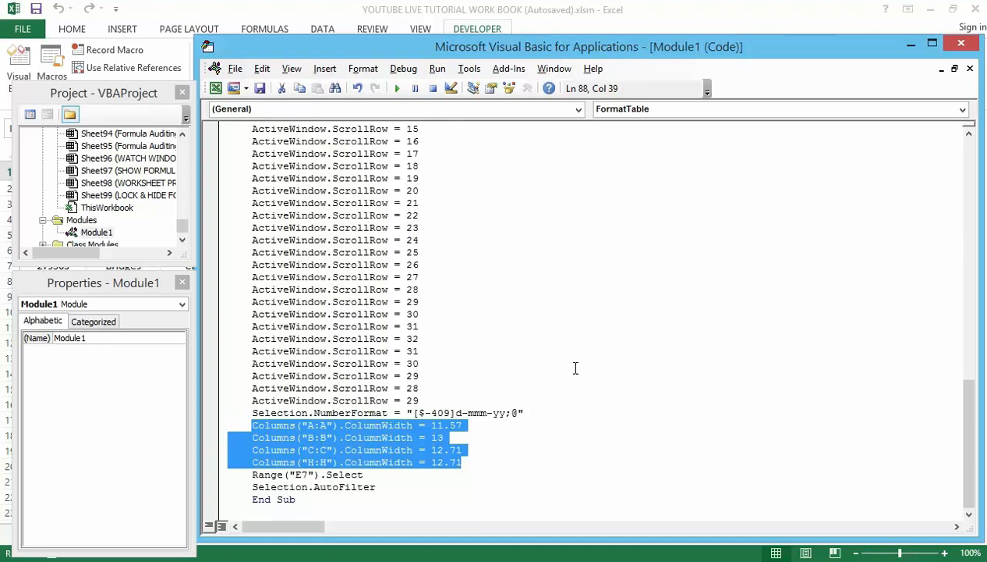
key(Delete)
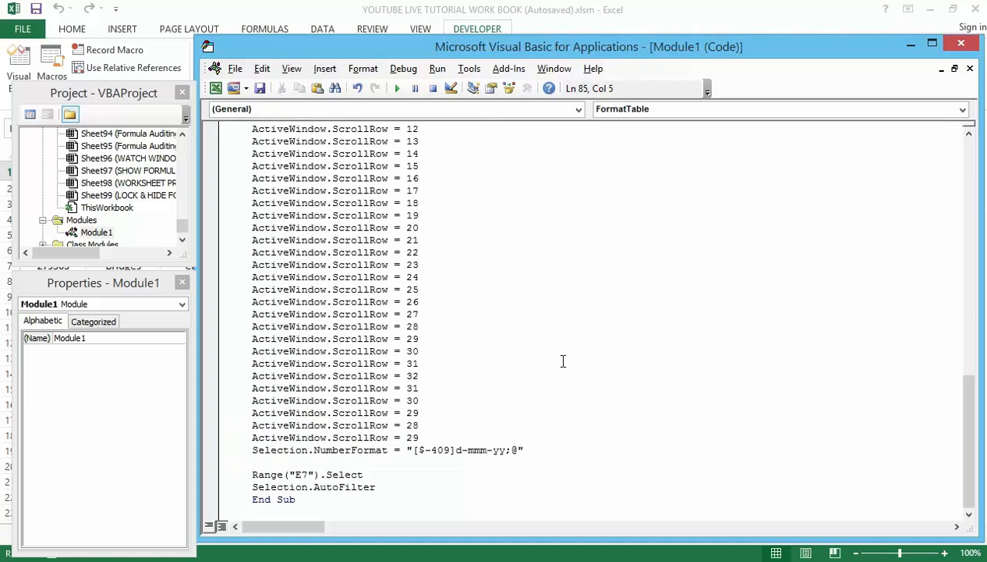
mouse_move(605, 378)
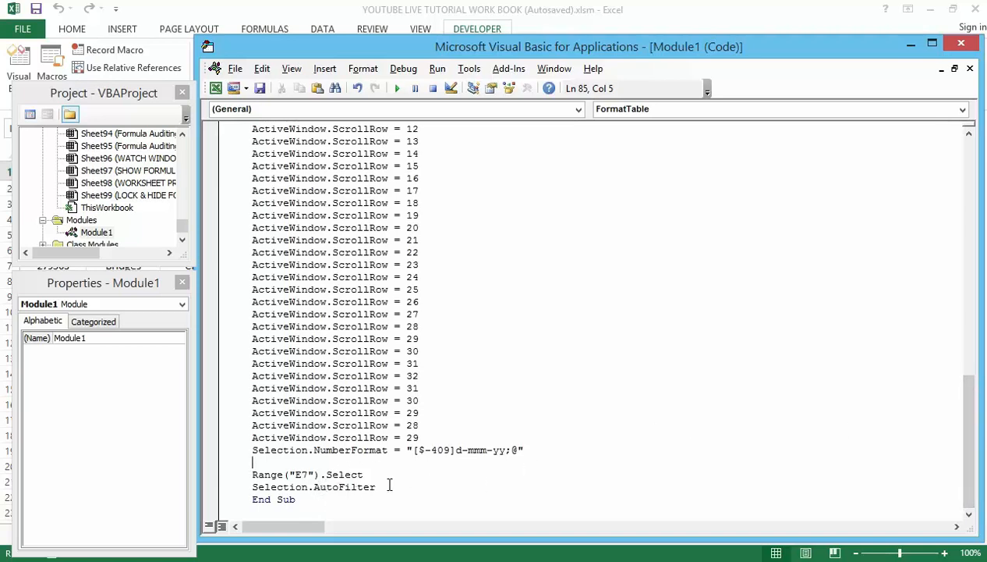
click(382, 486)
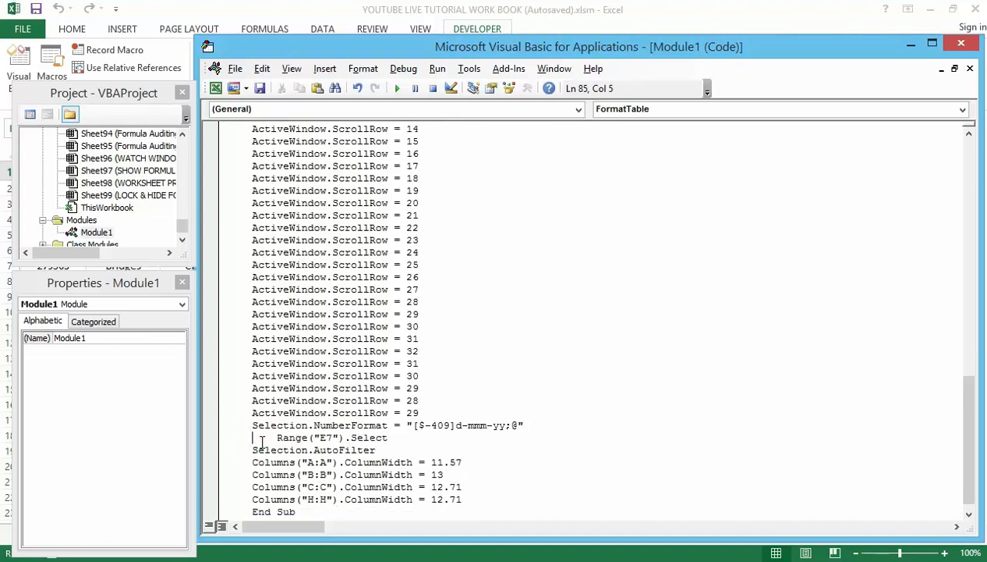
click(278, 437)
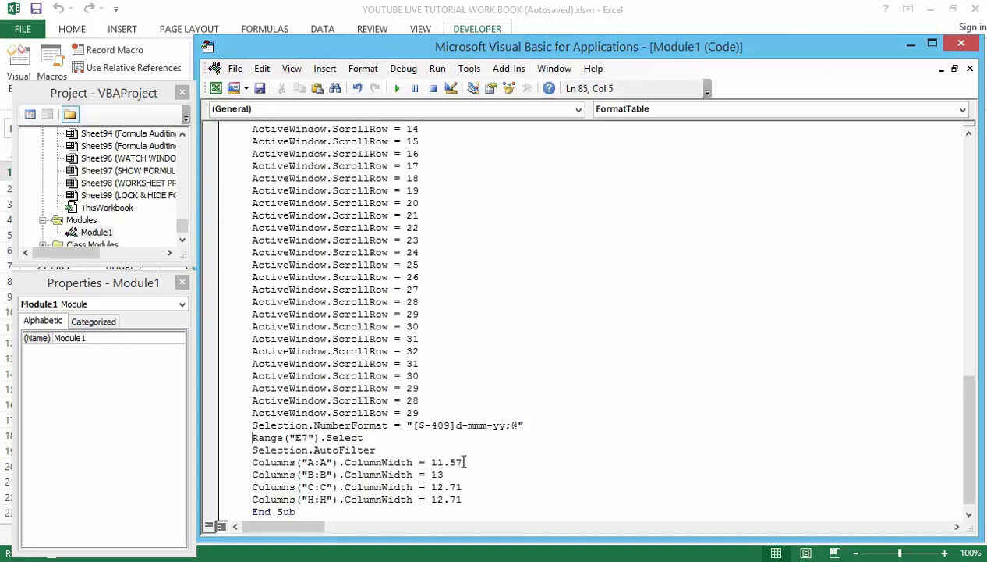
Step: Delete the widths 11.57, 13, 12.71 and 12.71 from columns A, B, C and H, dismissing each compile error
click(461, 462)
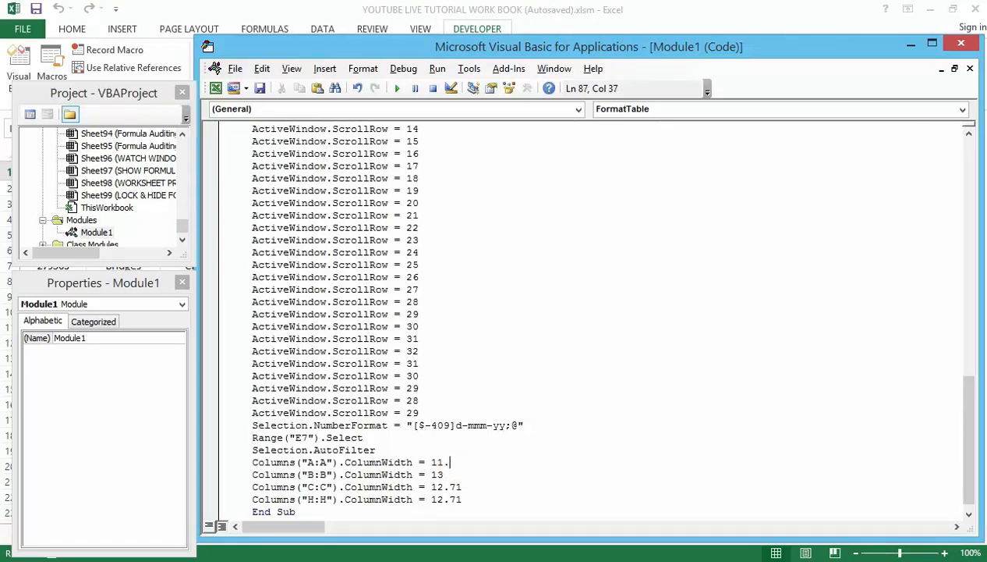
key(BackSpace)
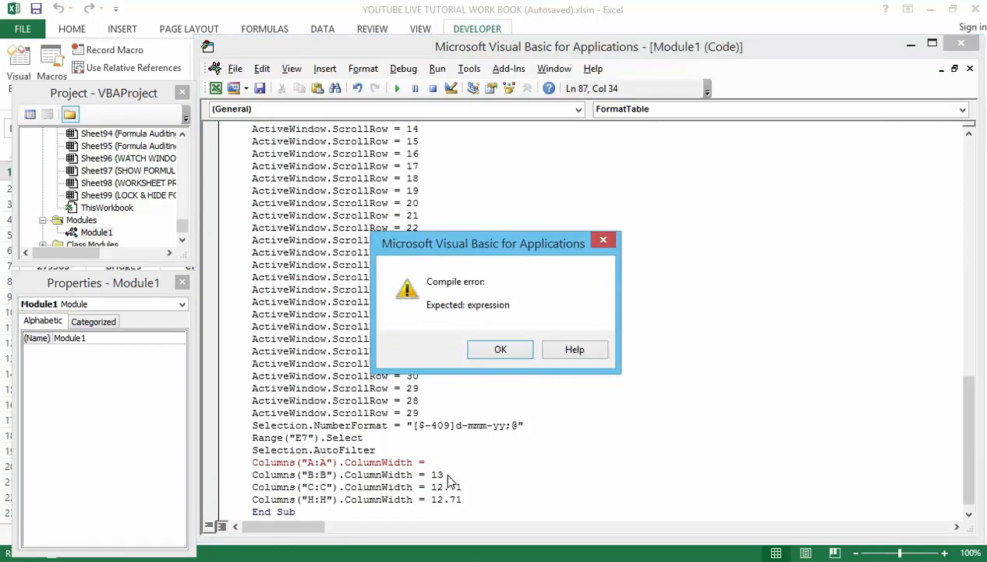
mouse_move(431, 476)
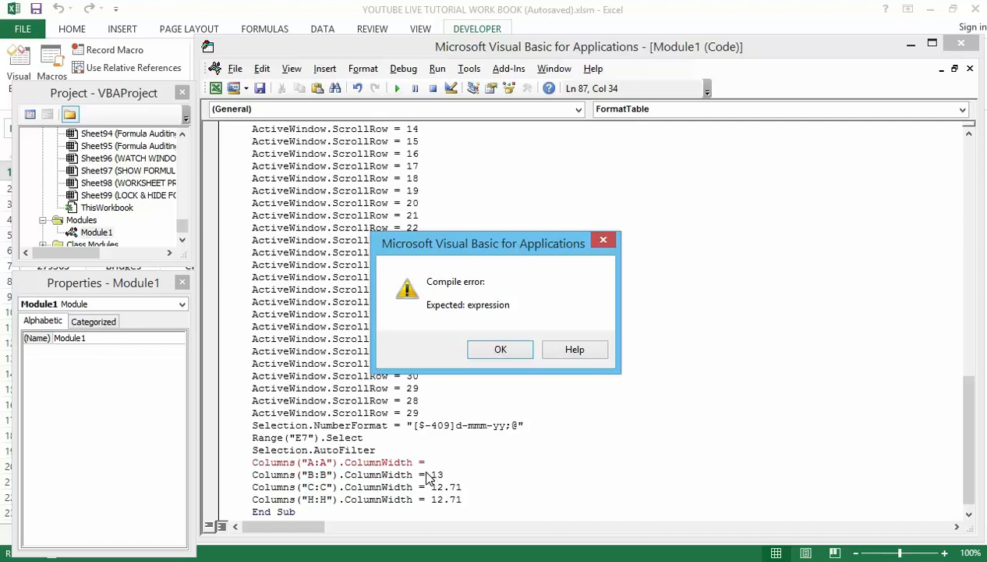
mouse_move(472, 369)
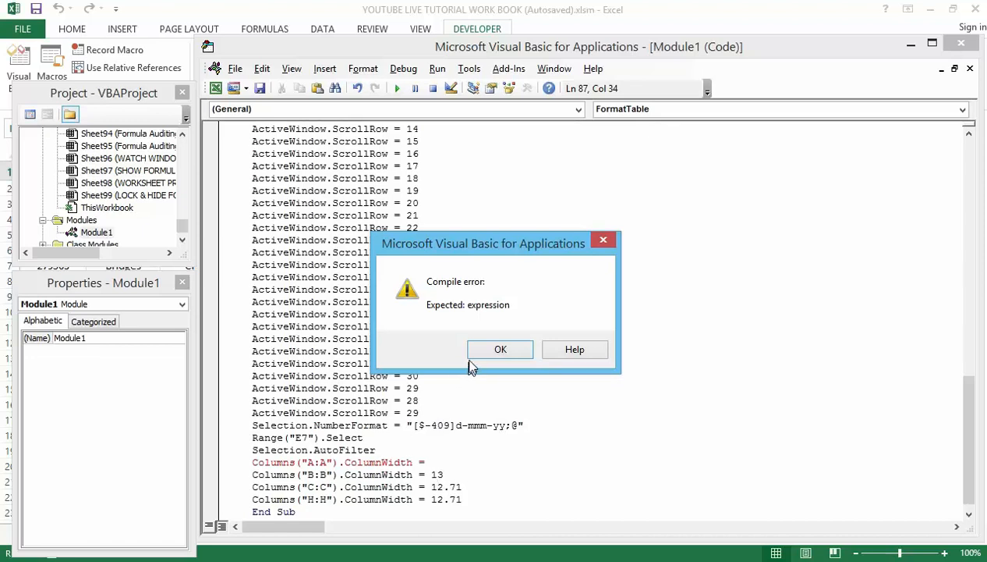
click(500, 349)
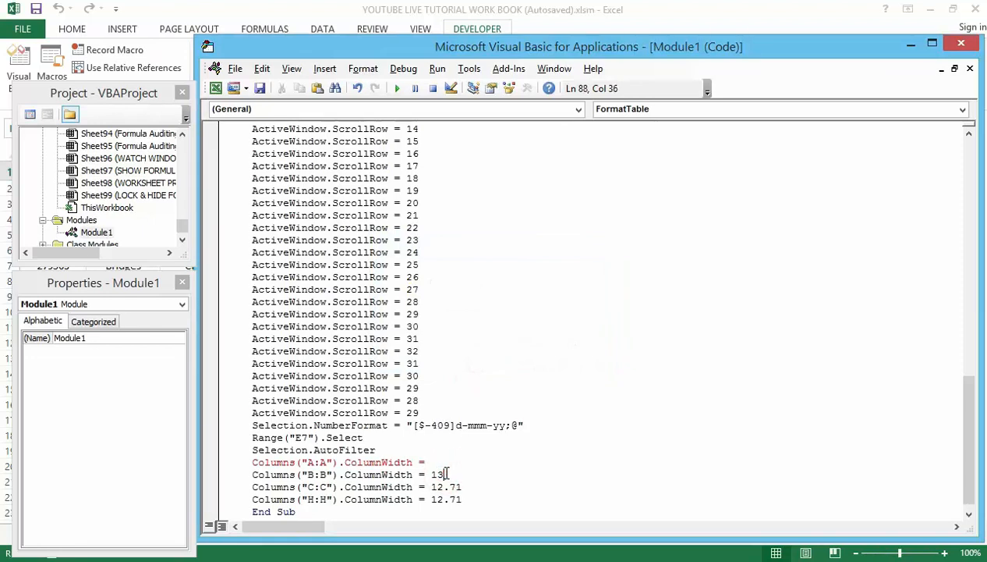
key(BackSpace)
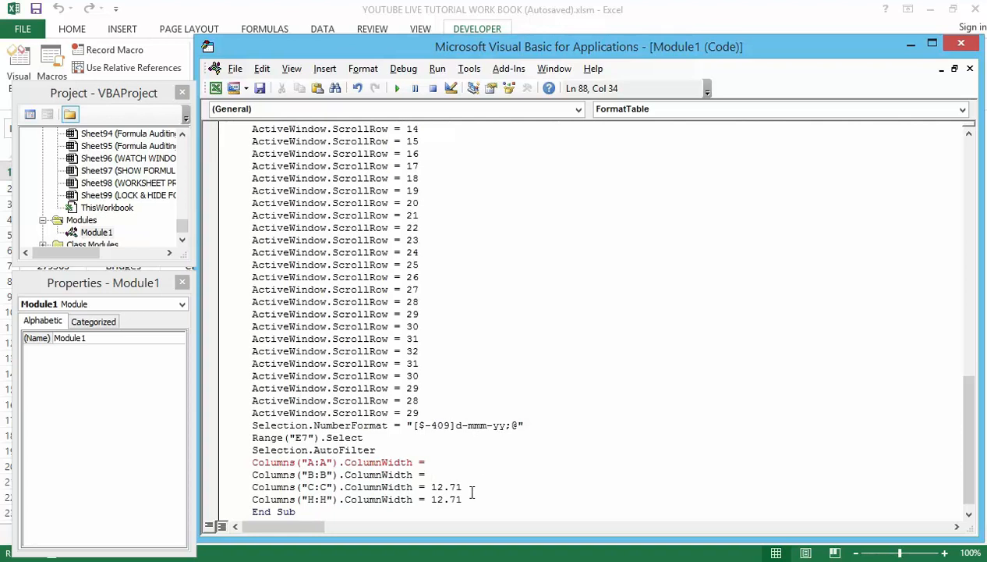
click(397, 87)
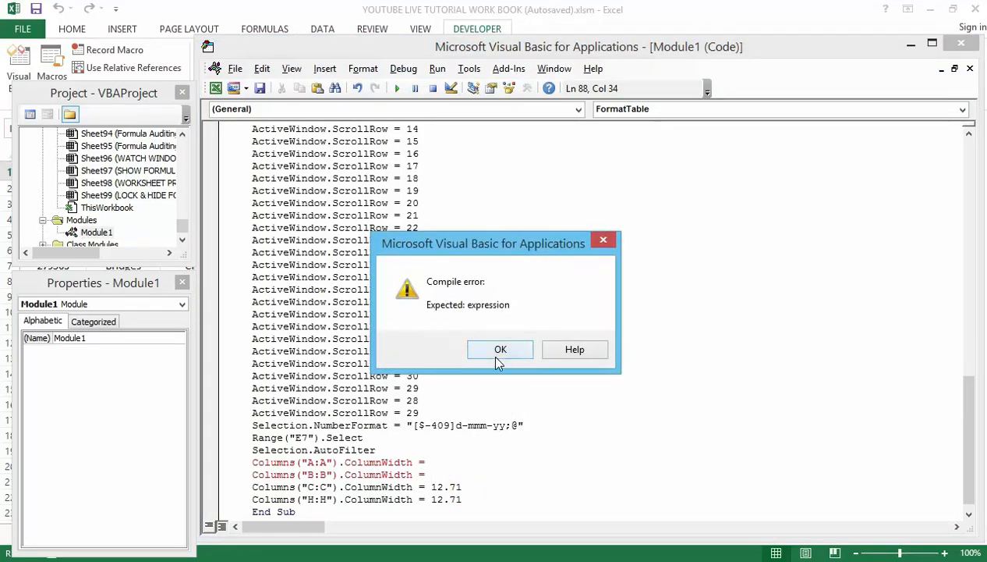
click(499, 350)
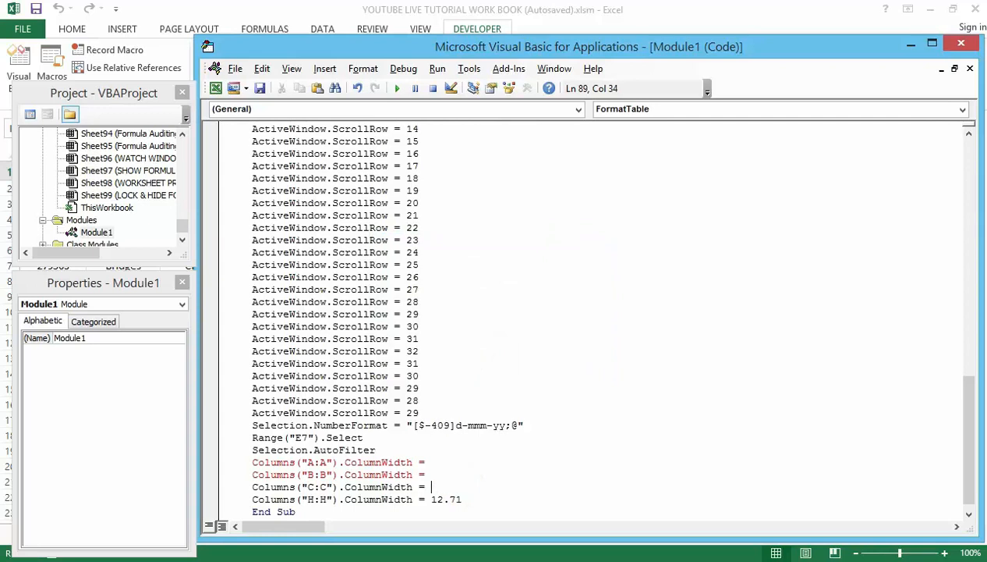
click(398, 87)
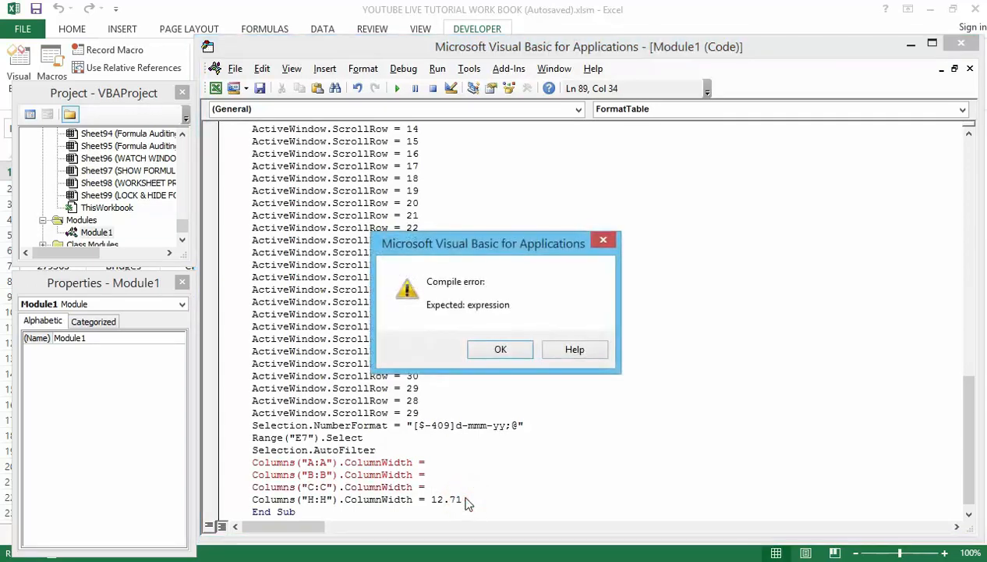
click(500, 349)
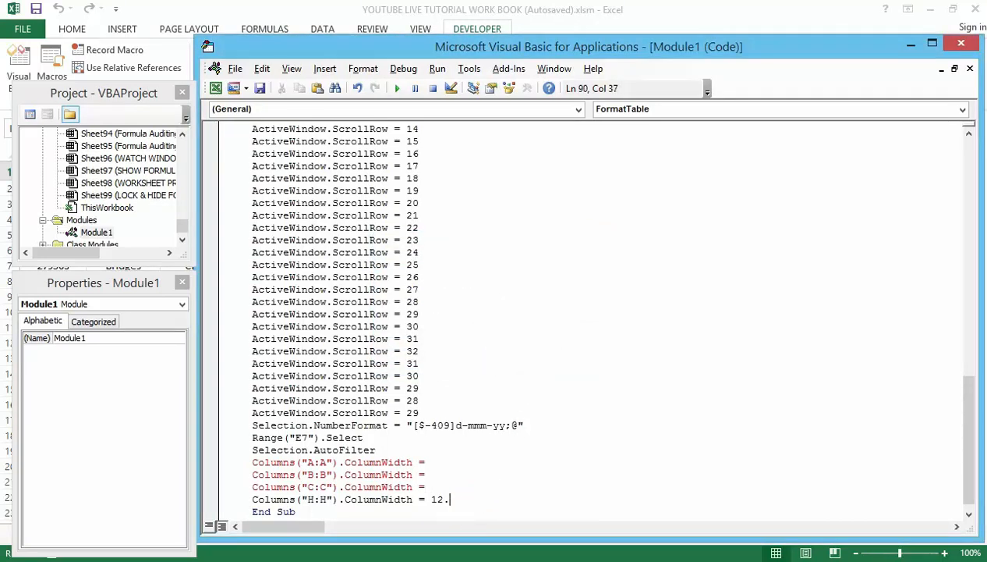
key(Backspace)
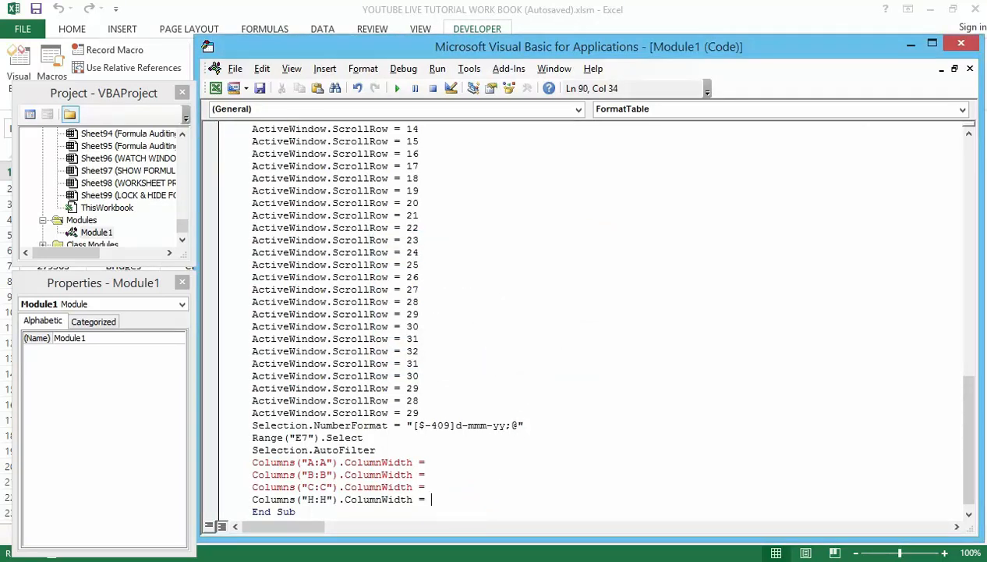
mouse_move(507, 387)
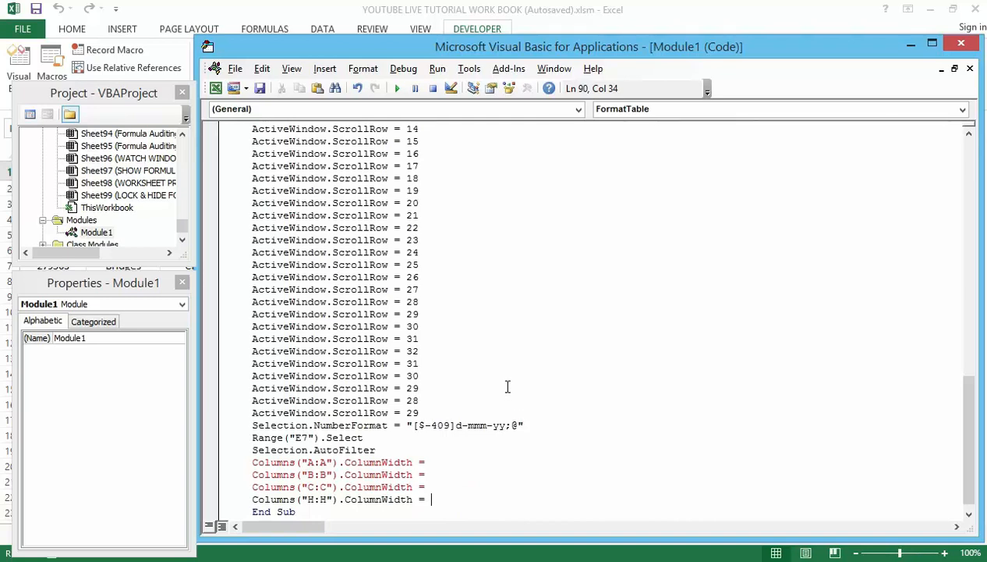
mouse_move(477, 418)
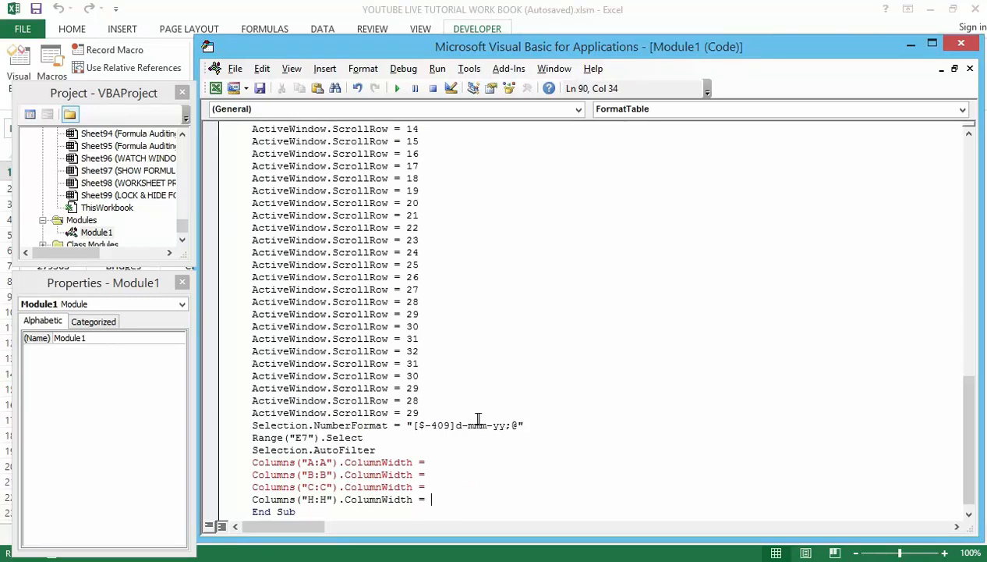
mouse_move(487, 443)
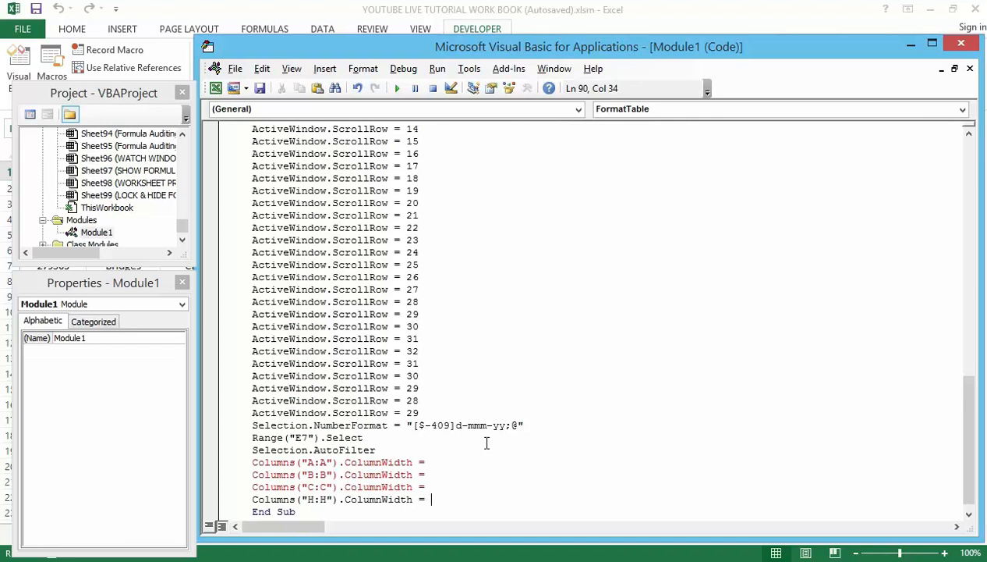
mouse_move(588, 399)
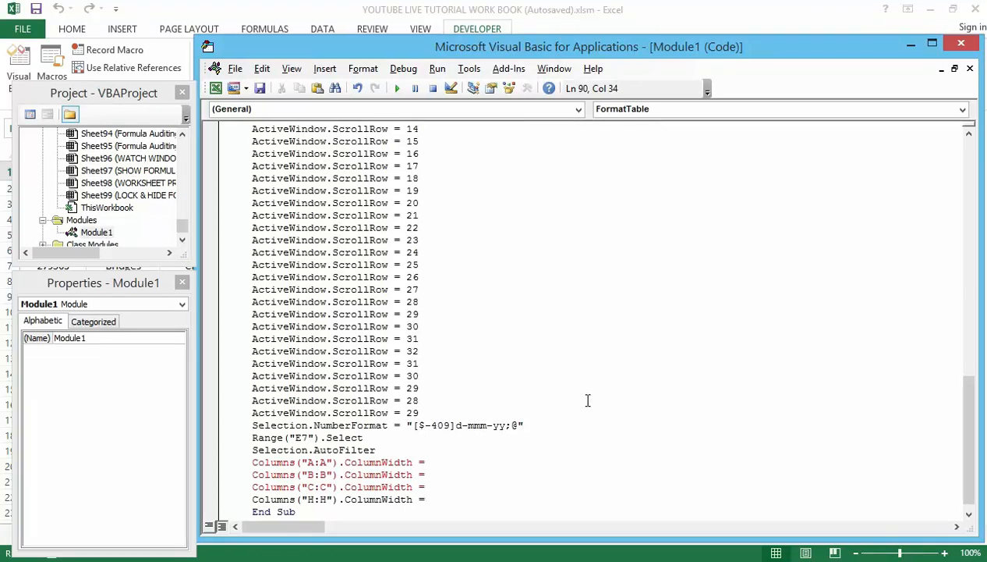
mouse_move(518, 463)
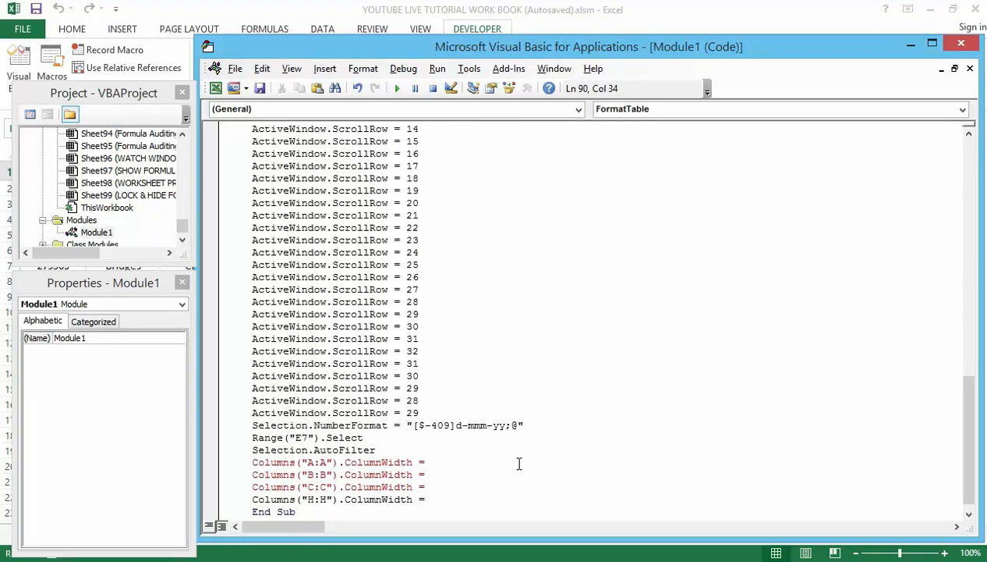
mouse_move(534, 503)
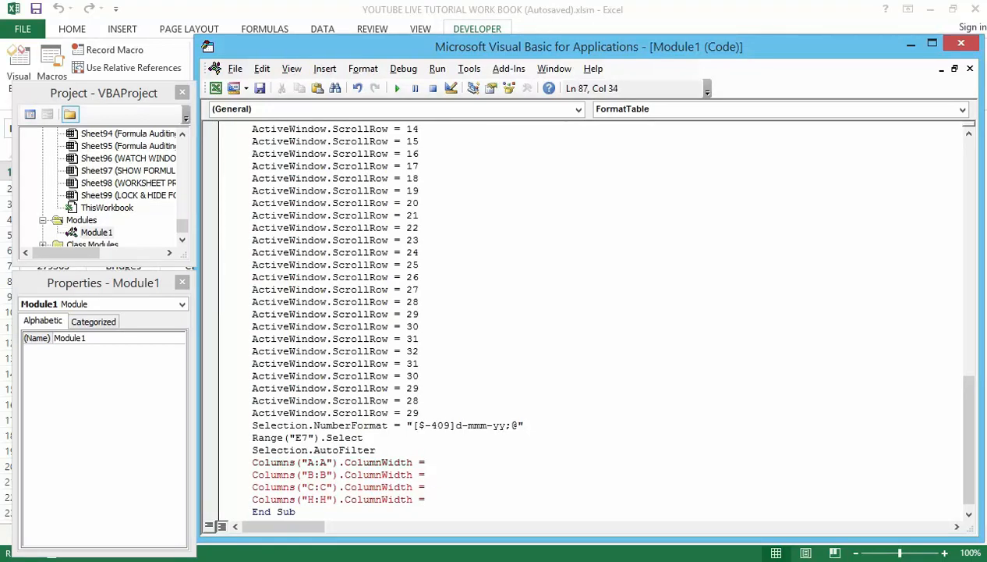
Step: Enter AutoFit for the remaining ColumnWidth assignments so all four columns use AutoFit
text(Auto)
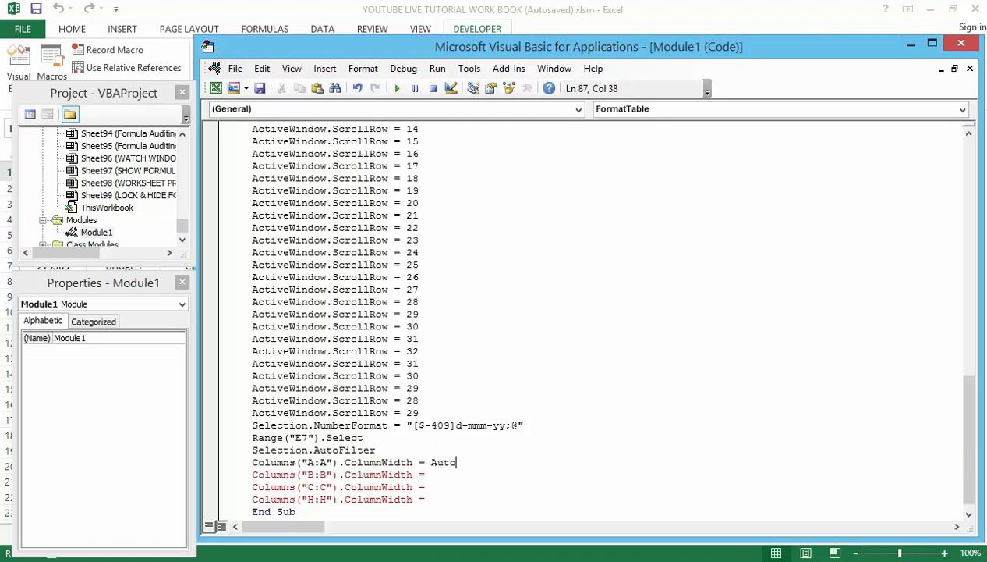
text(fit)
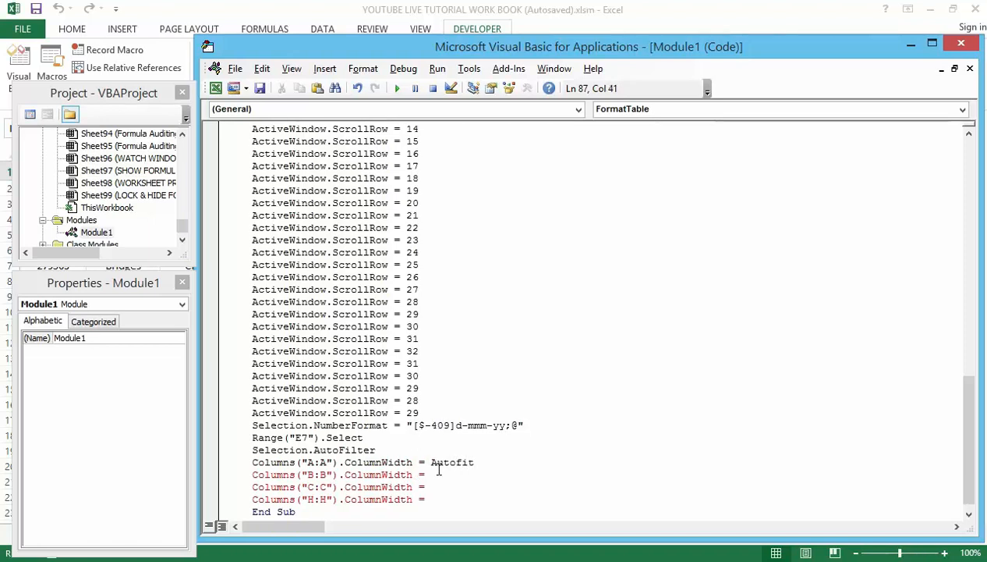
click(431, 474)
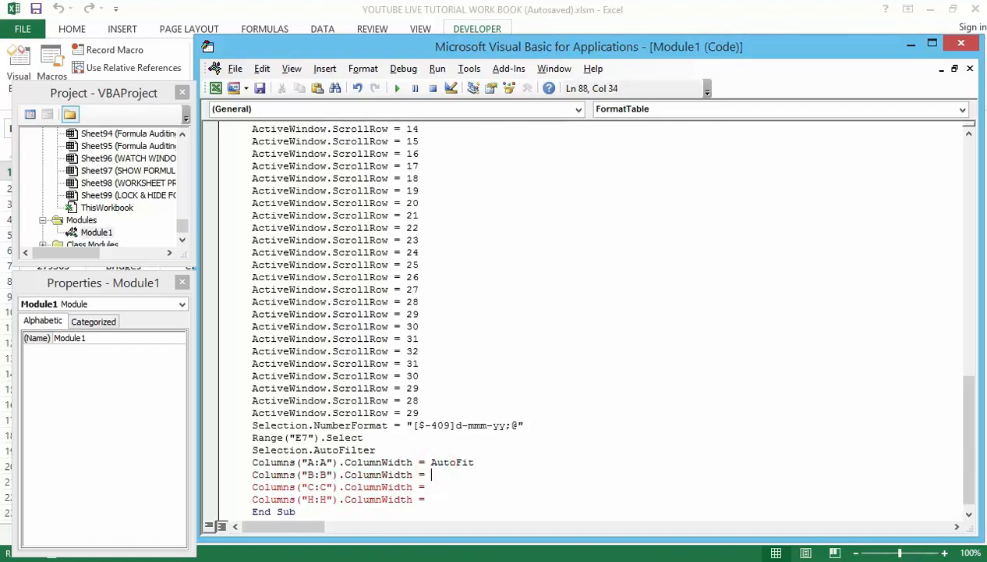
text(Auto)
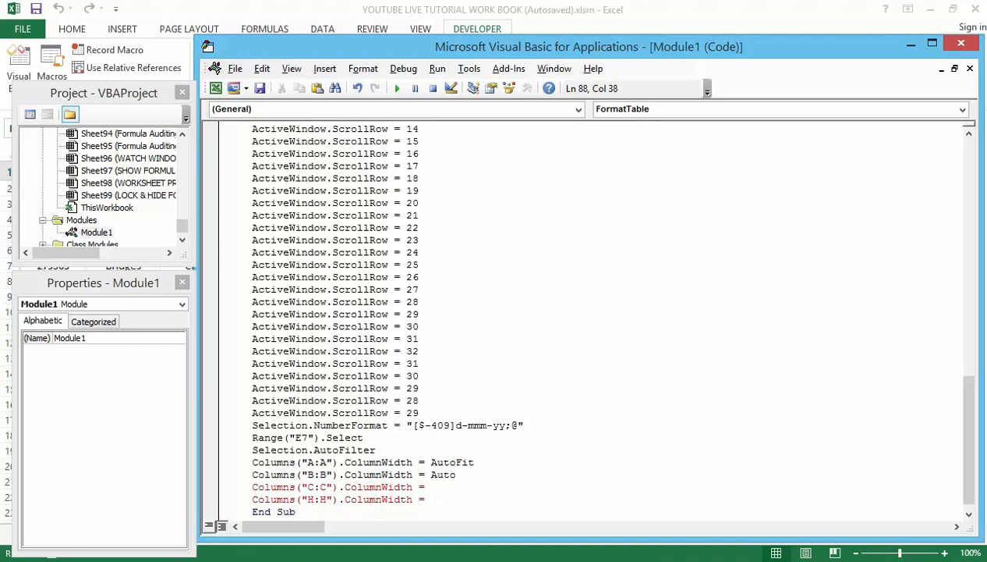
text(Fit)
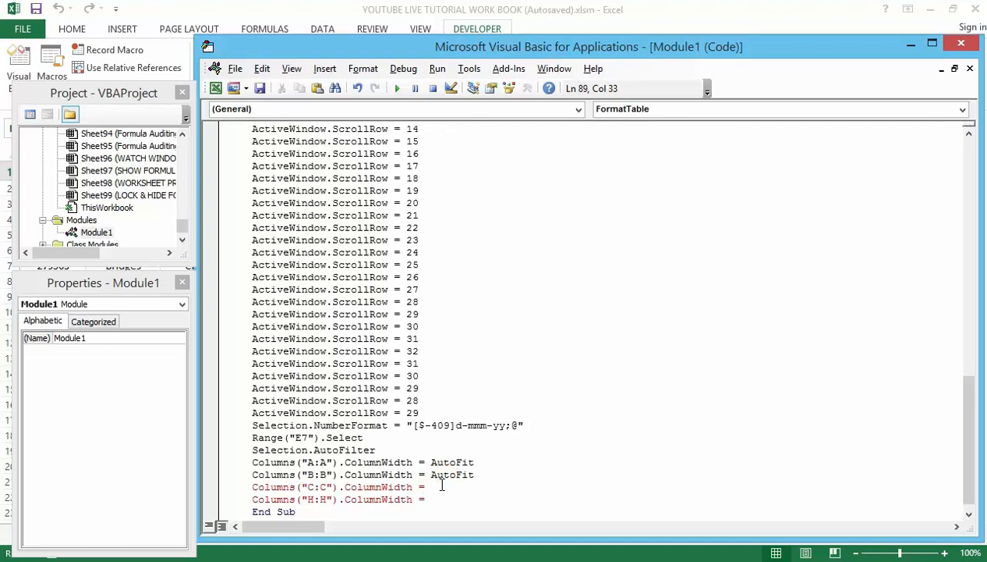
text(Aut)
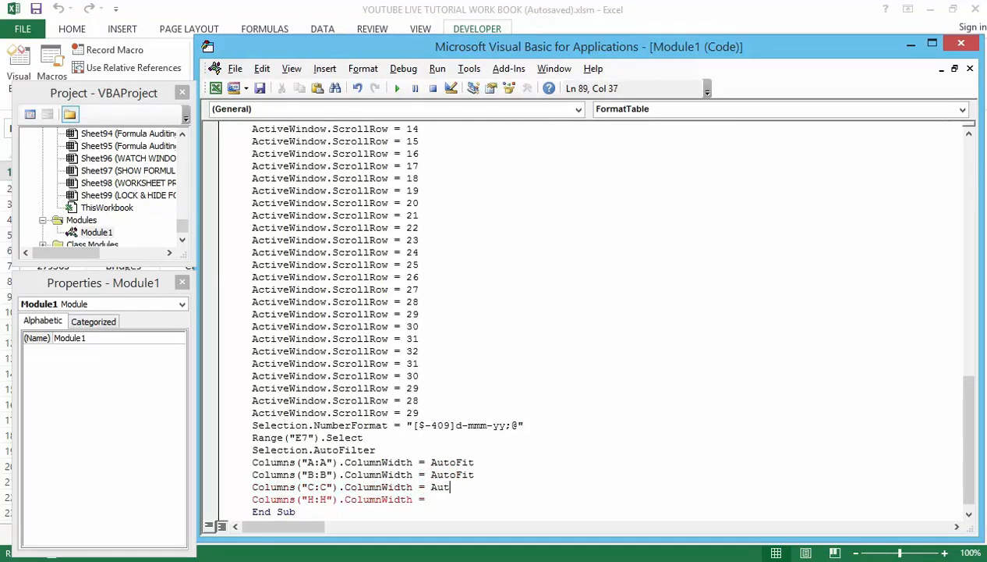
text(oFit)
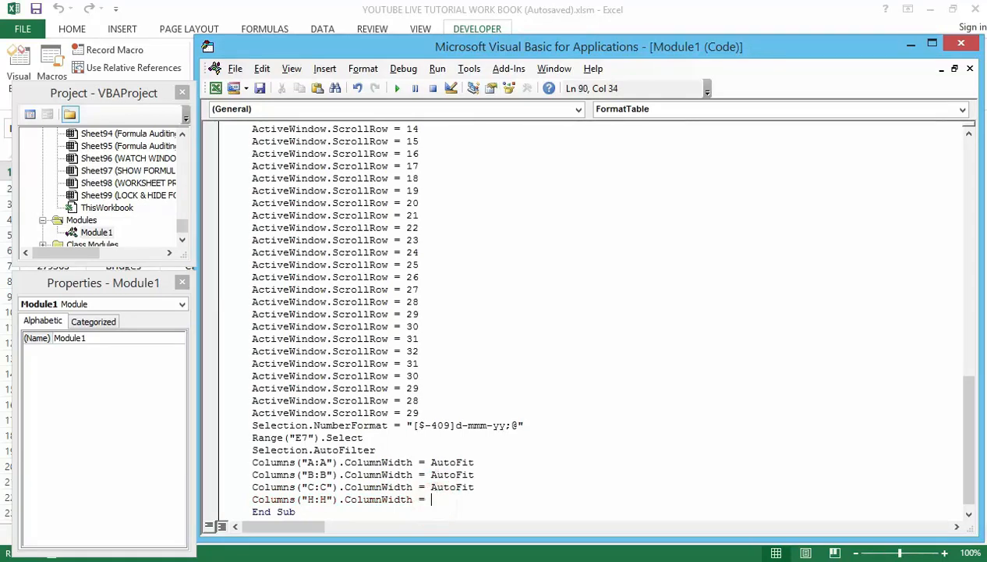
text(Au)
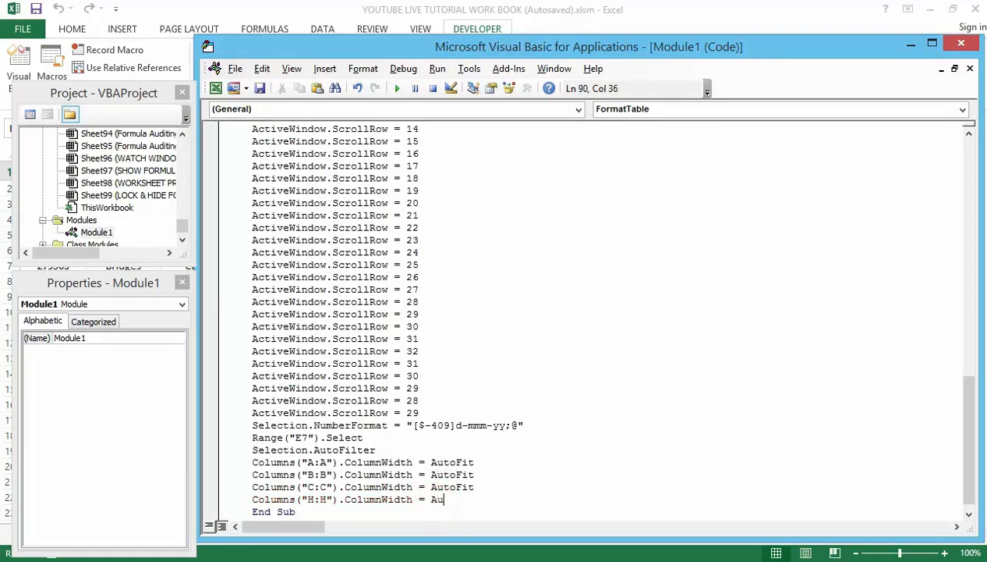
text(to)
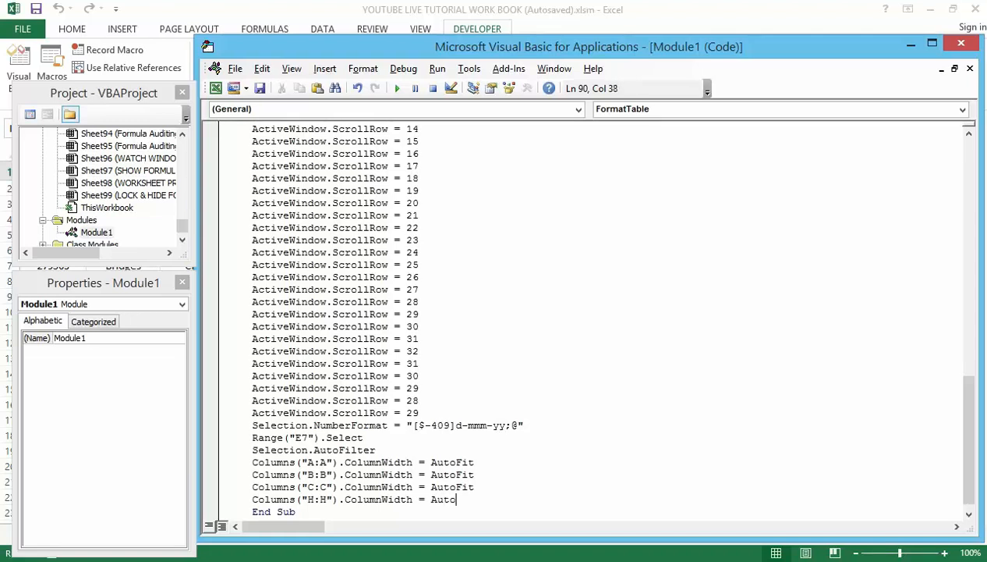
text(fit)
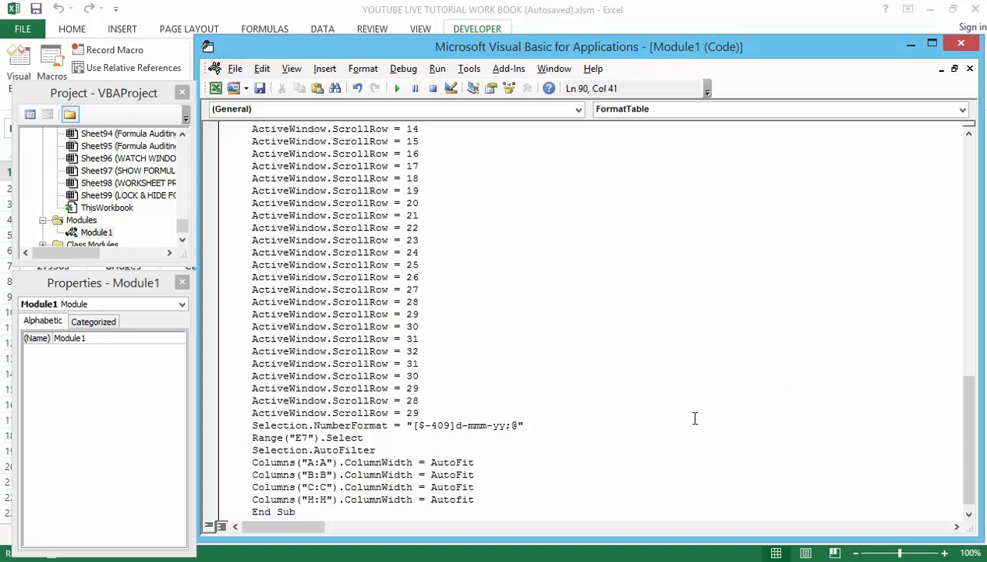
mouse_move(702, 415)
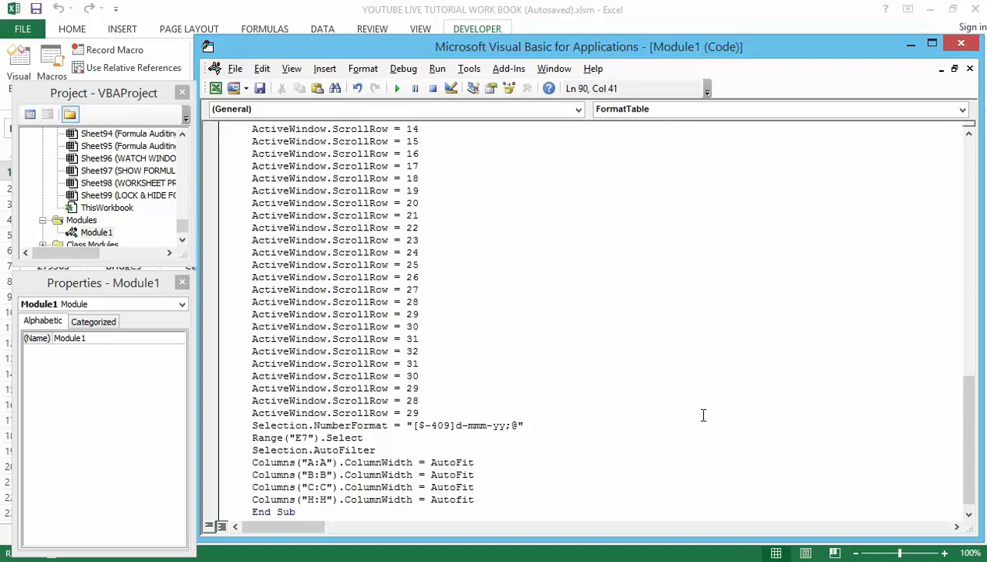
mouse_move(683, 419)
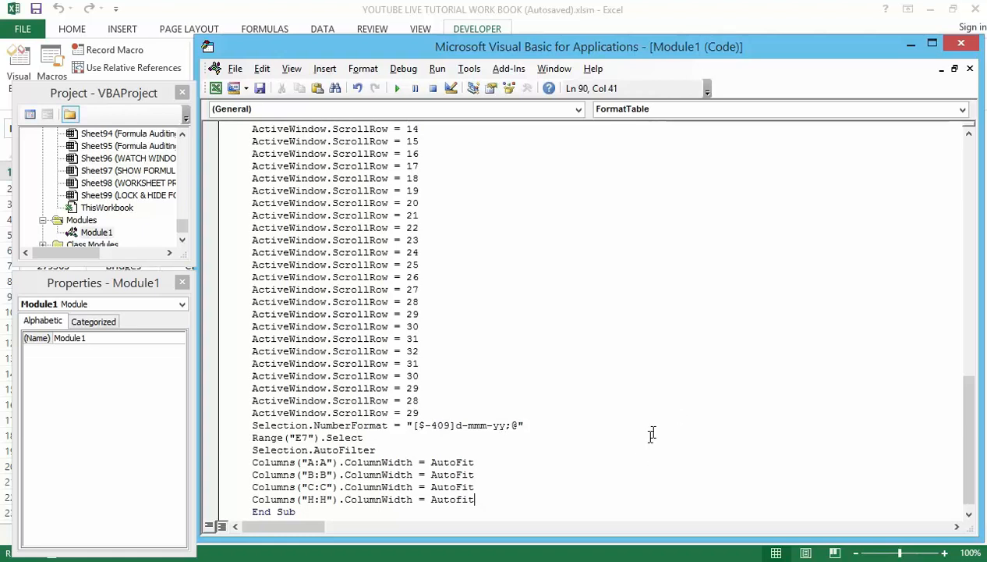
mouse_move(650, 440)
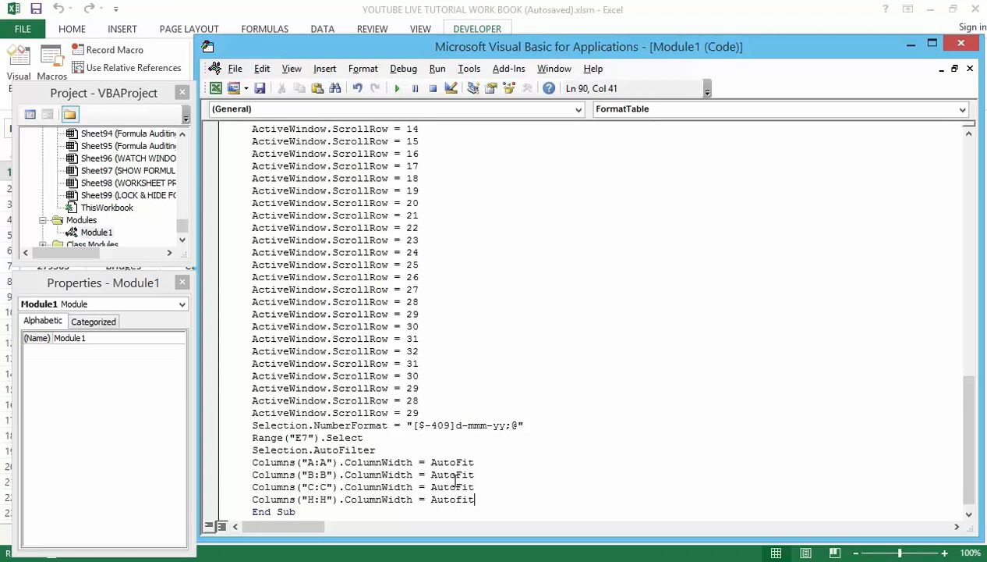
mouse_move(459, 512)
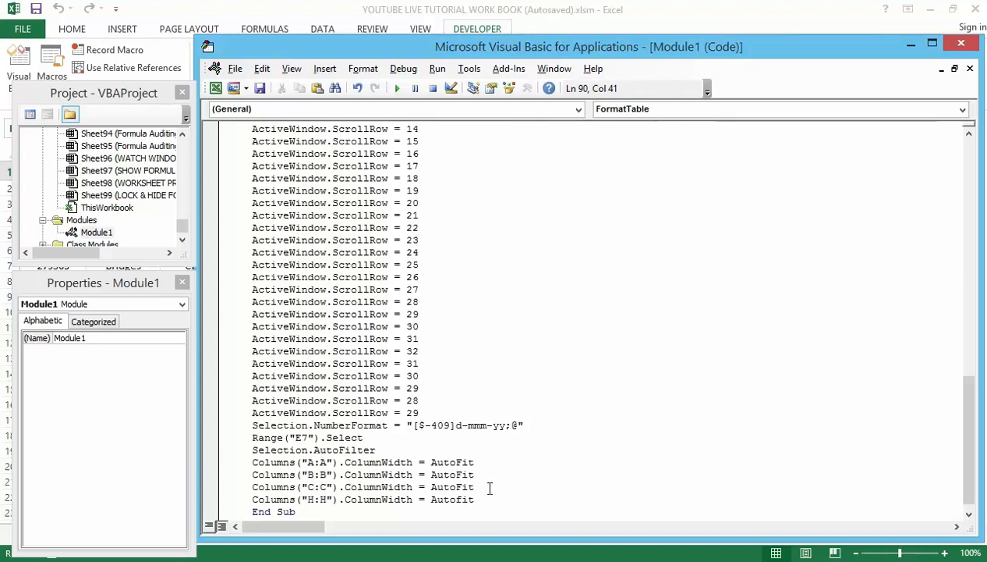
mouse_move(521, 464)
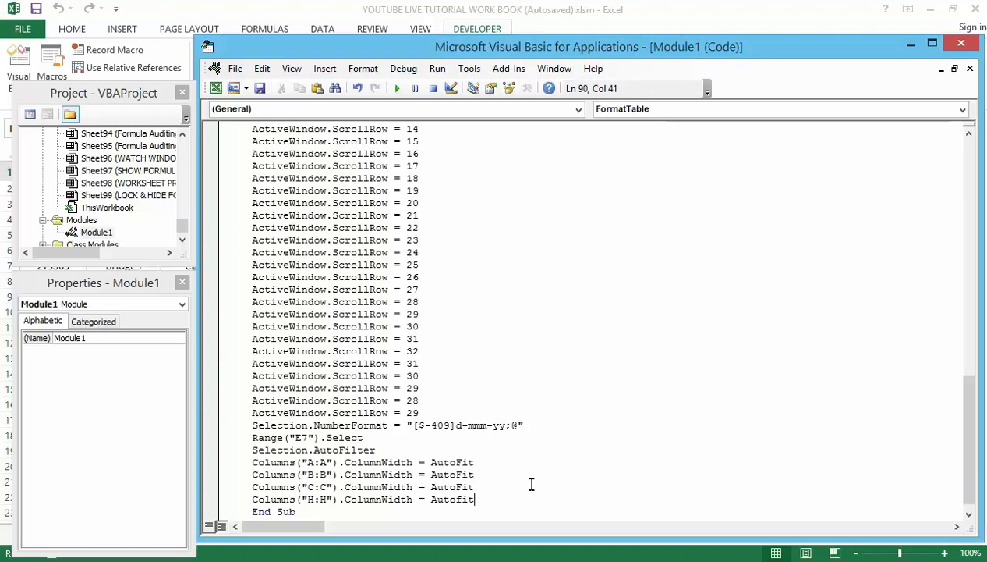
mouse_move(534, 490)
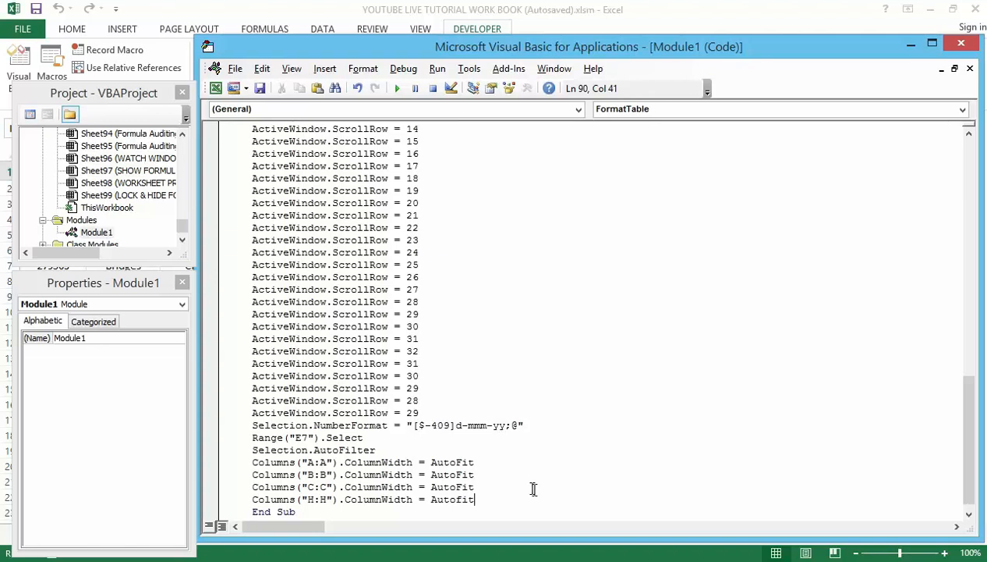
mouse_move(541, 503)
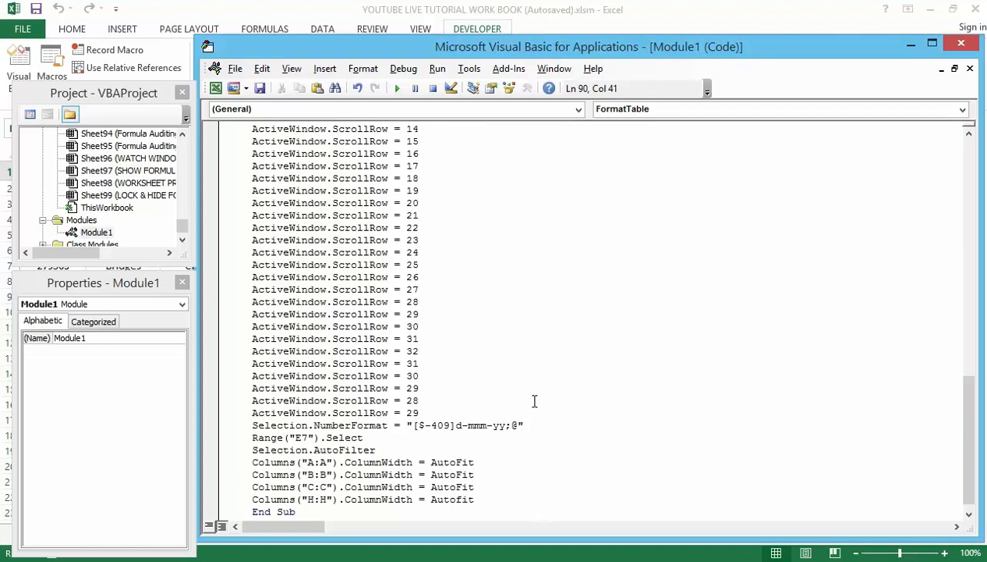
mouse_move(659, 374)
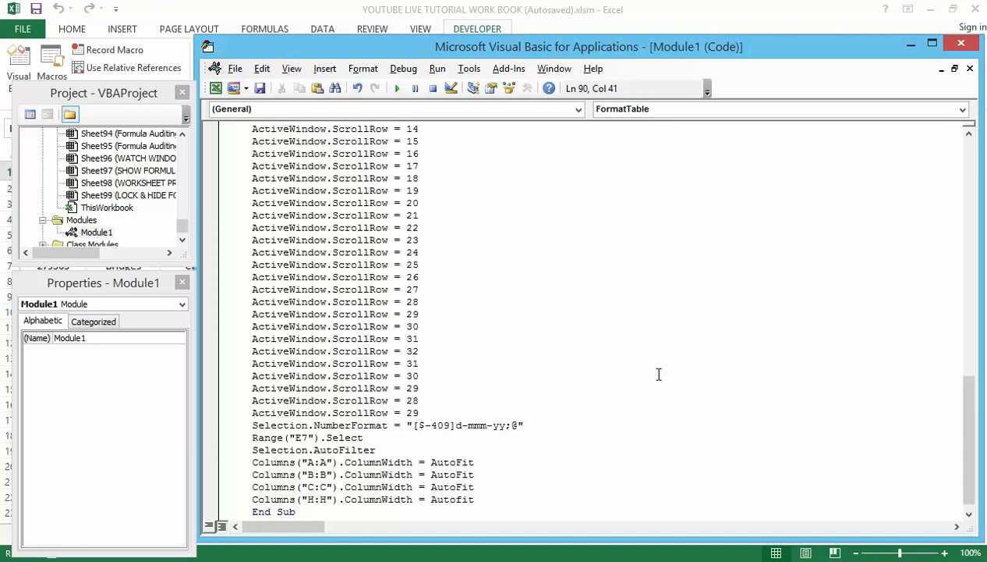
mouse_move(970, 444)
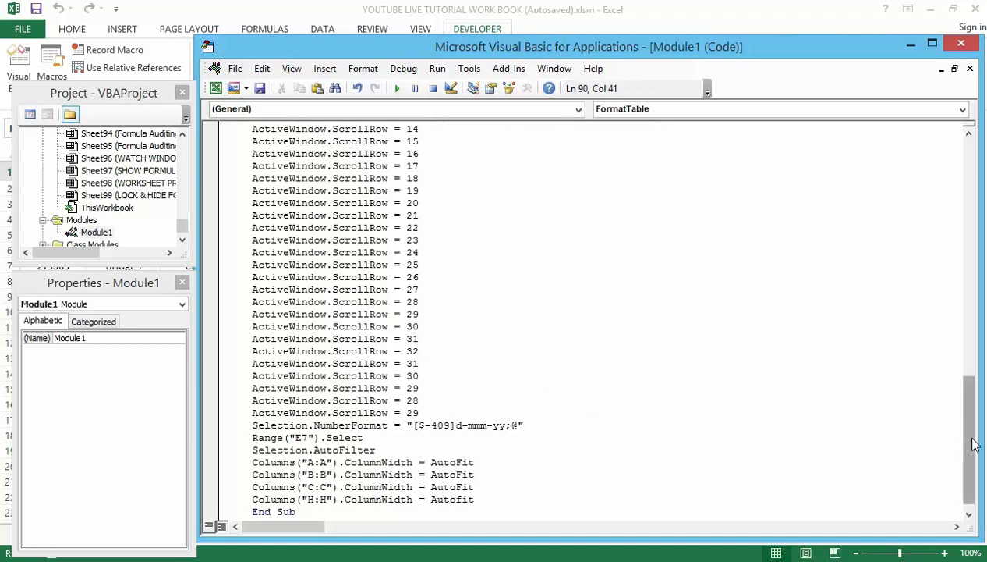
scroll(up, 3)
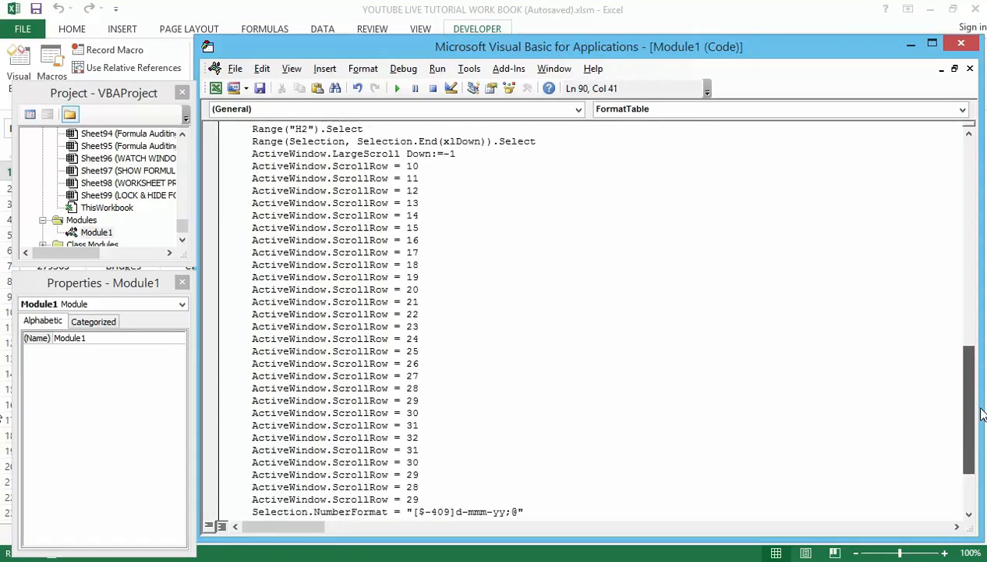
scroll(up, 3)
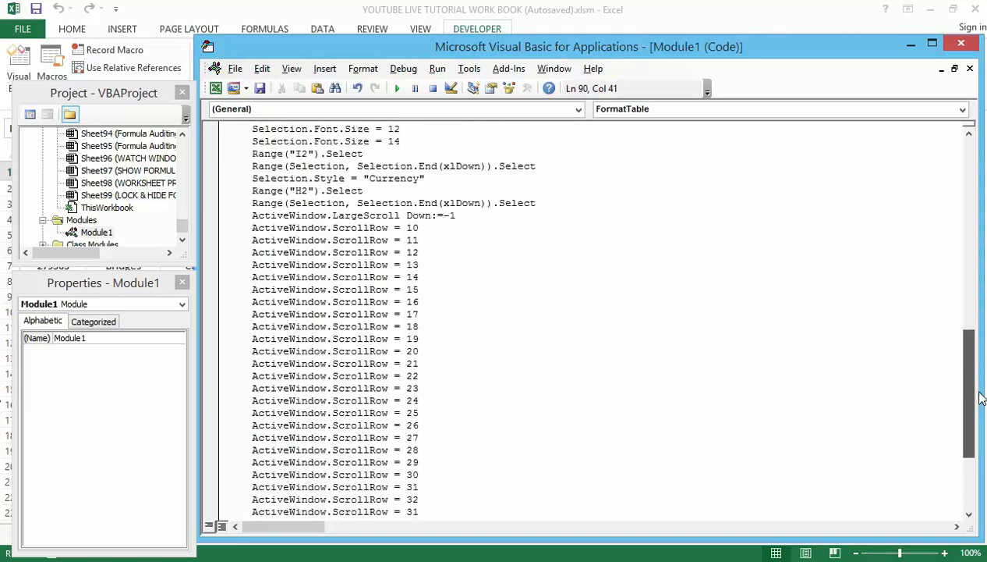
scroll(down, 3)
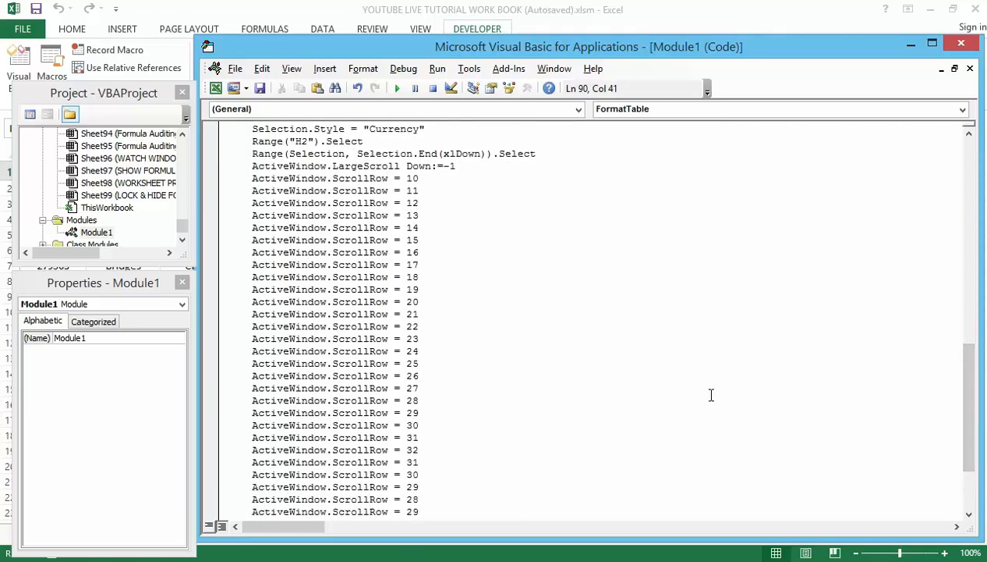
mouse_move(640, 379)
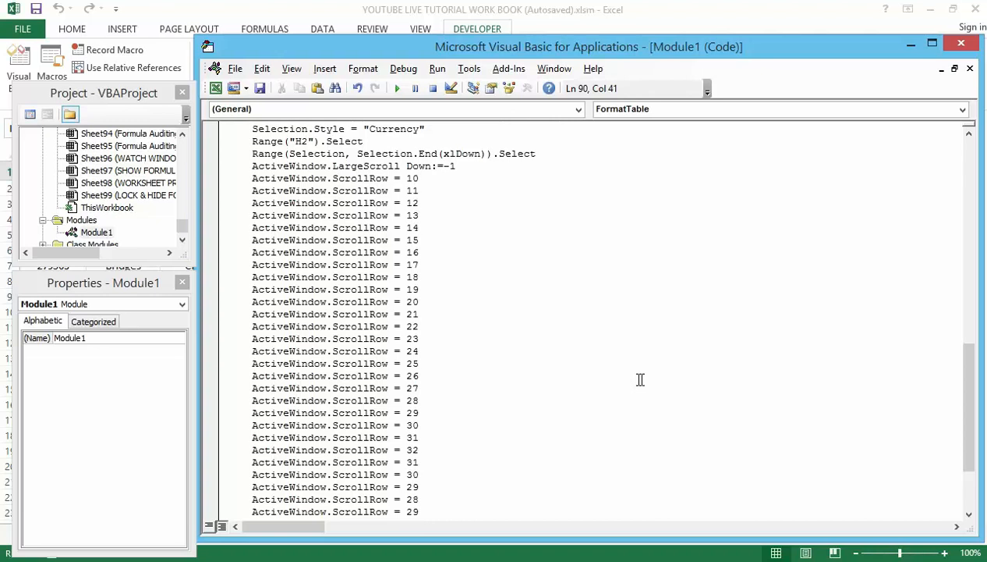
mouse_move(774, 424)
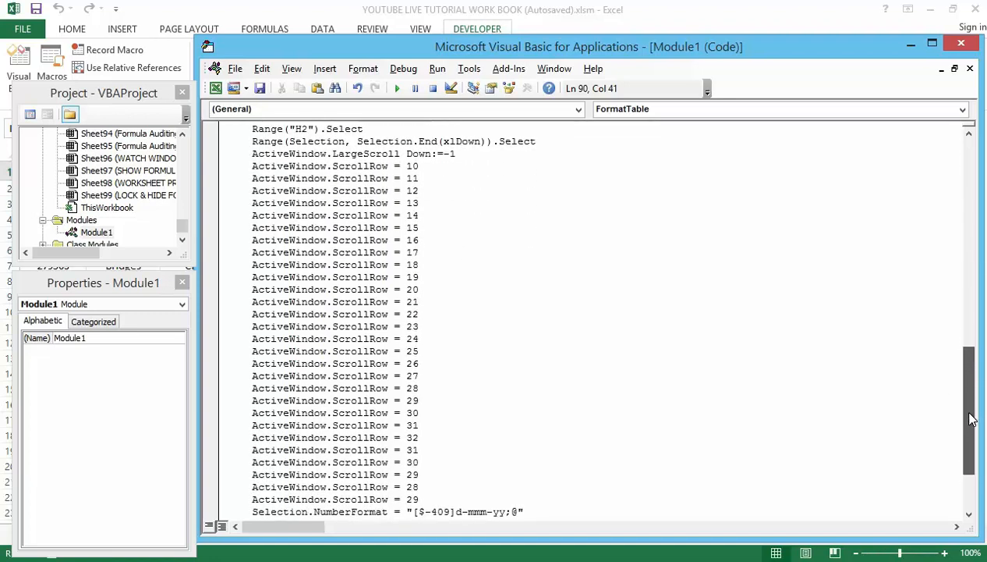
scroll(up, 3)
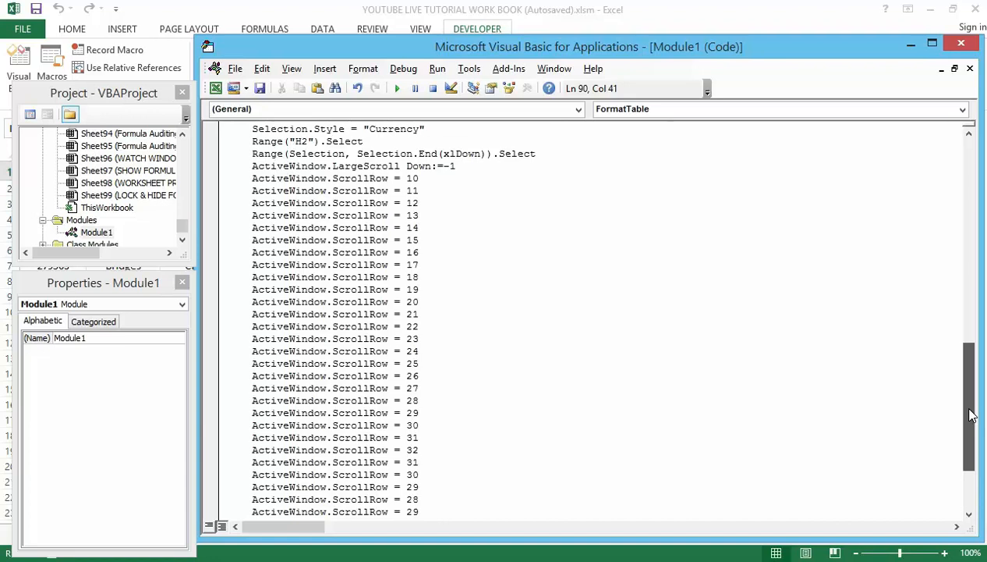
scroll(down, 3)
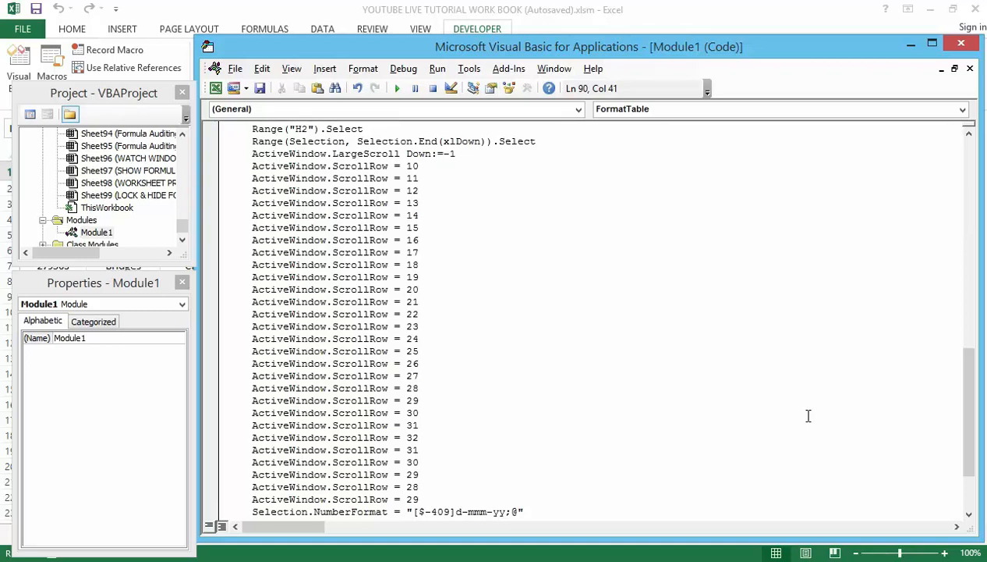
mouse_move(727, 368)
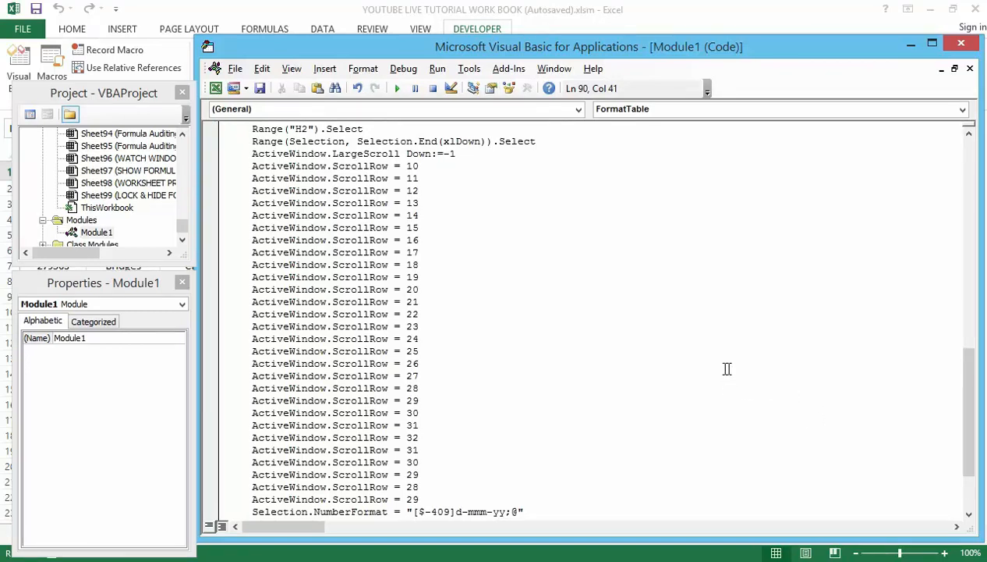
mouse_move(686, 366)
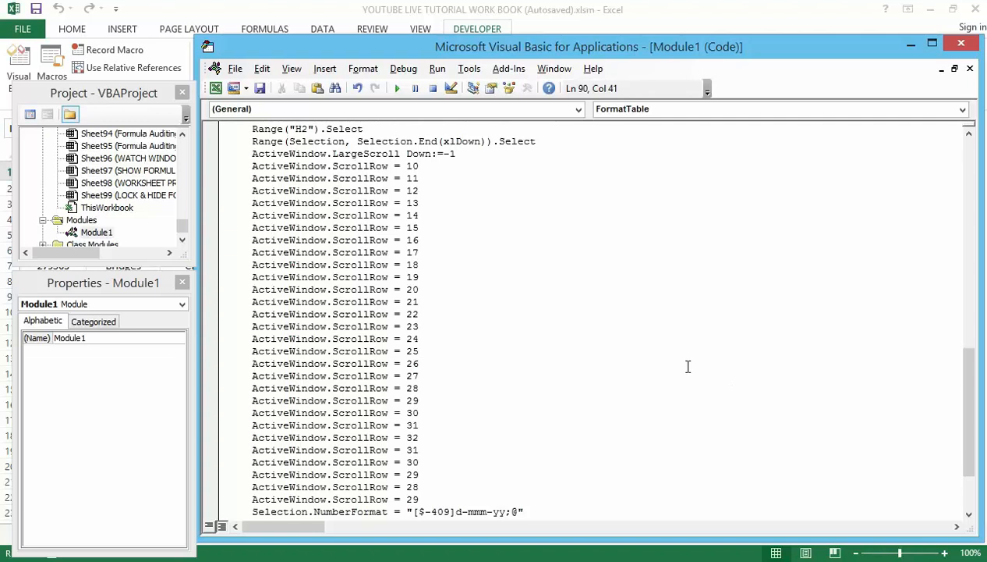
mouse_move(692, 388)
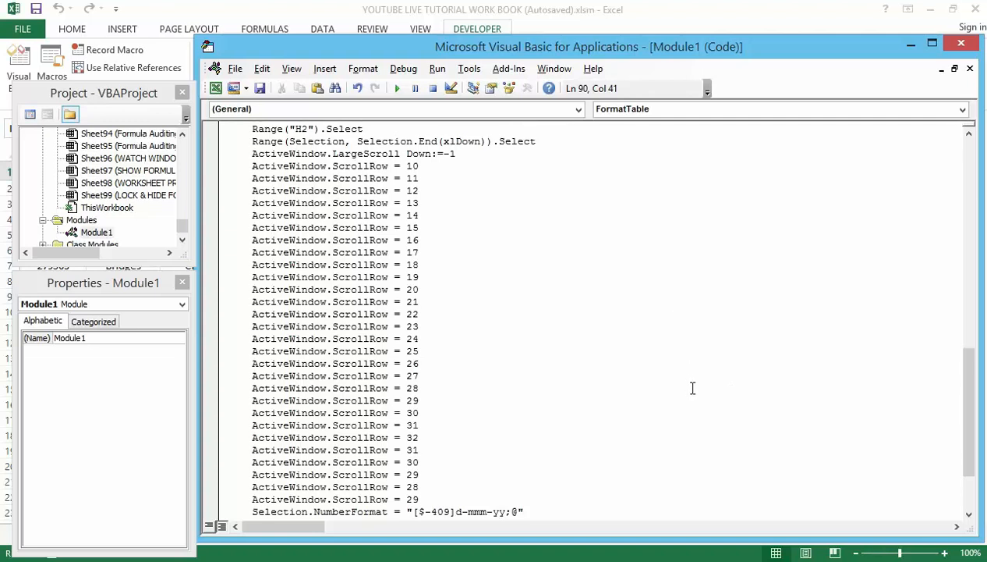